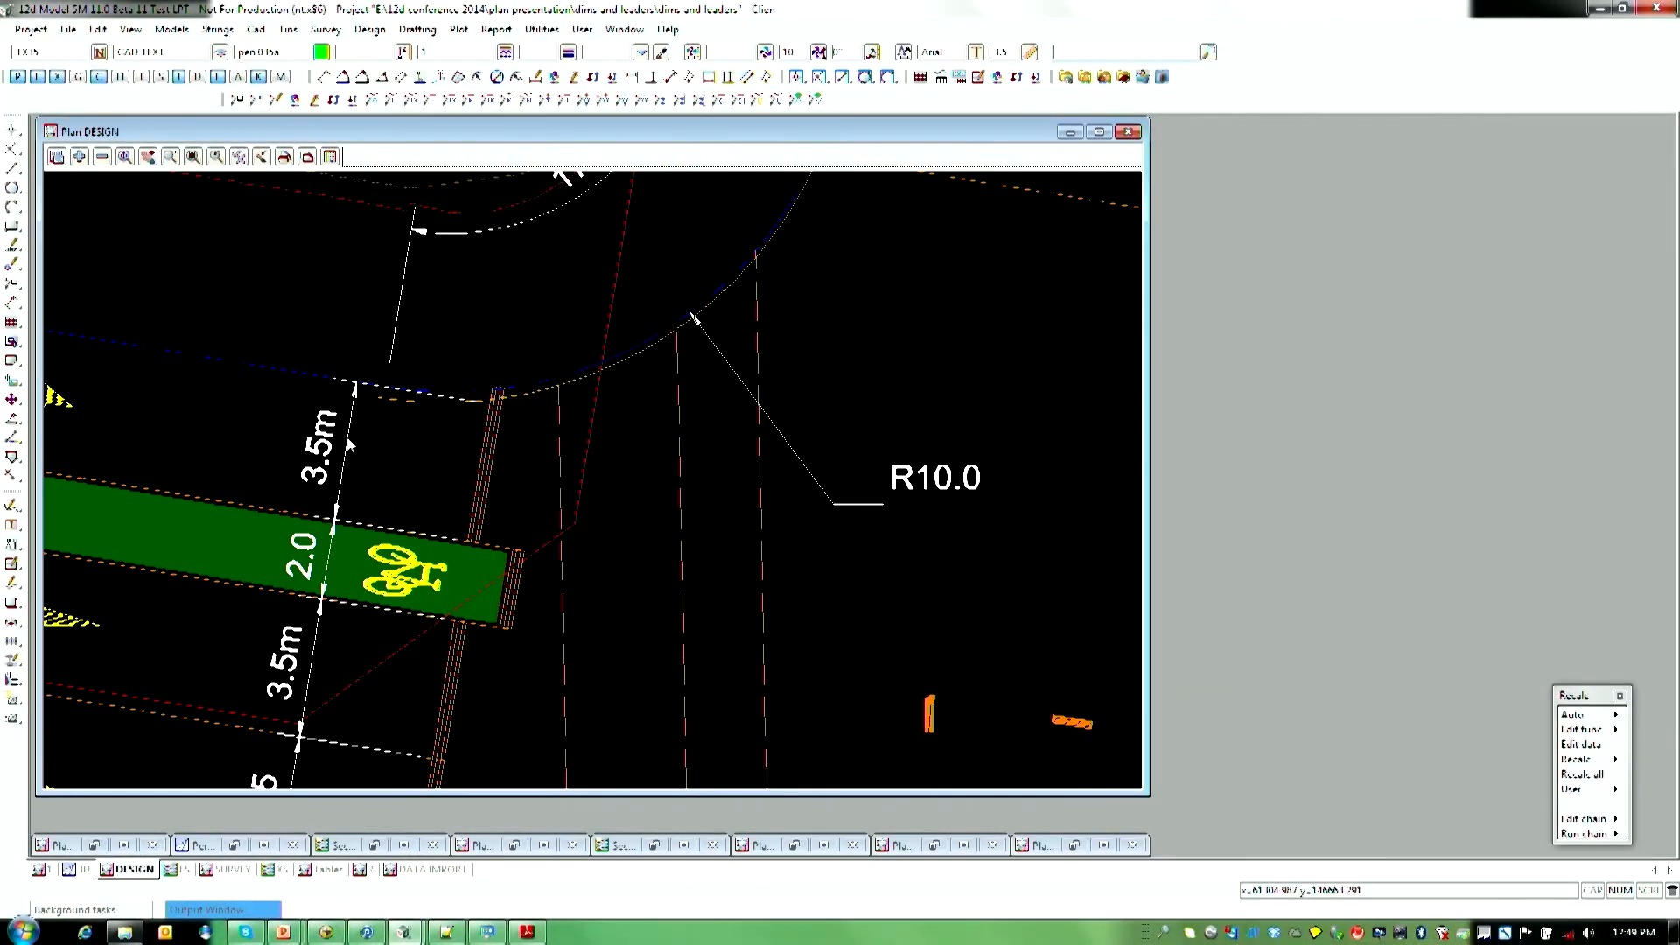
mouse_move(214, 472)
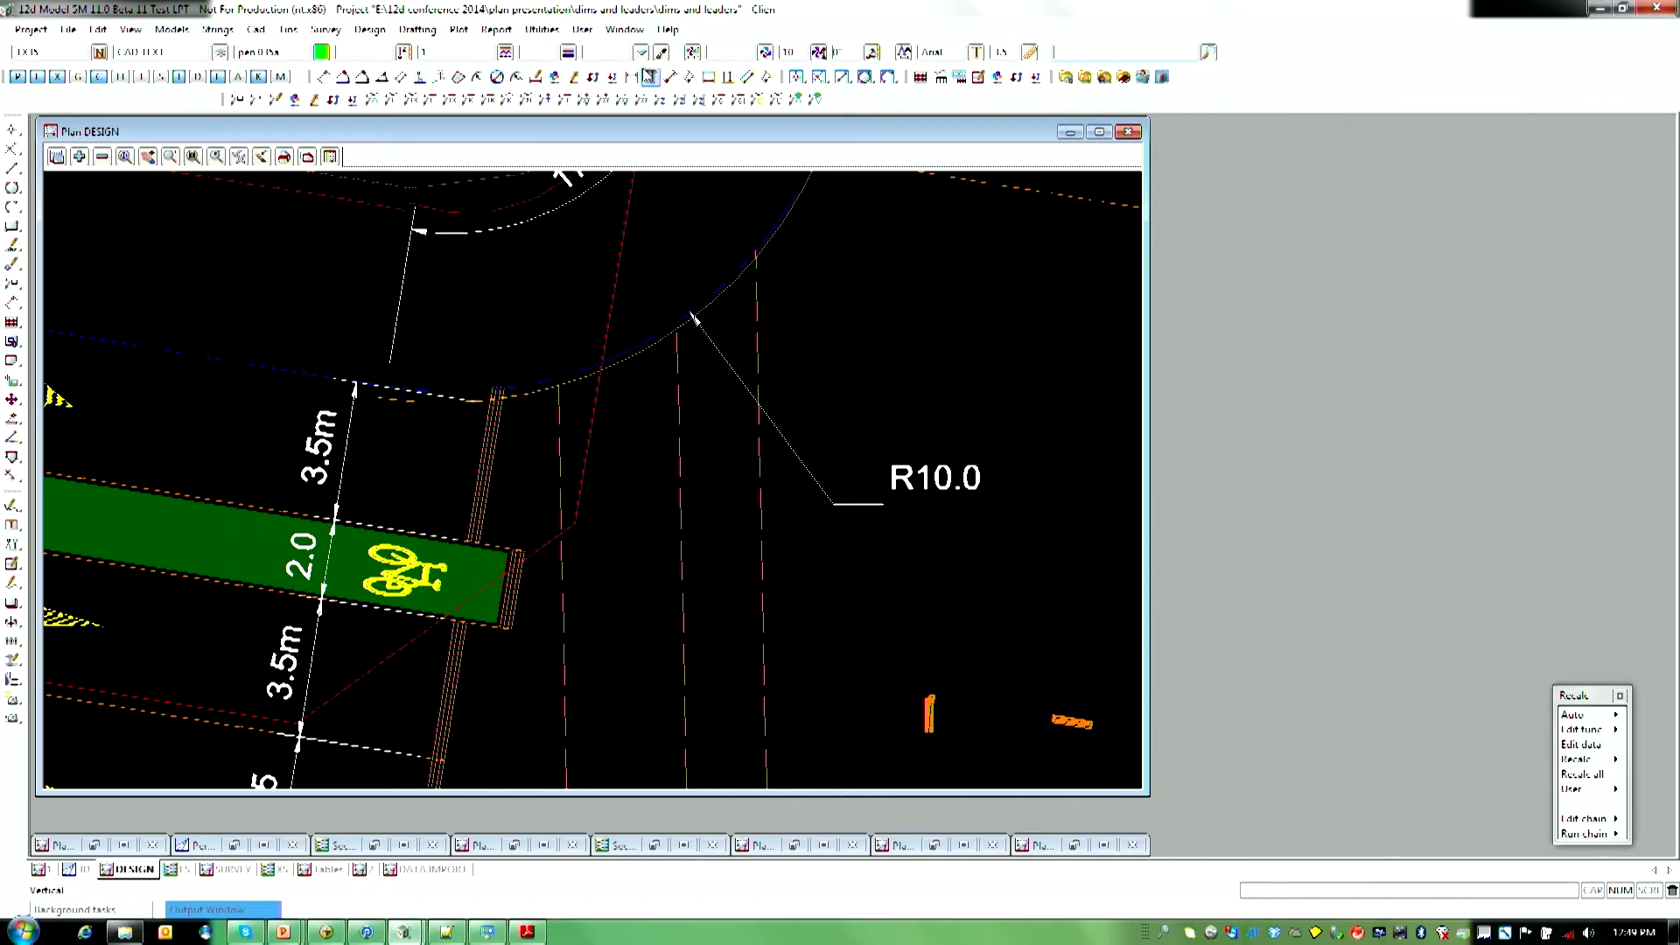
mouse_move(555, 75)
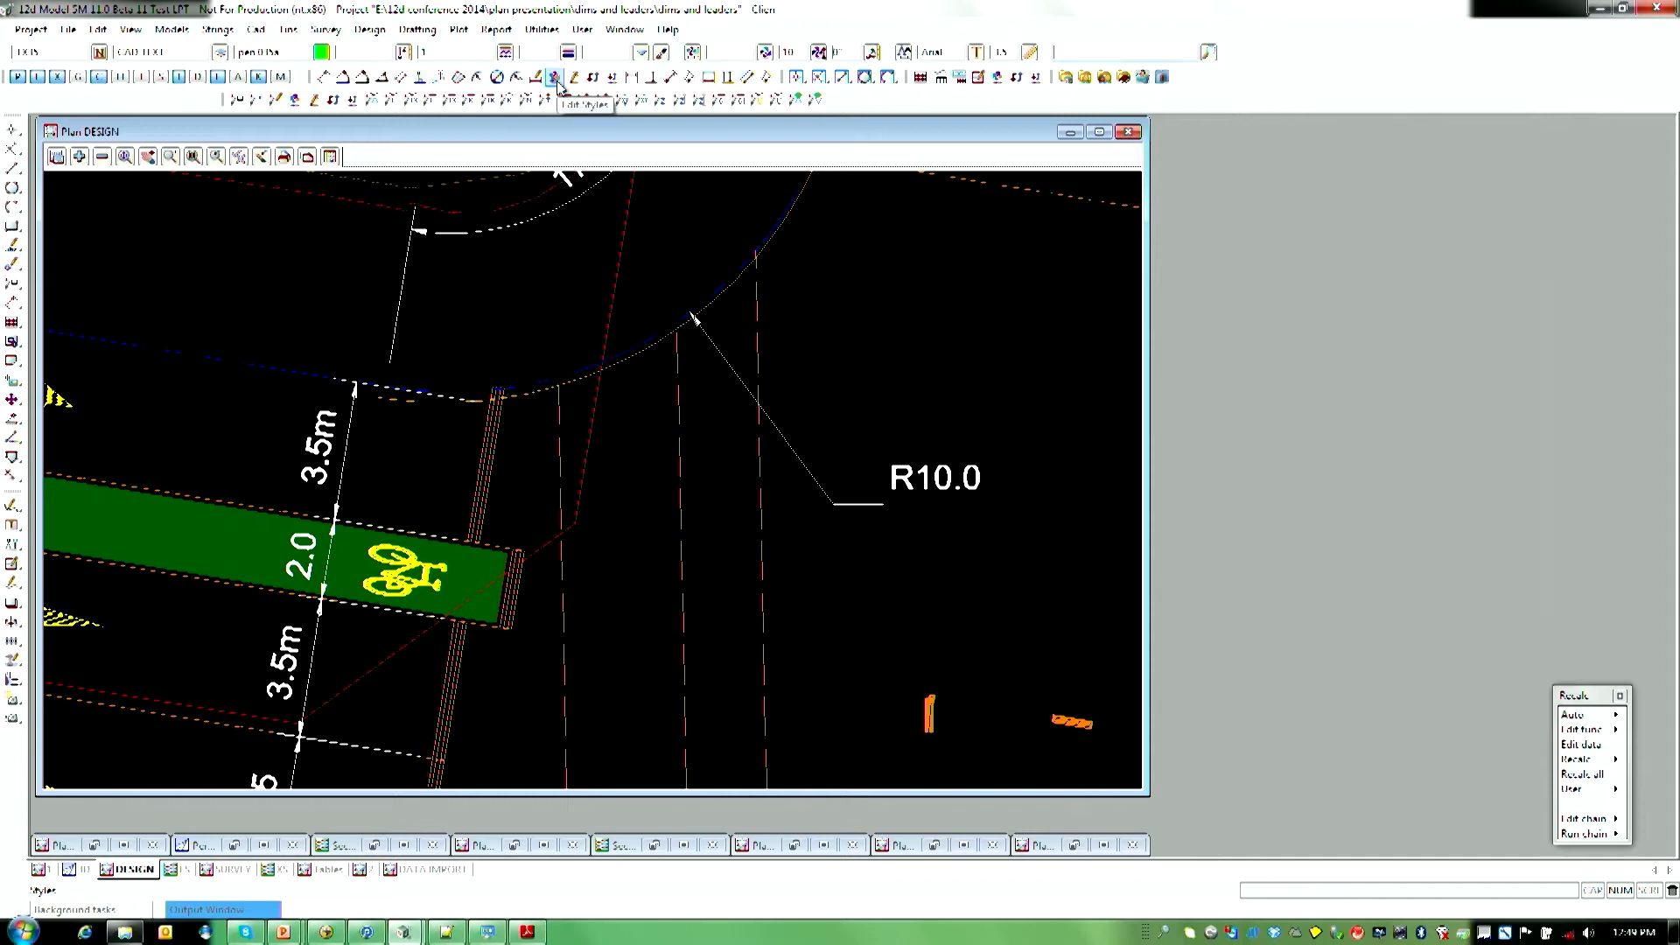
Step: Bring up the list of locations for editing the dimension styles file
left_click(557, 76)
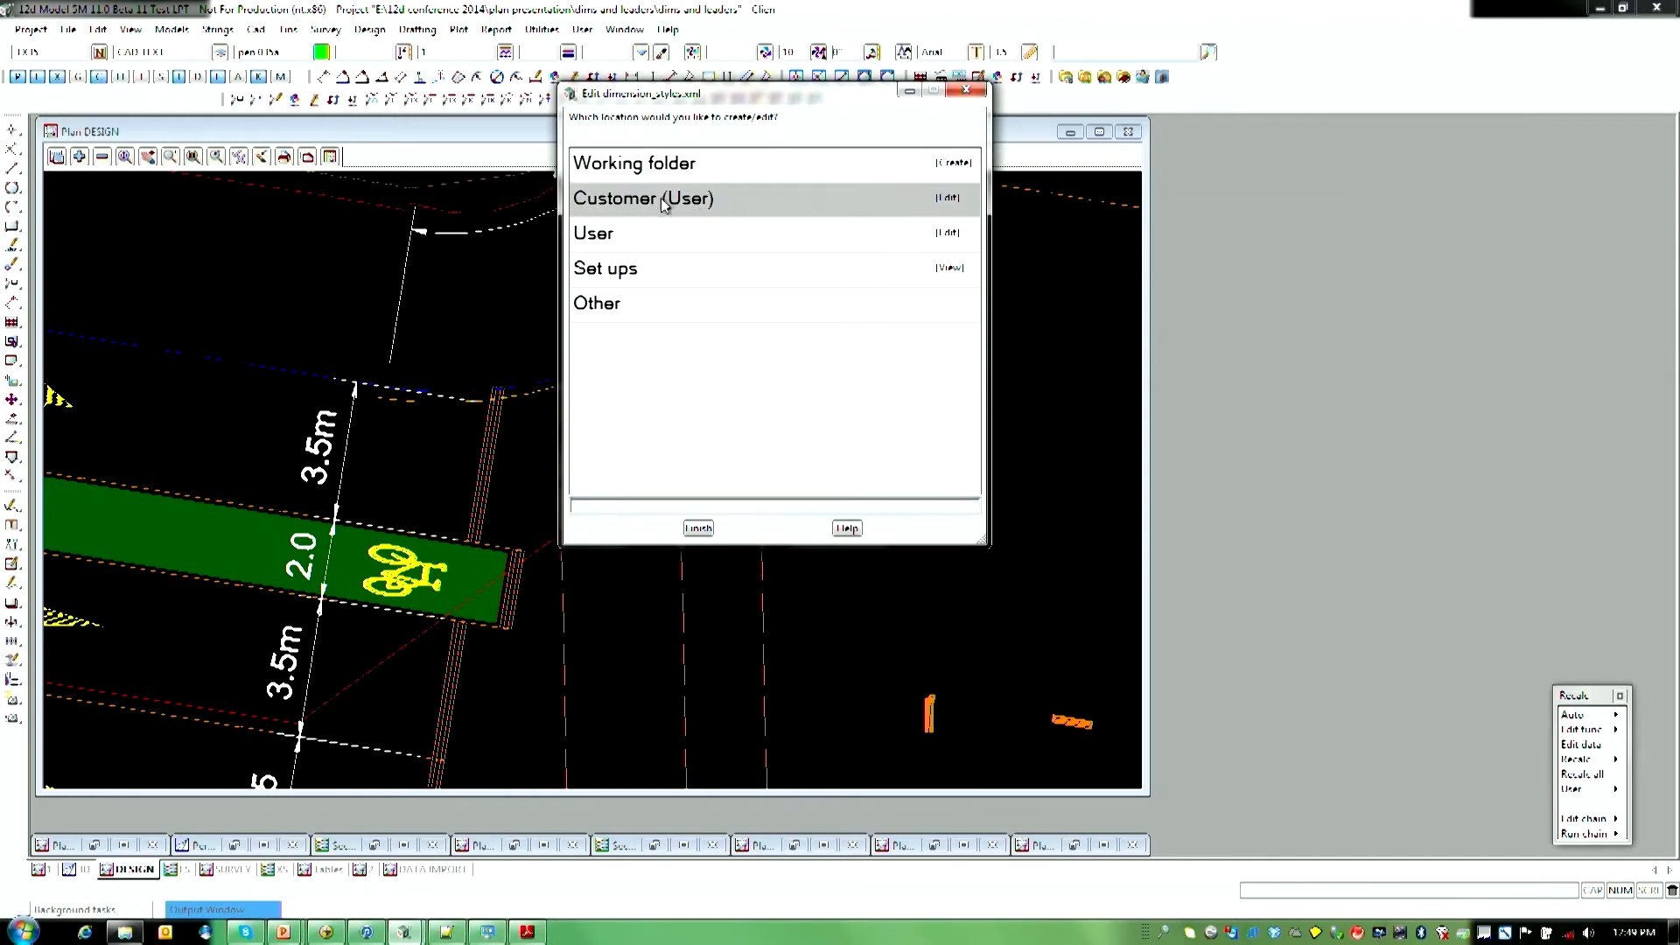
mouse_move(675, 225)
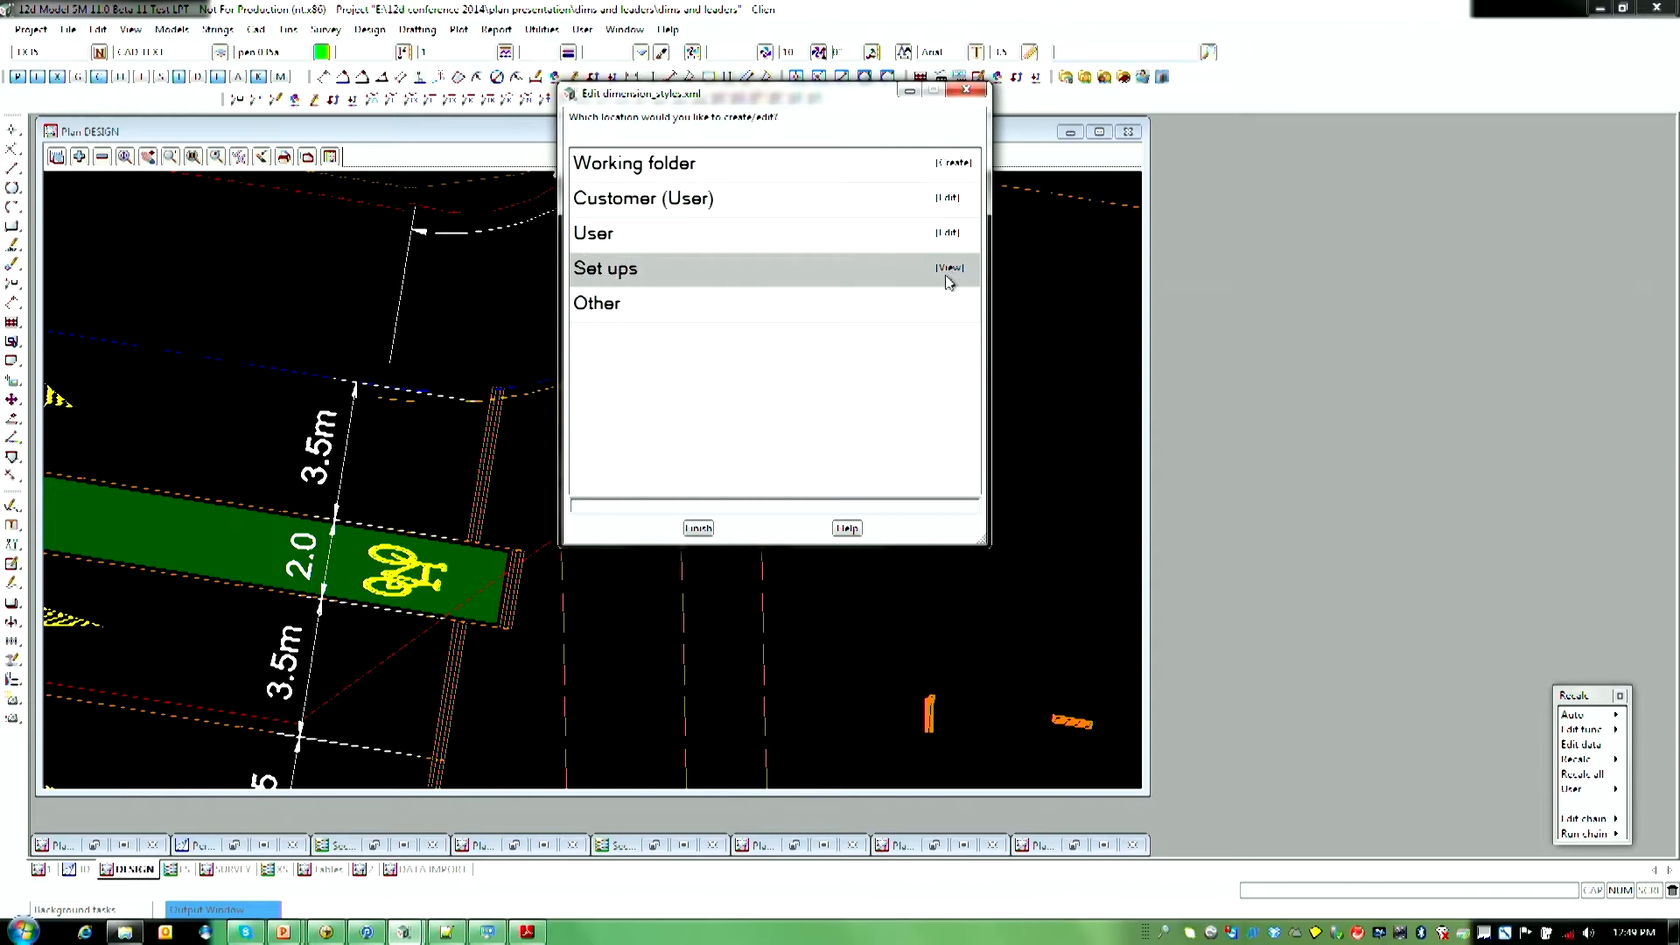
mouse_move(943, 280)
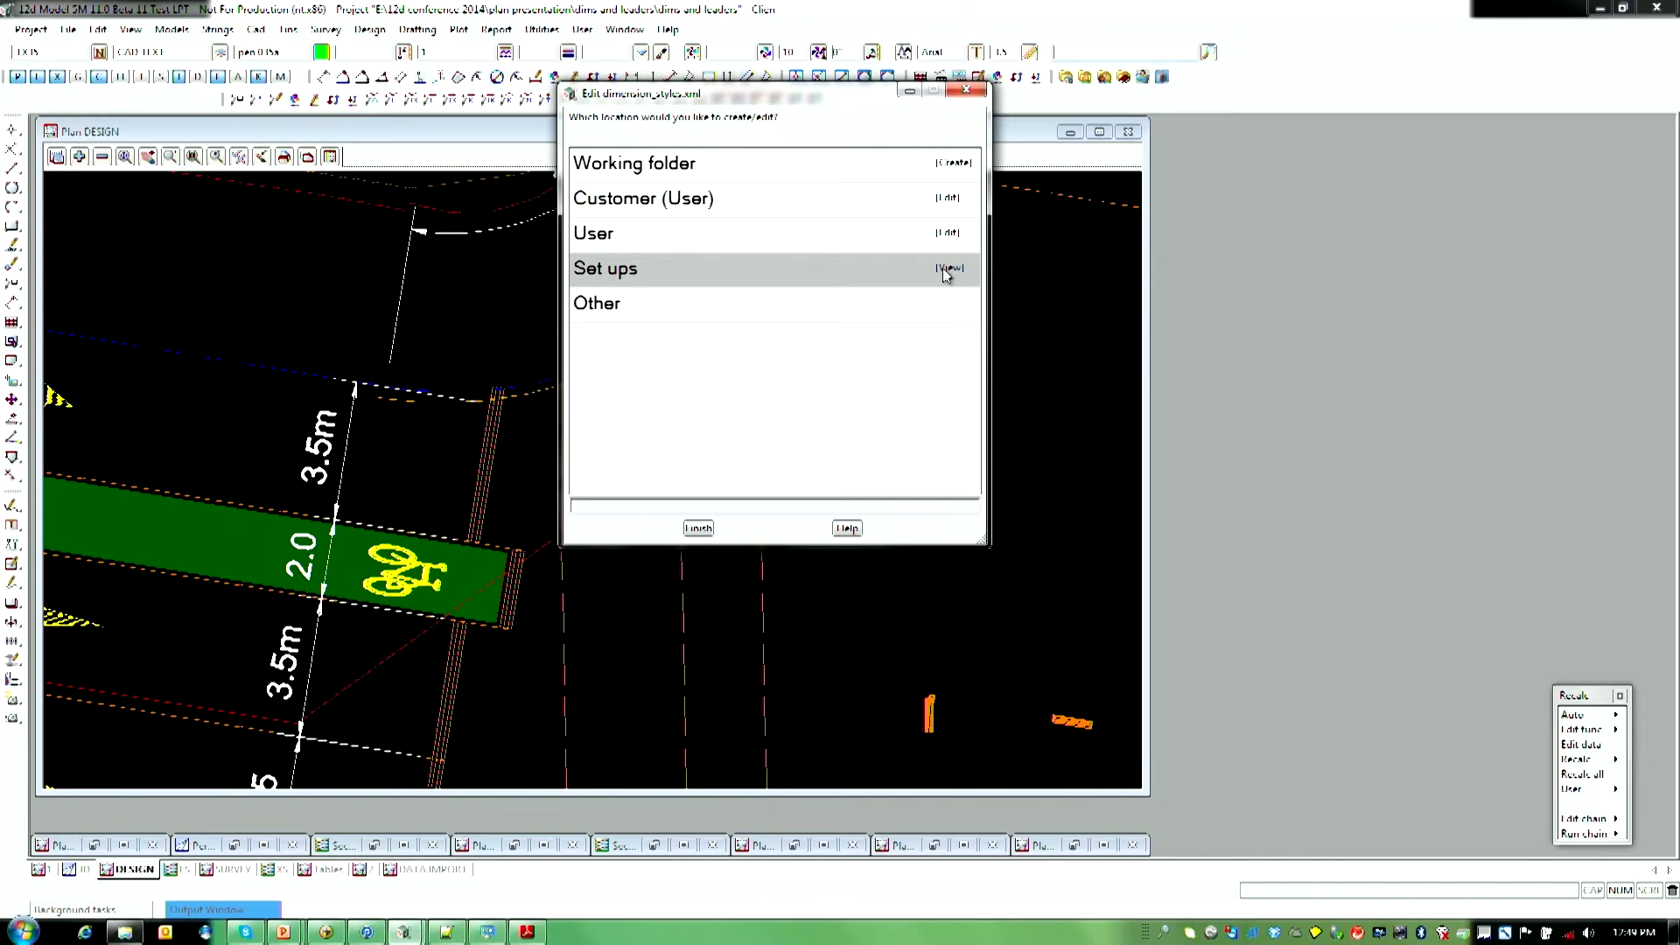
mouse_move(947, 270)
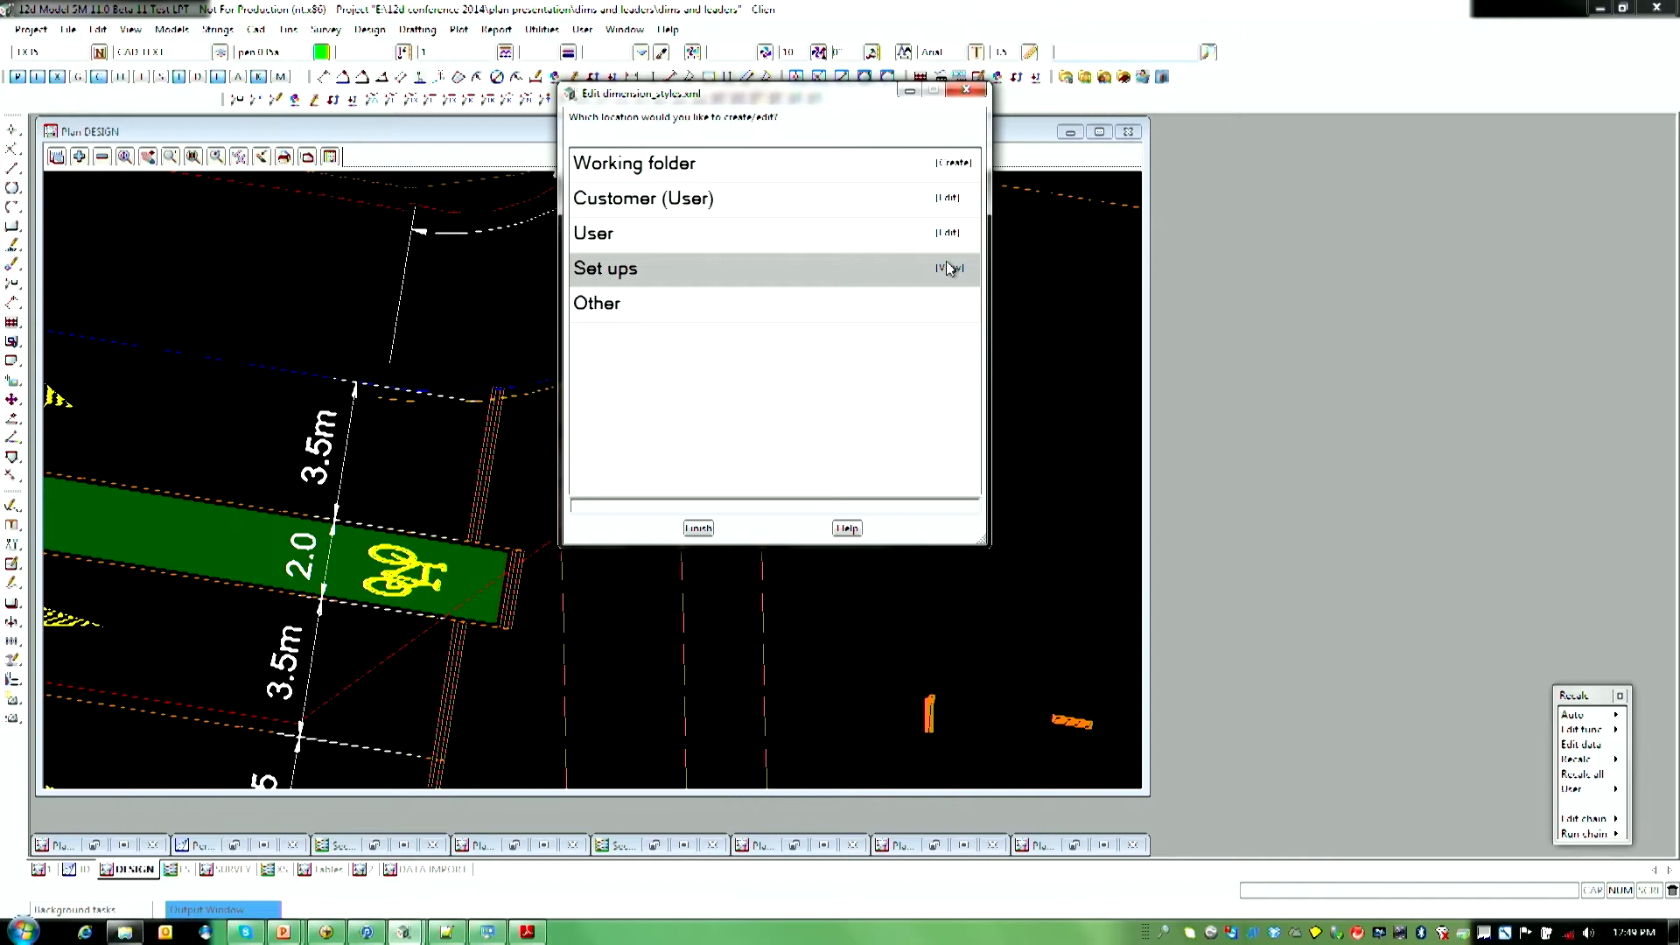
mouse_move(686, 238)
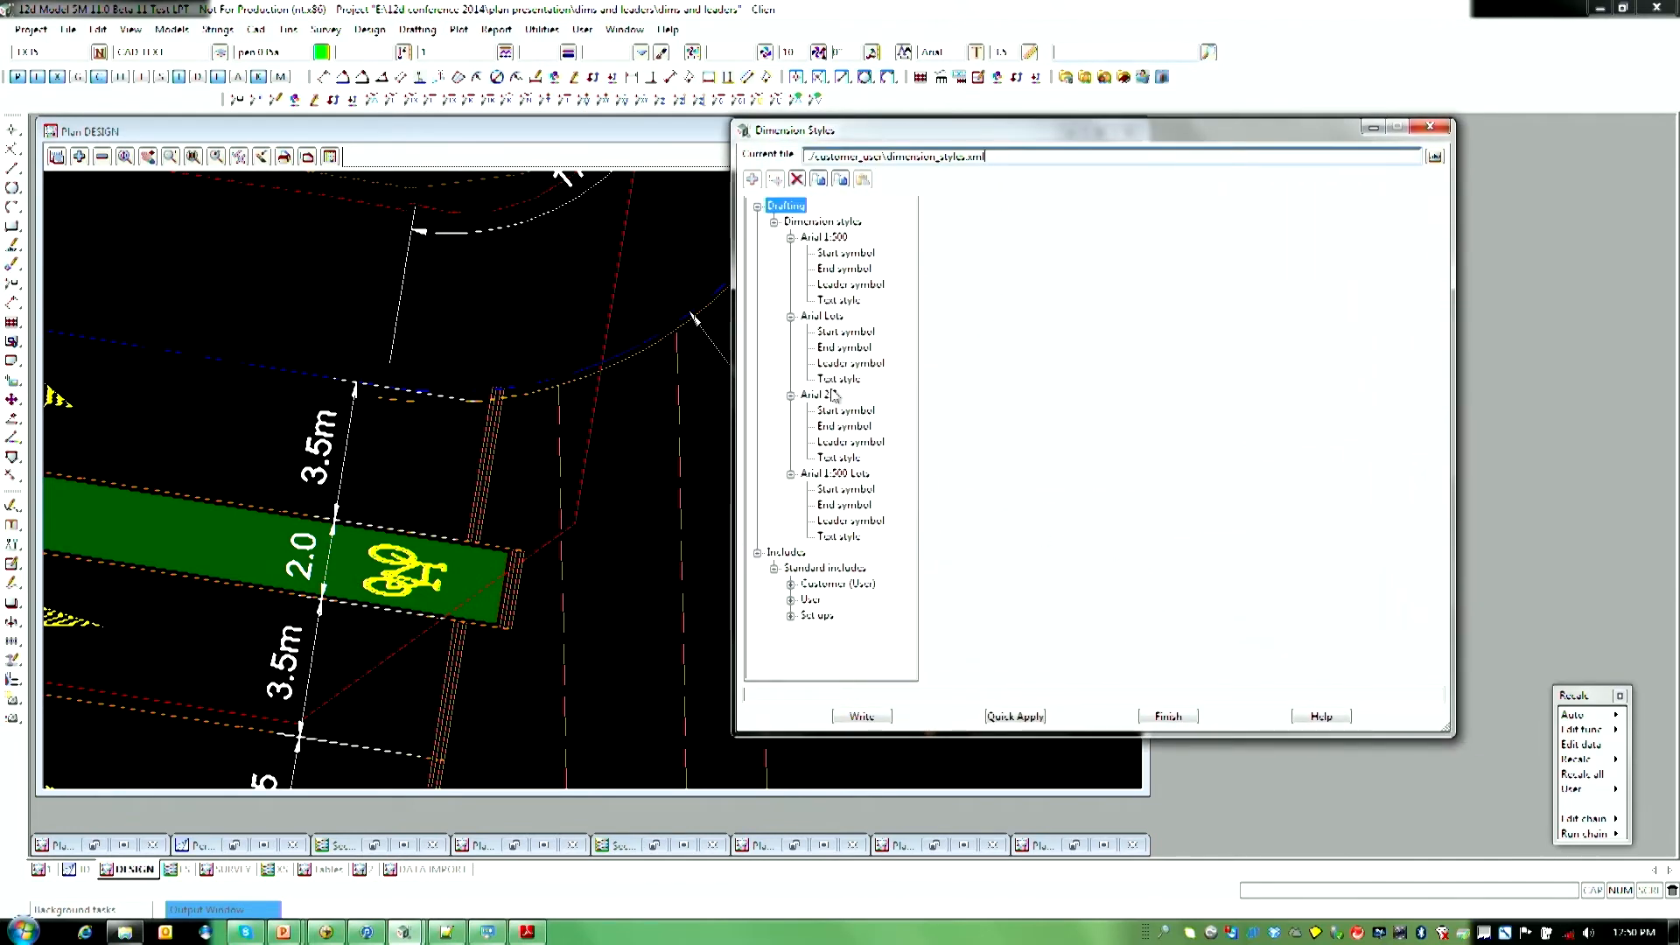
Step: Review the Arial 2.5 dimension style's properties, then close the styles editor
left_click(820, 396)
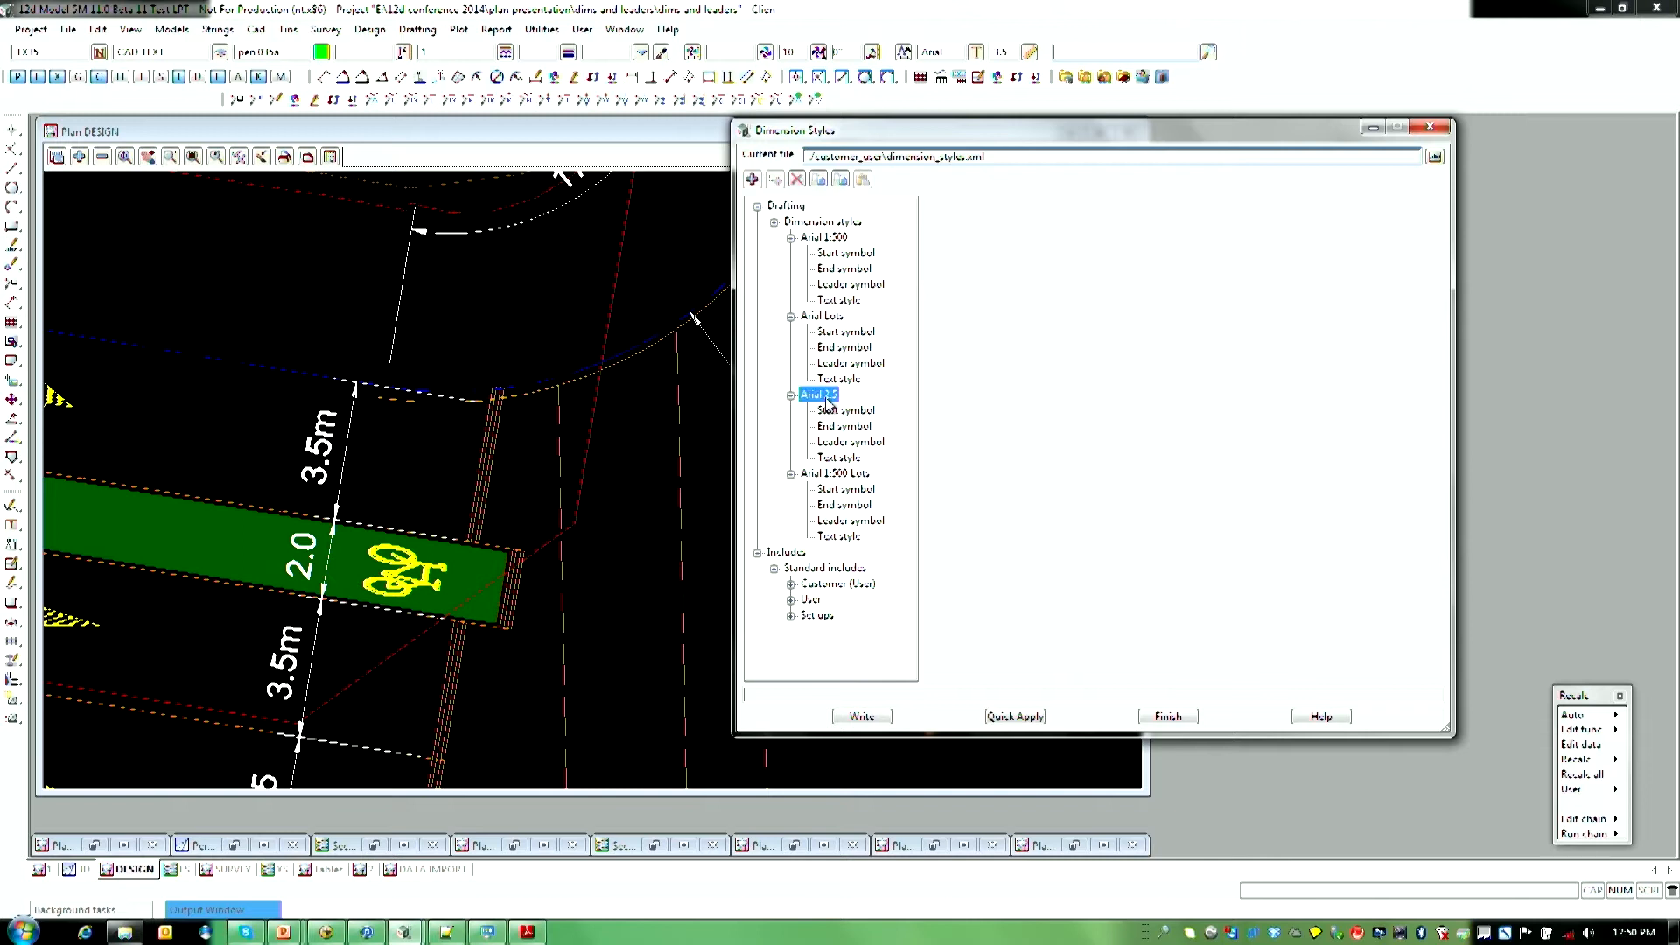
left_click(820, 396)
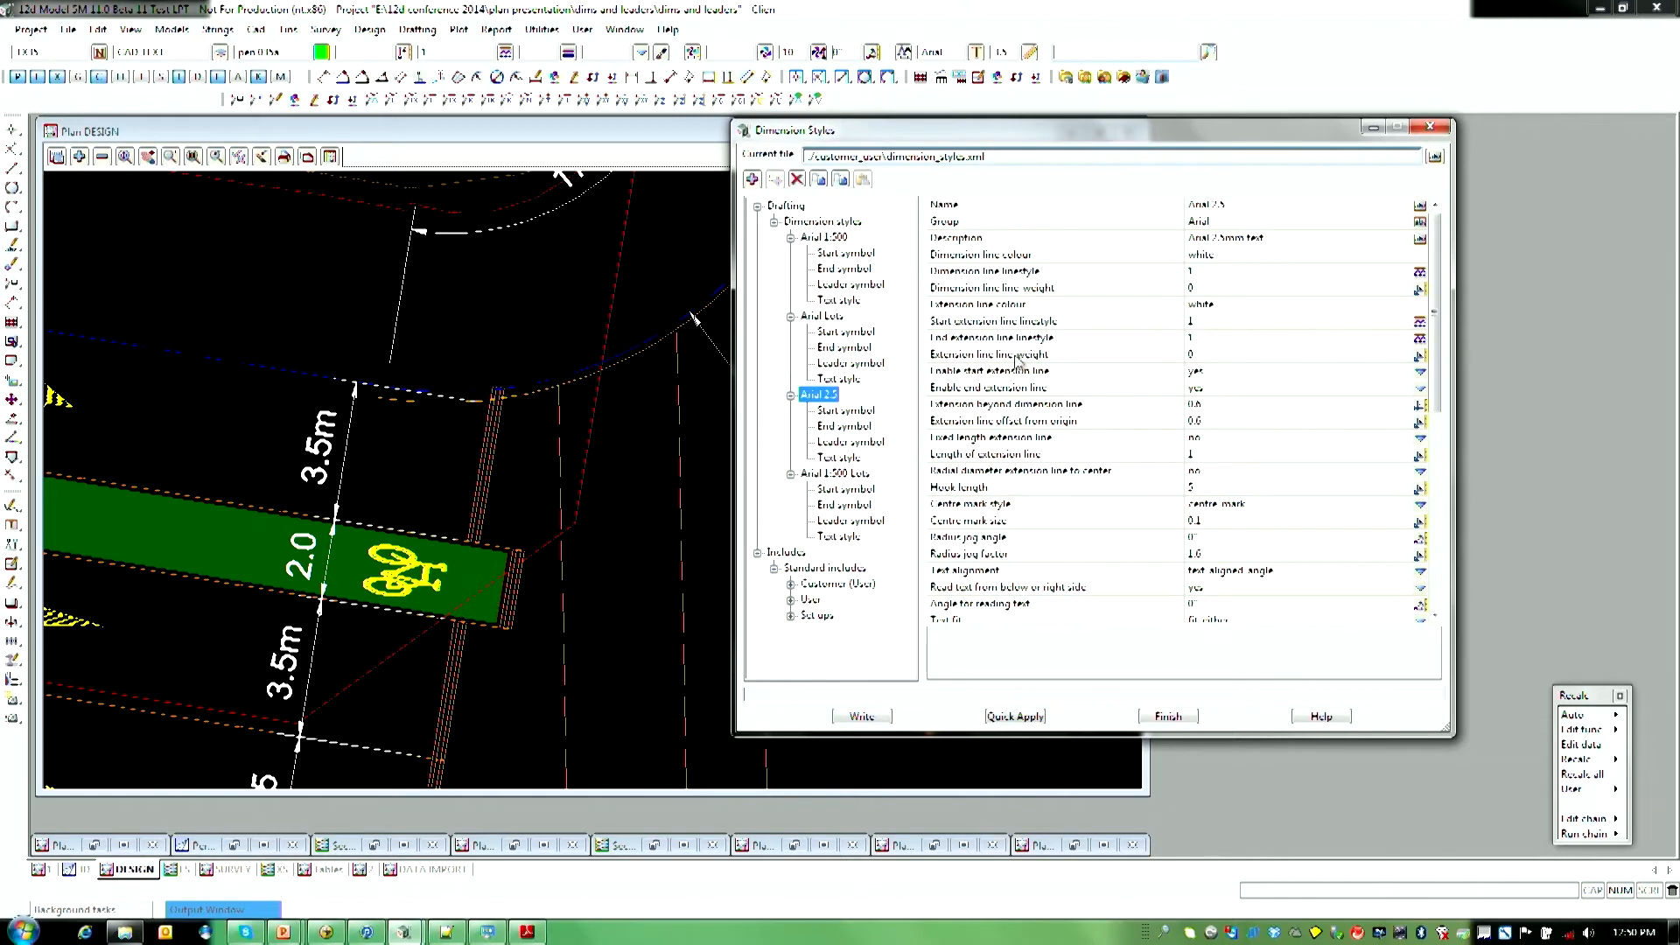
mouse_move(1021, 415)
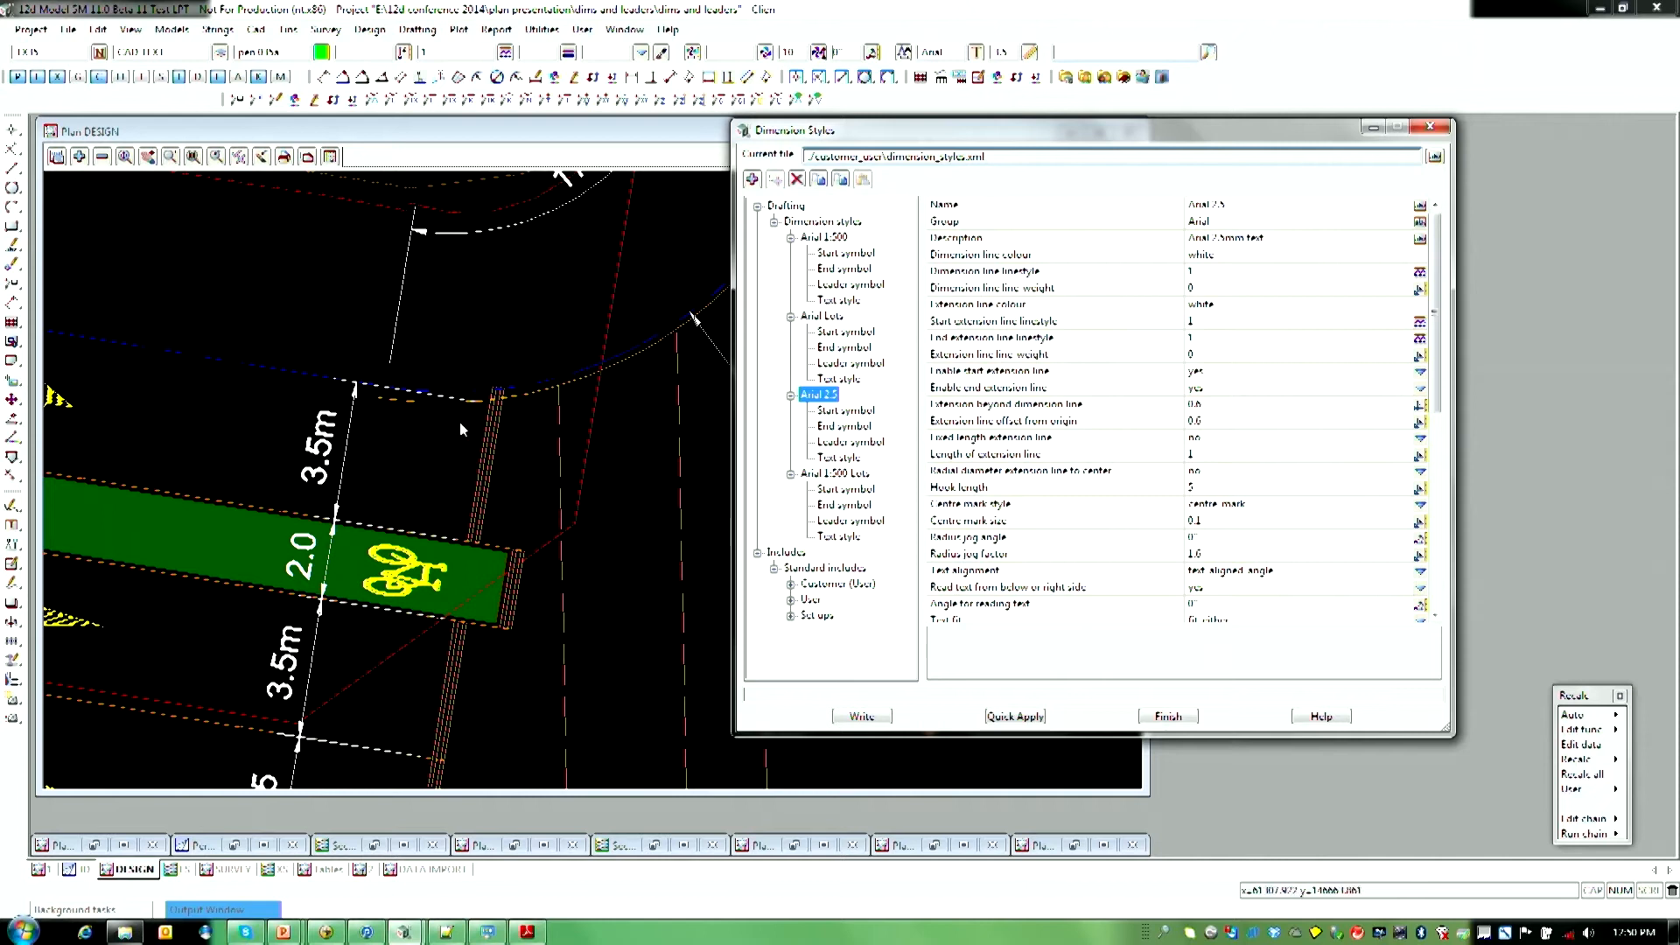
scroll("down", 3)
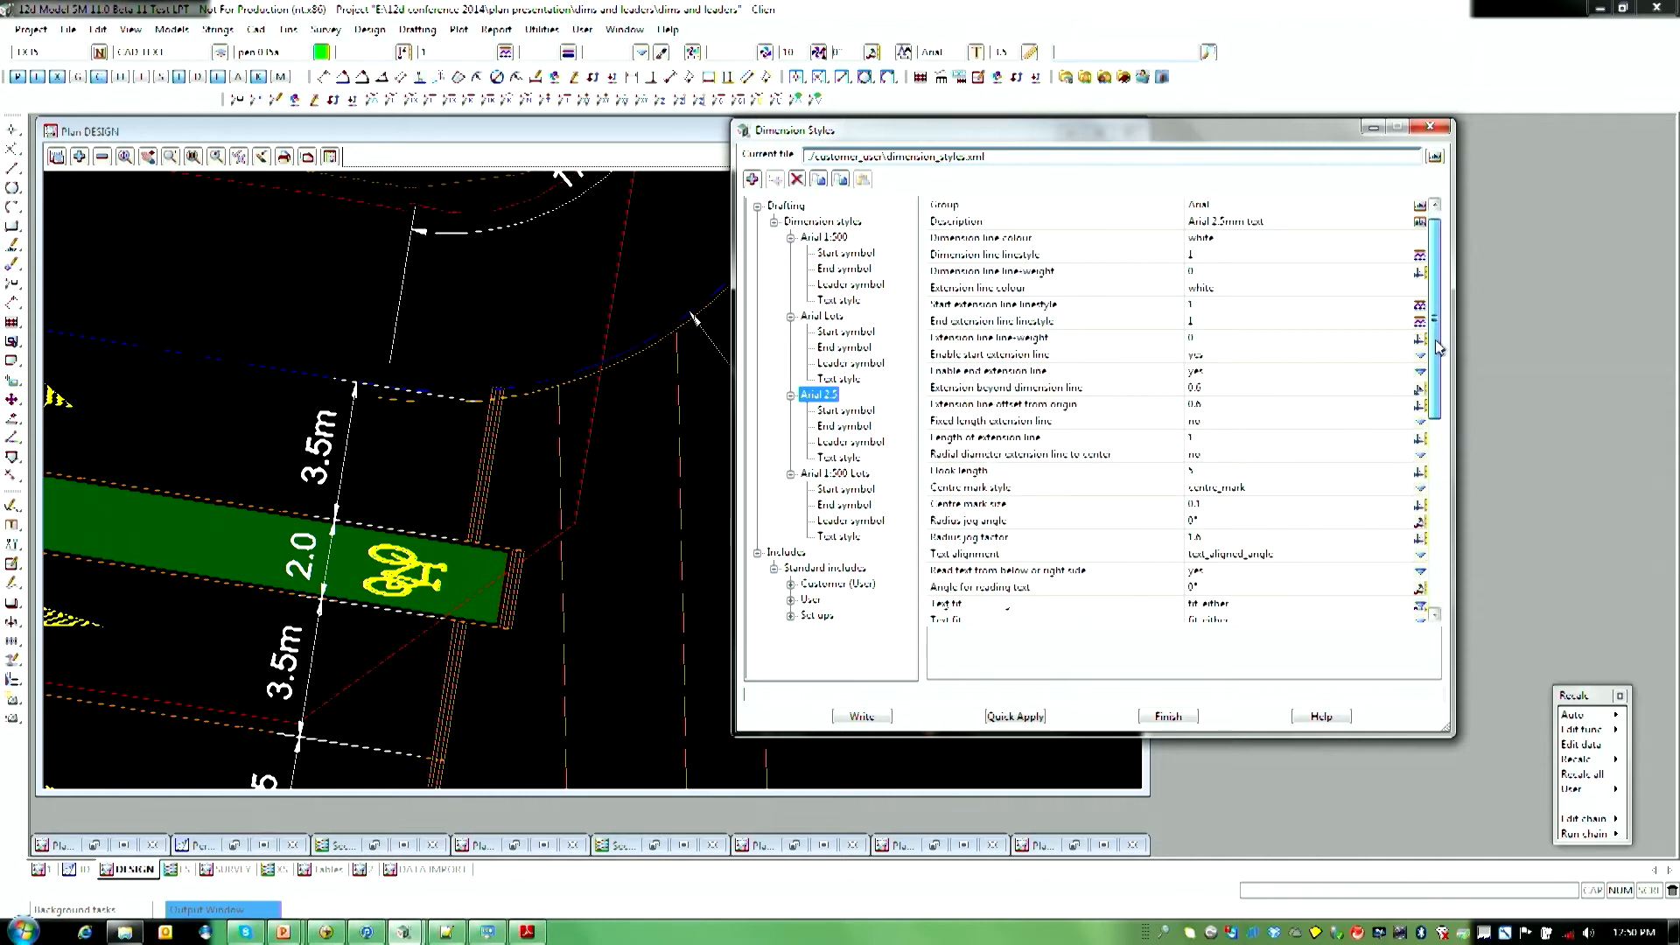
scroll("down", 3)
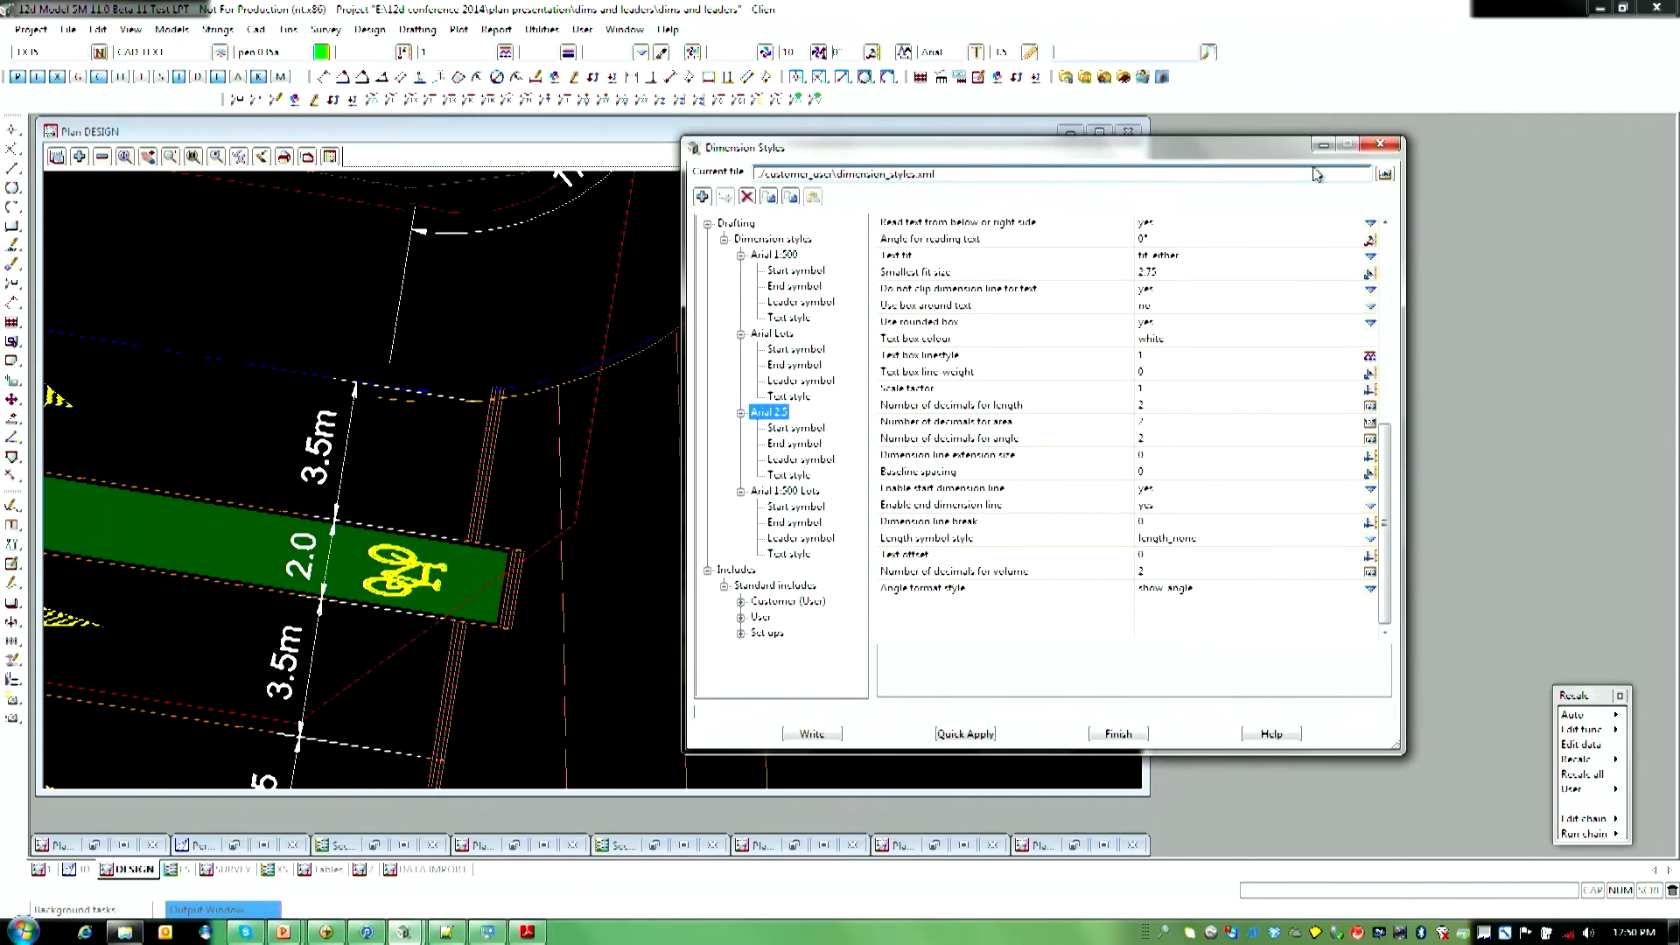
left_click(1380, 145)
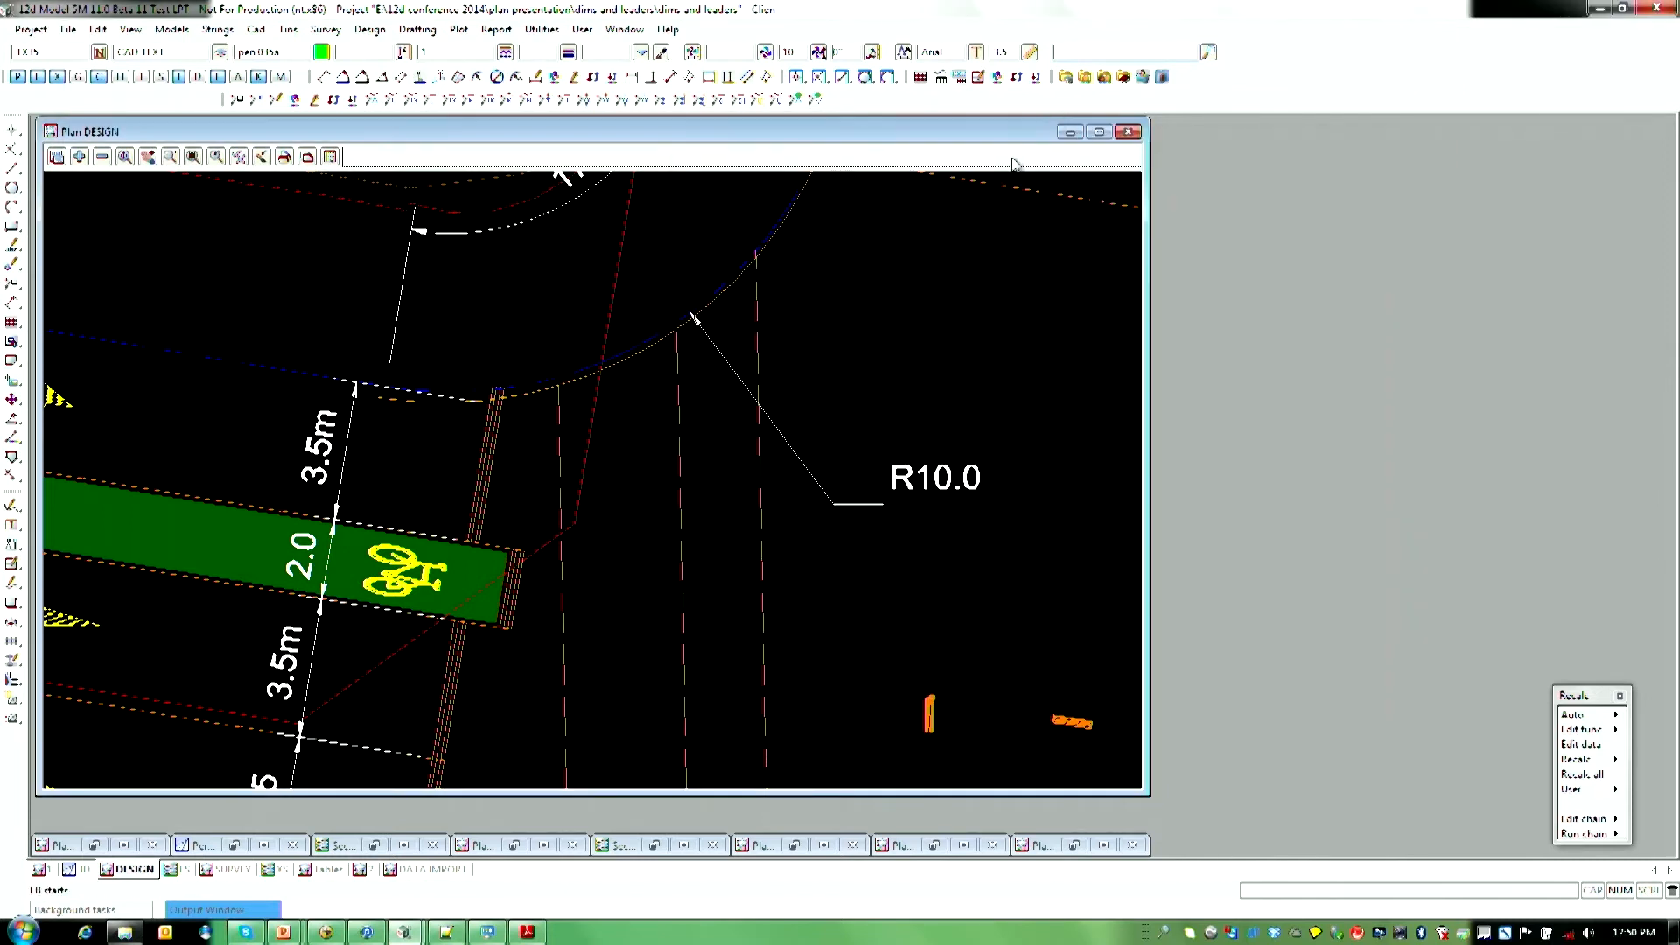
mouse_move(692, 311)
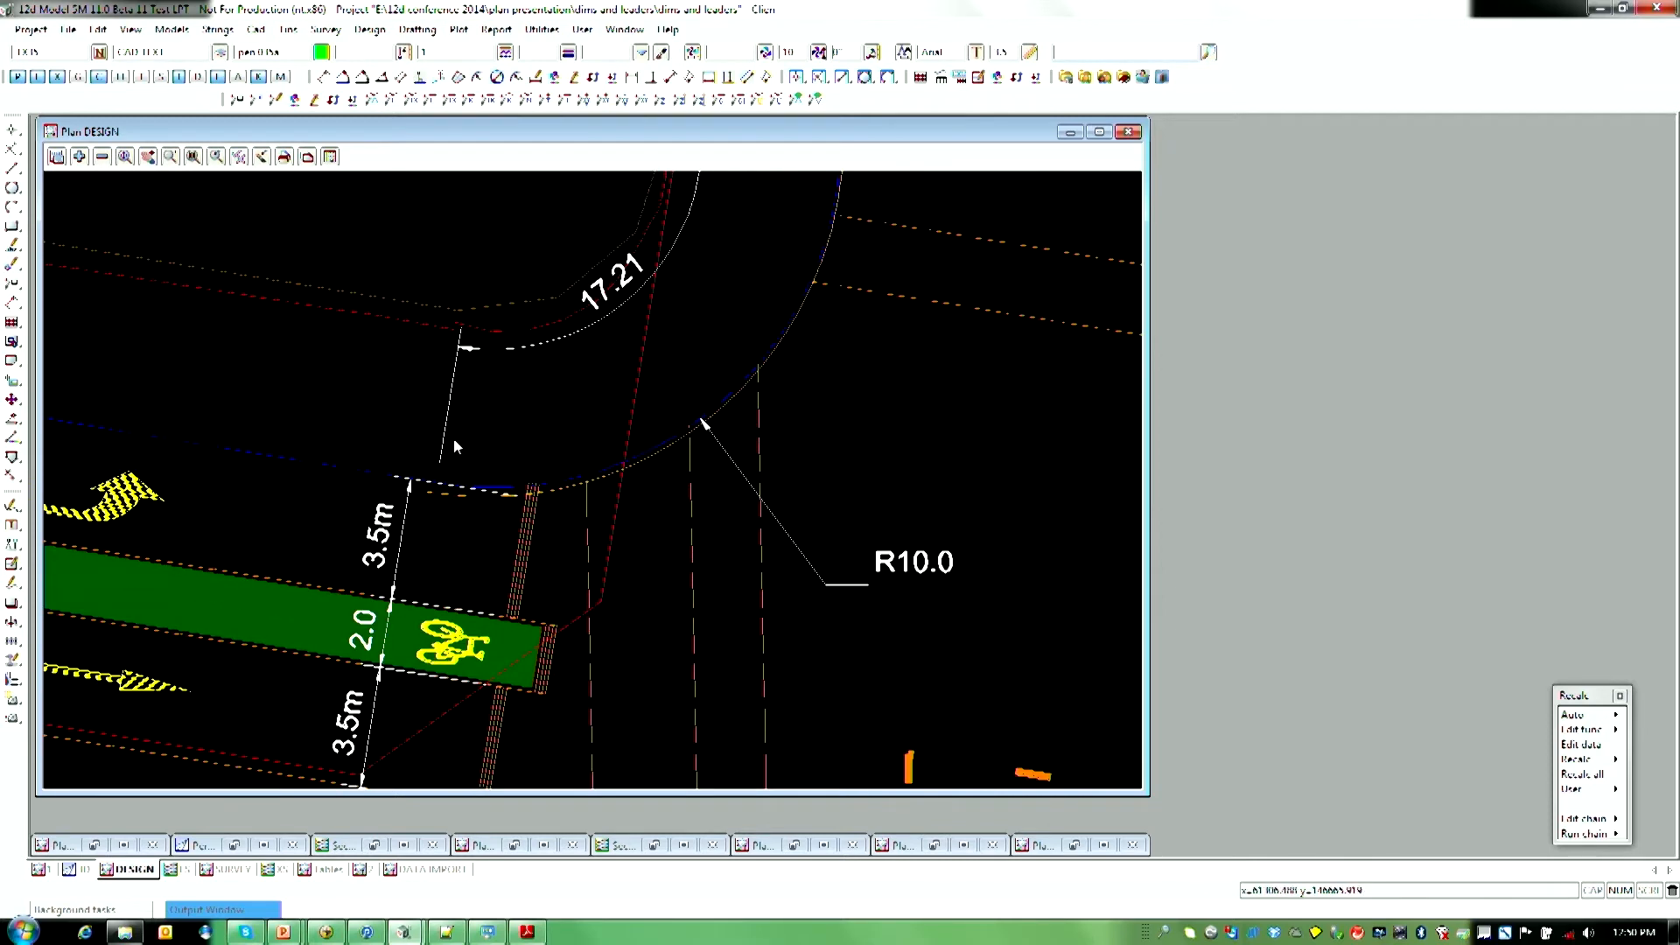
mouse_move(729, 664)
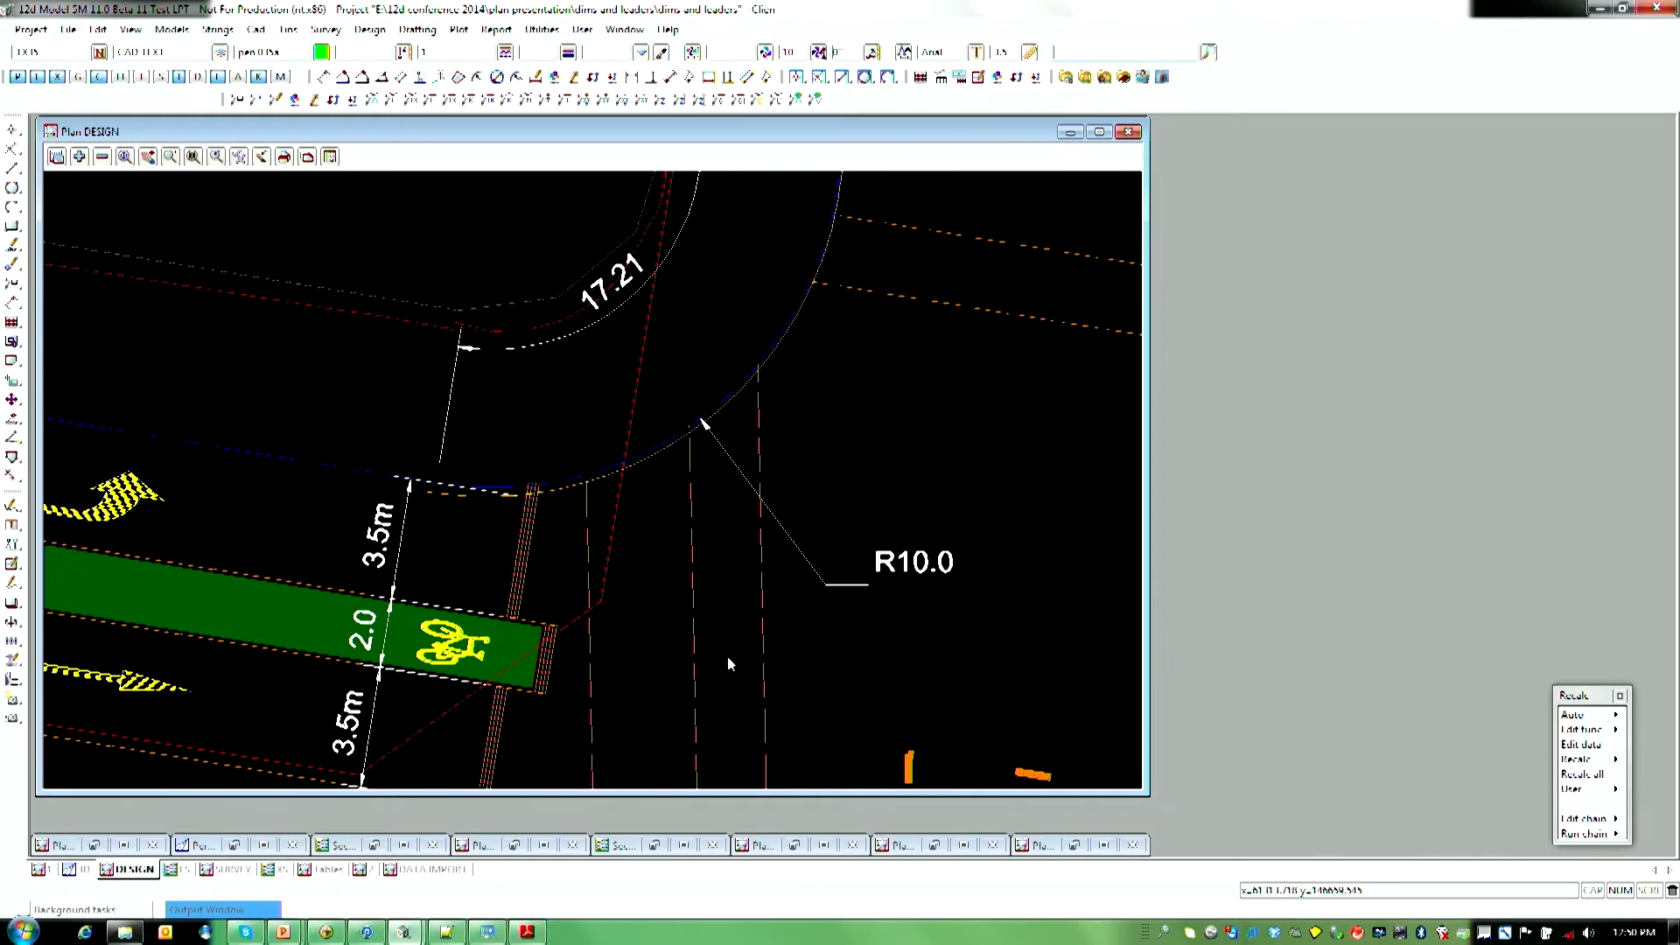
mouse_move(846, 549)
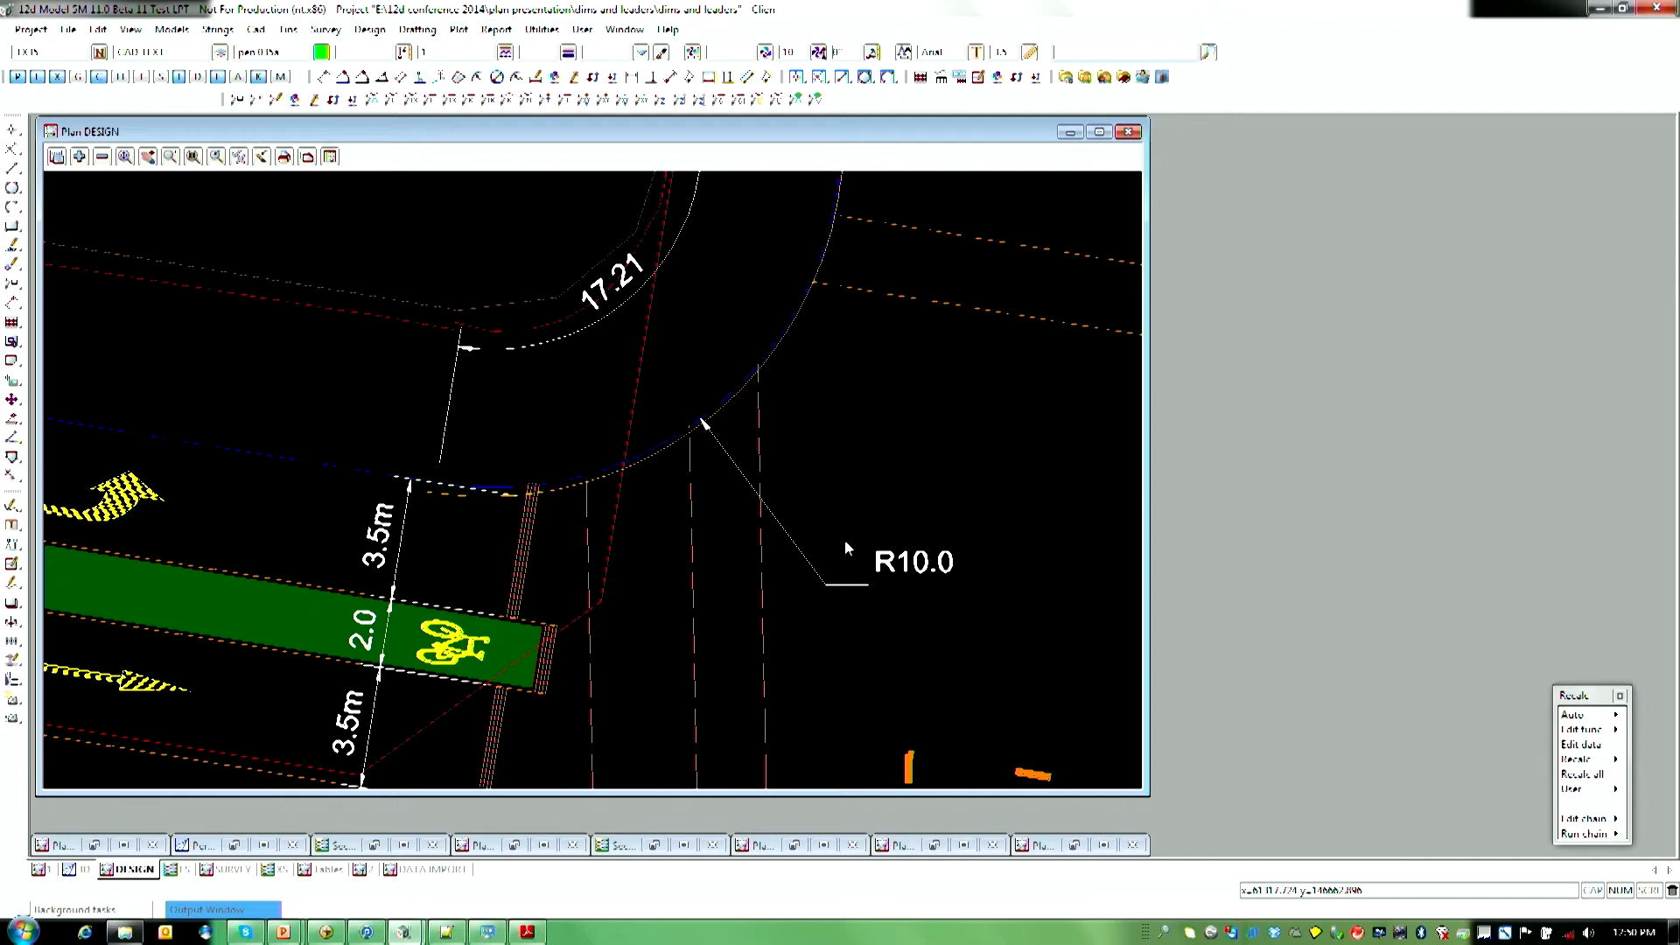
mouse_move(694, 412)
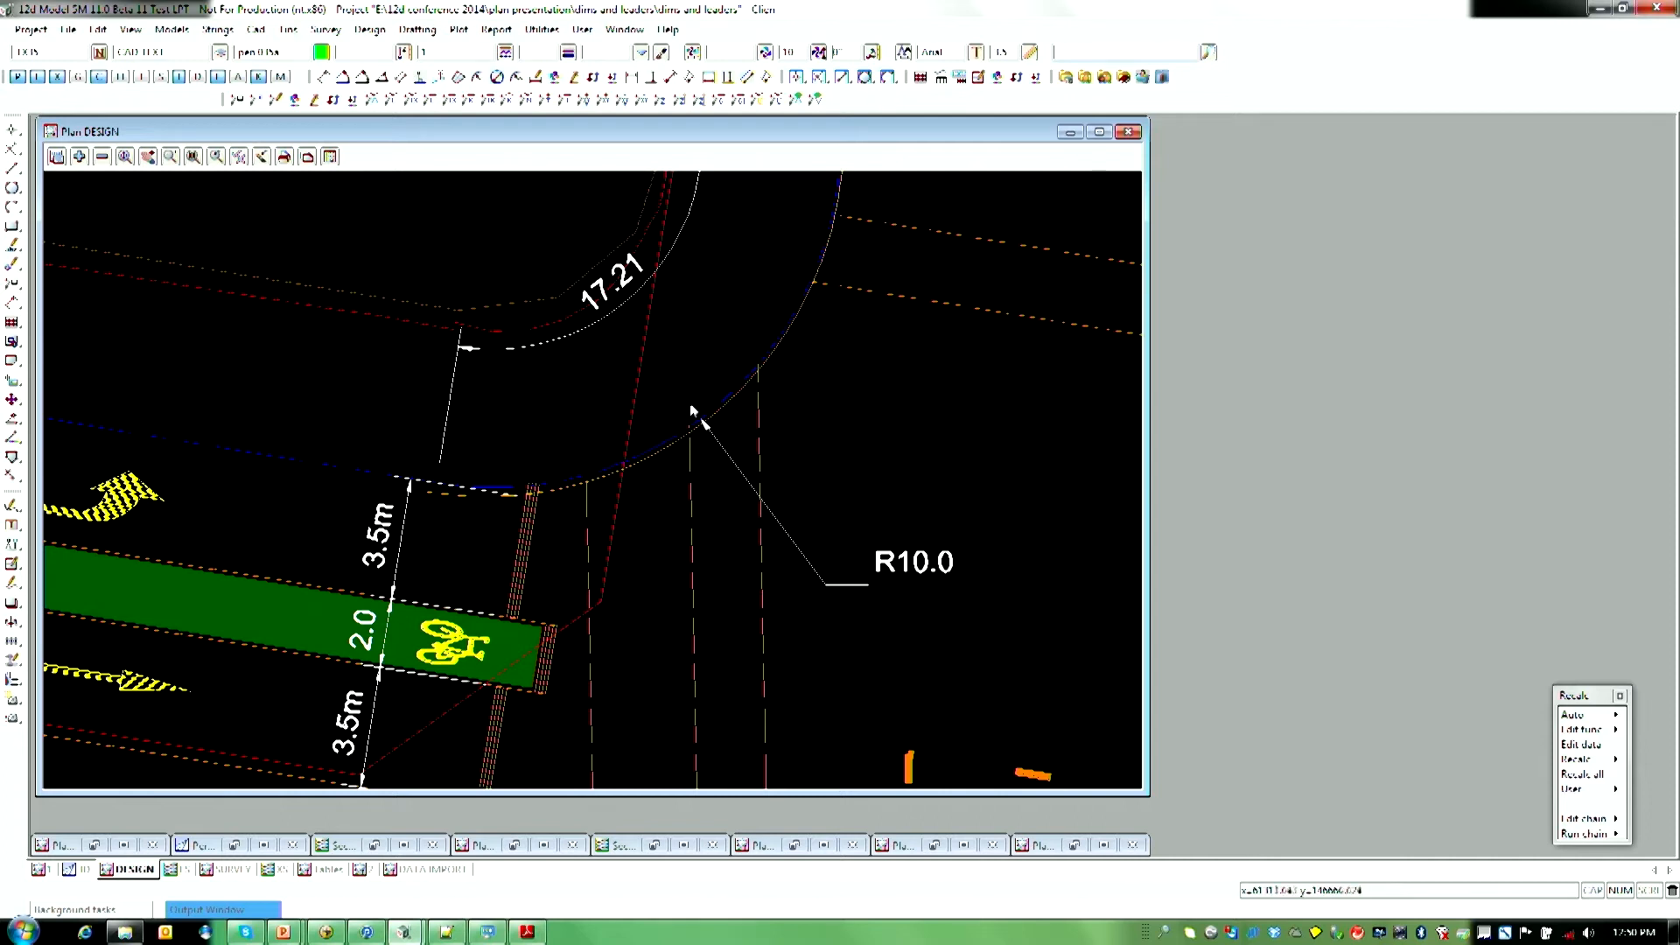
mouse_move(739, 447)
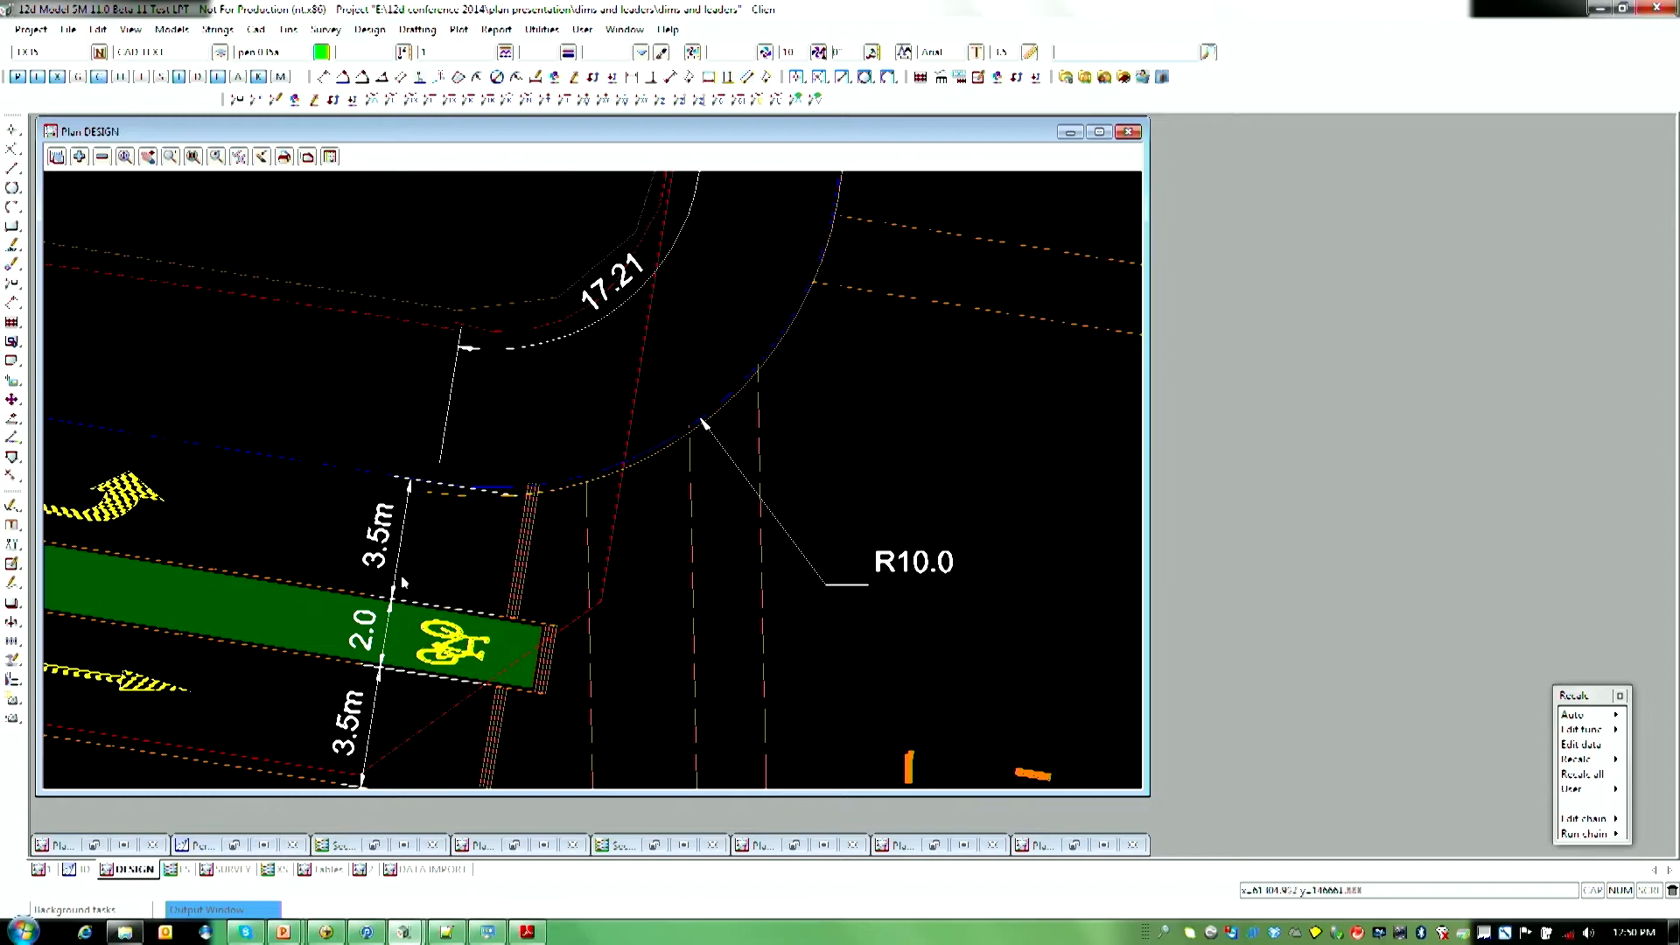
mouse_move(436, 506)
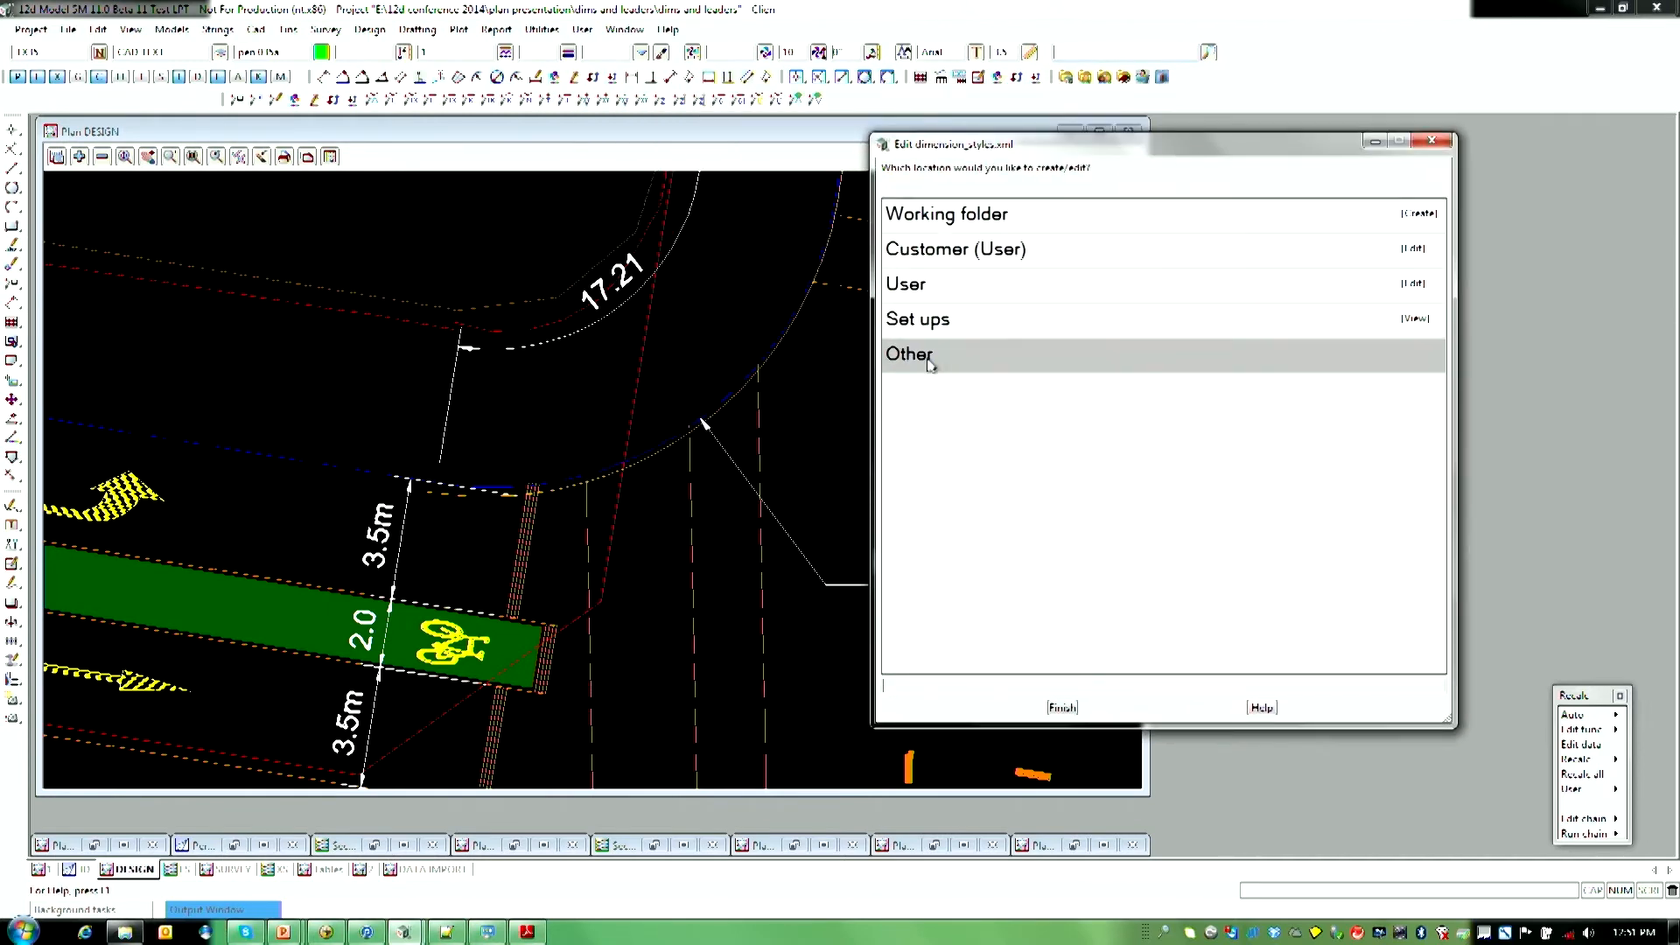
mouse_move(1074, 268)
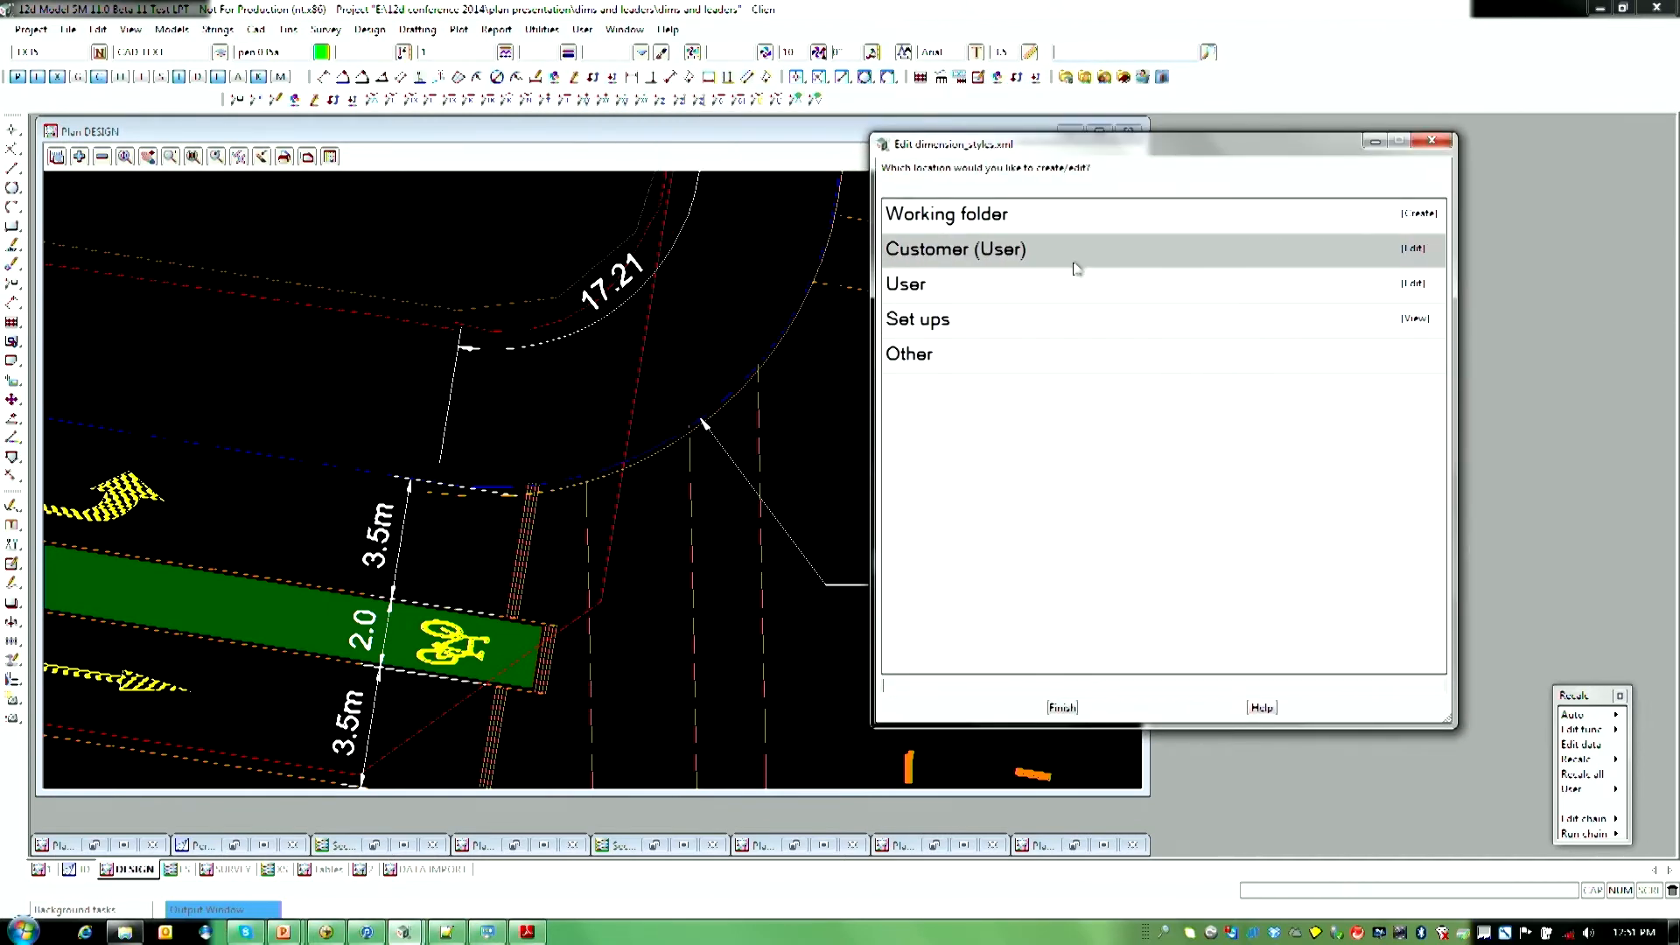
mouse_move(1029, 264)
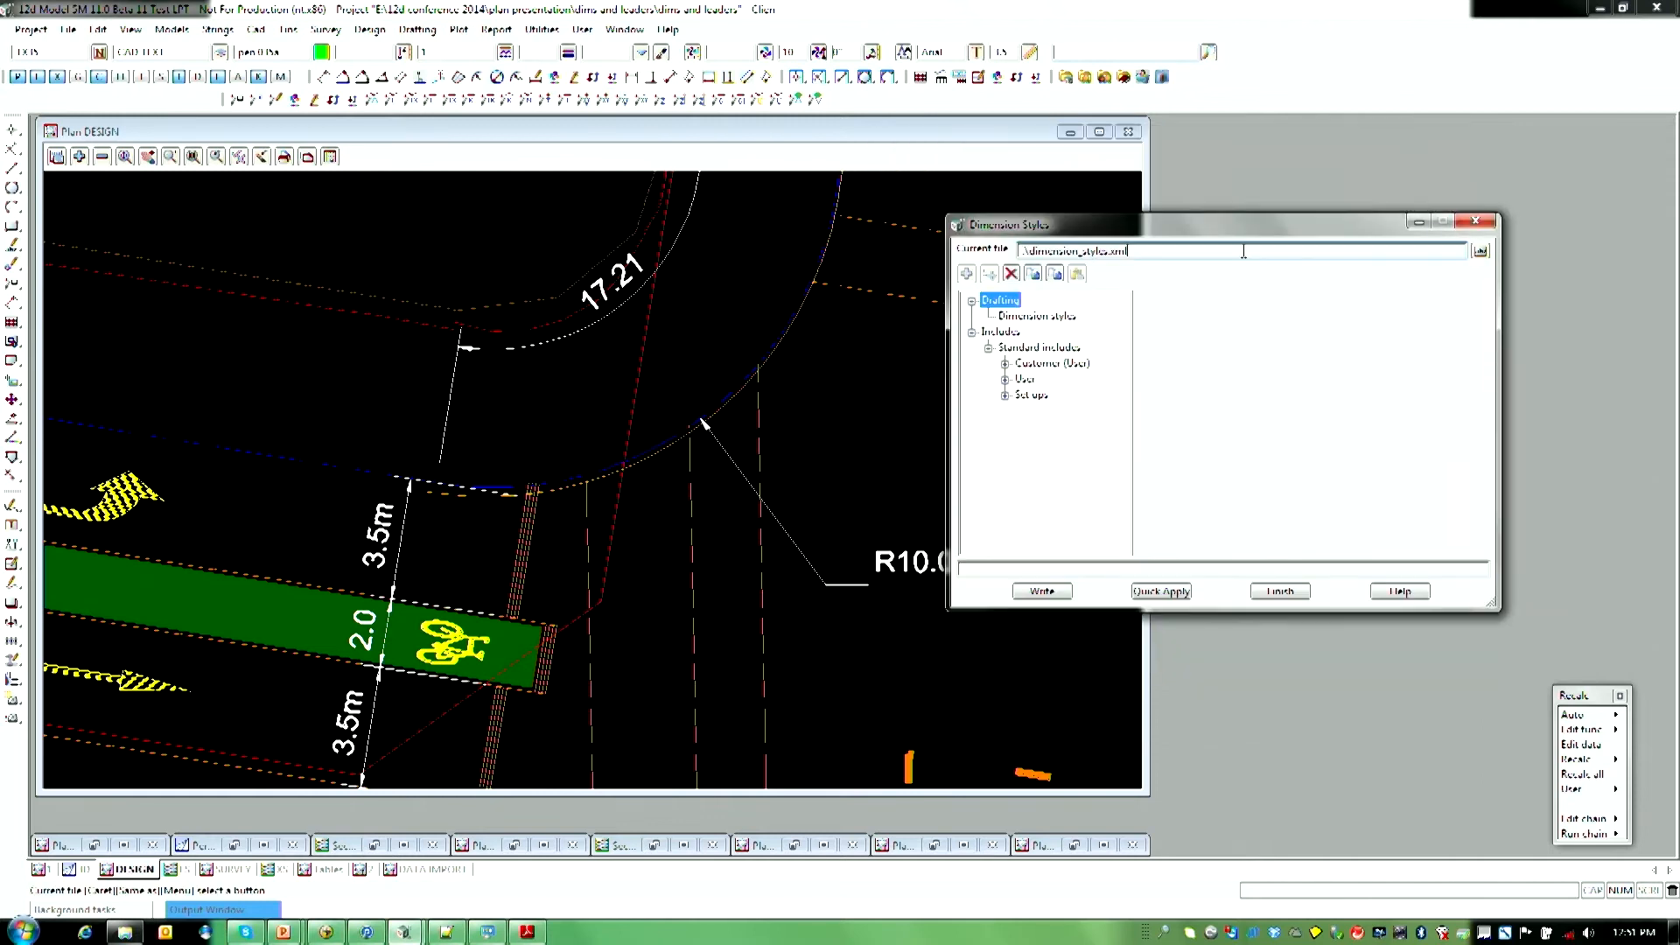
Step: Enlarge the new working-folder Dimension Styles editor window
left_click_drag(1007, 224, 712, 82)
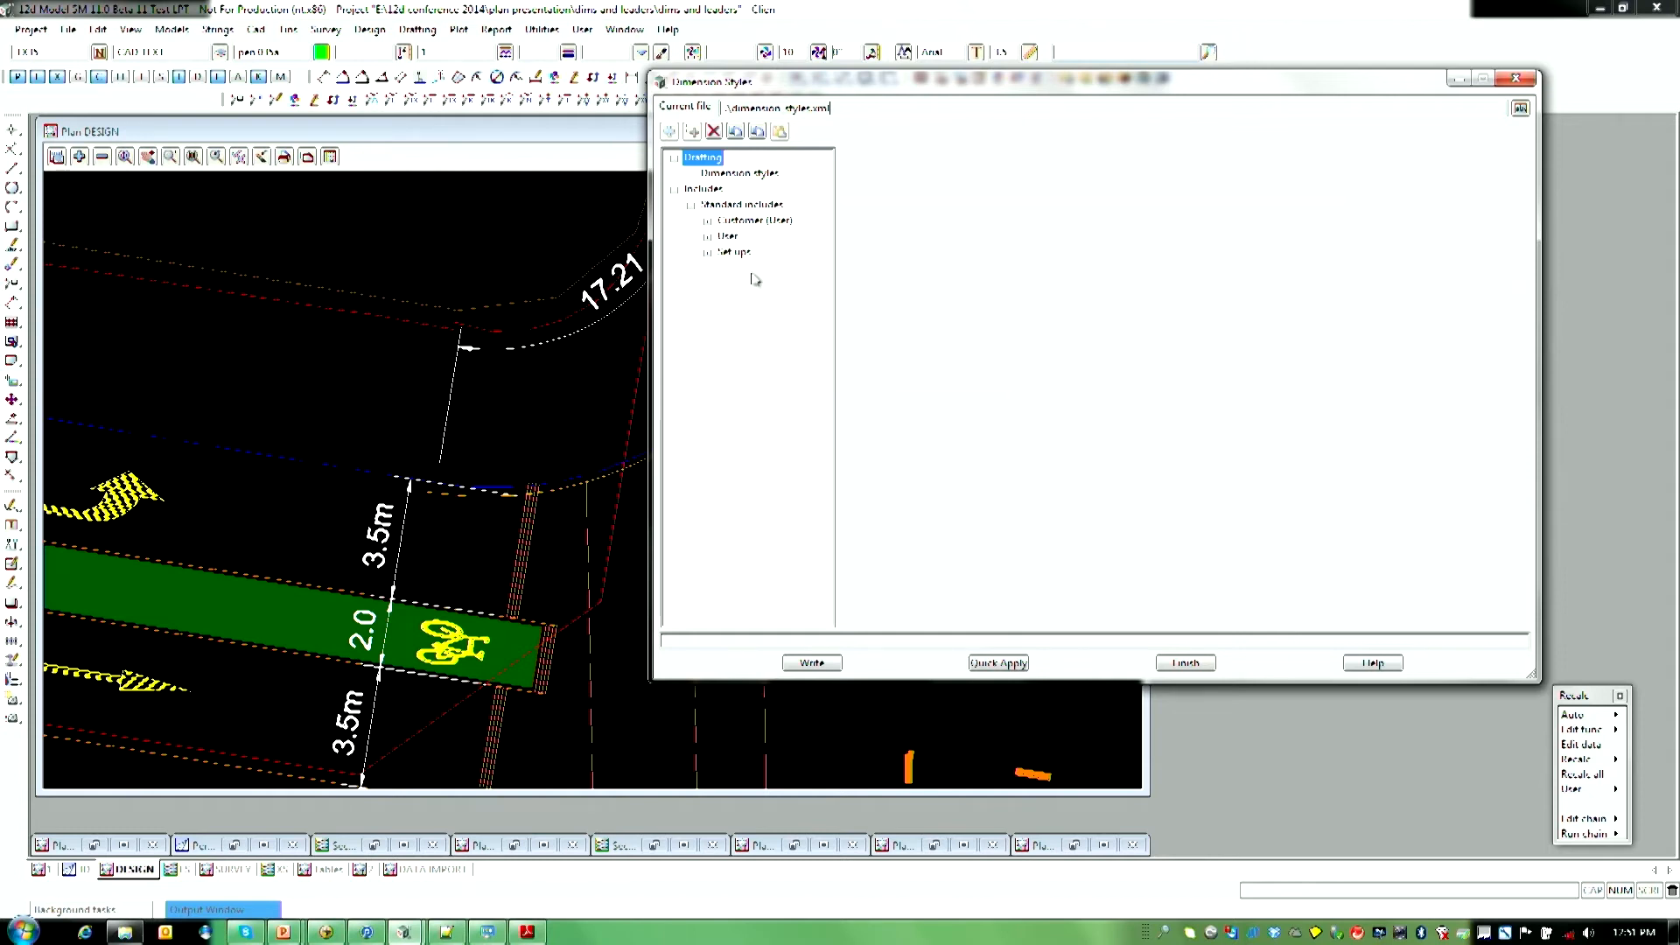
mouse_move(704, 264)
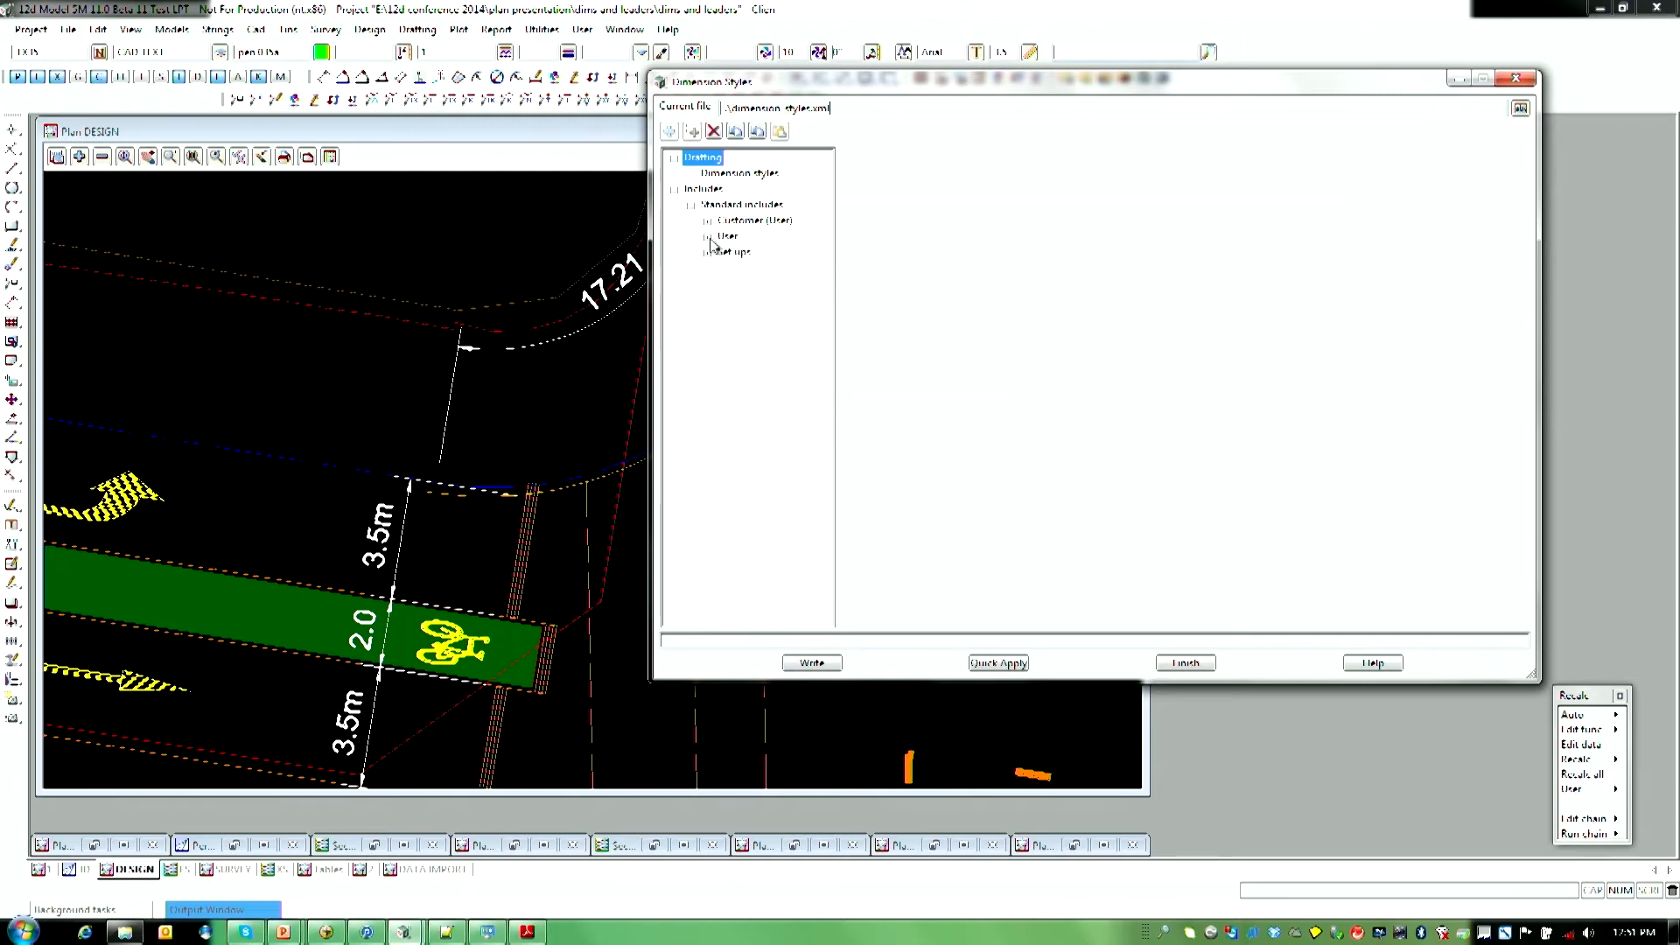
Step: Copy the included Arial 2.5 style into this file's Drafting dimension styles
left_click(726, 234)
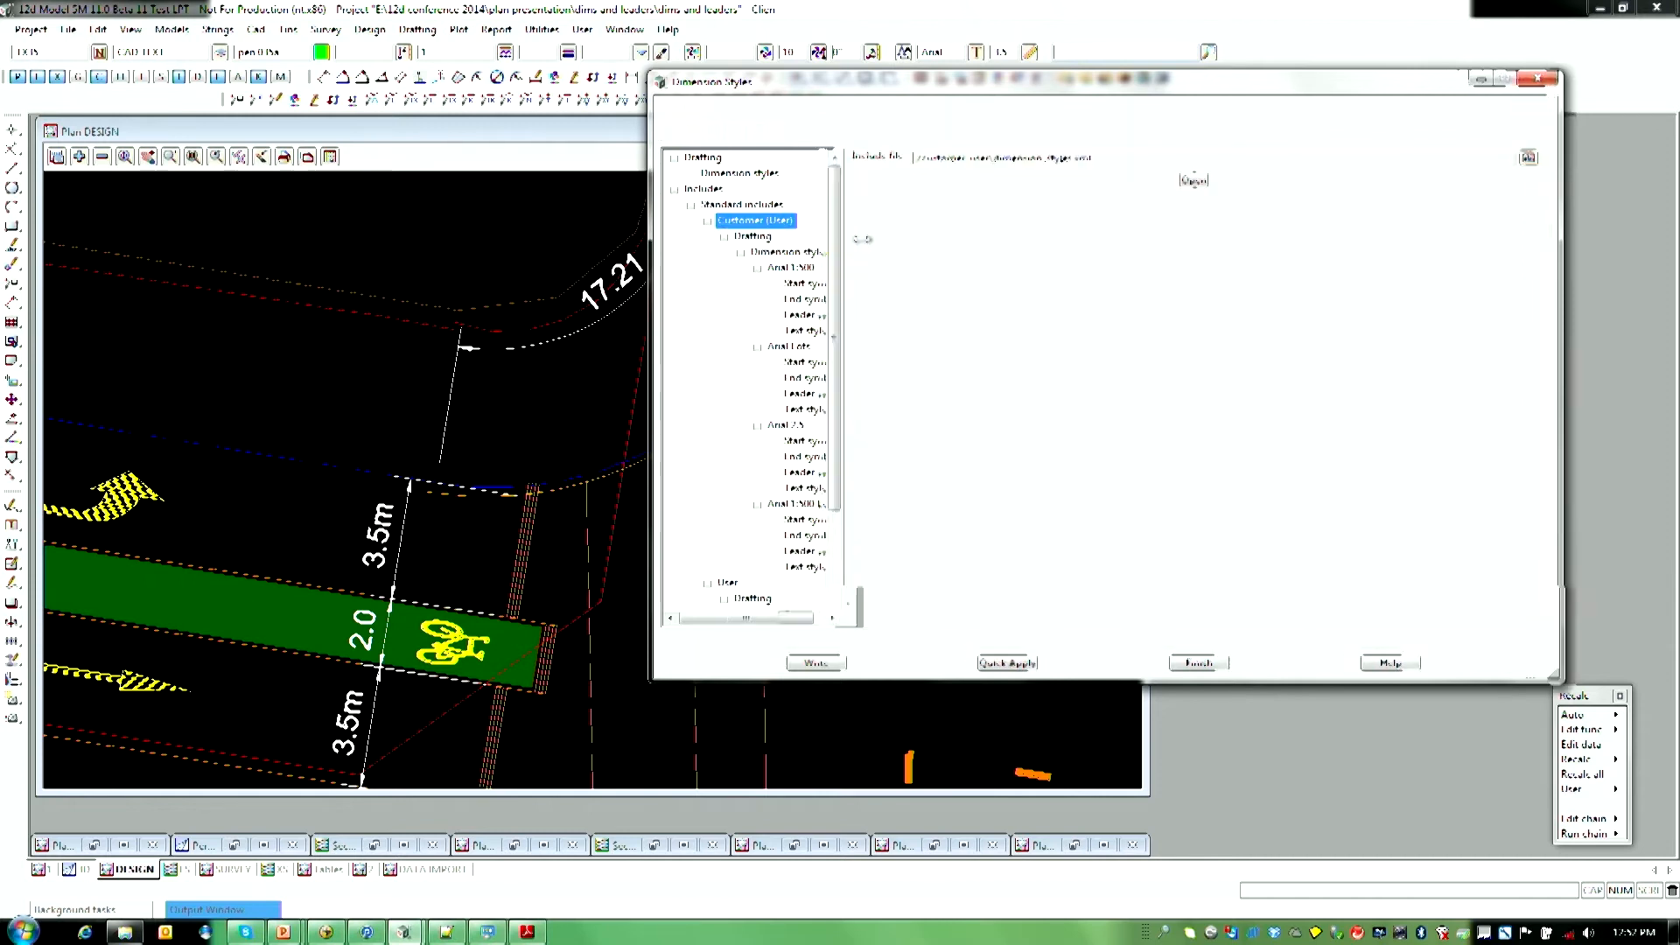
left_click(786, 425)
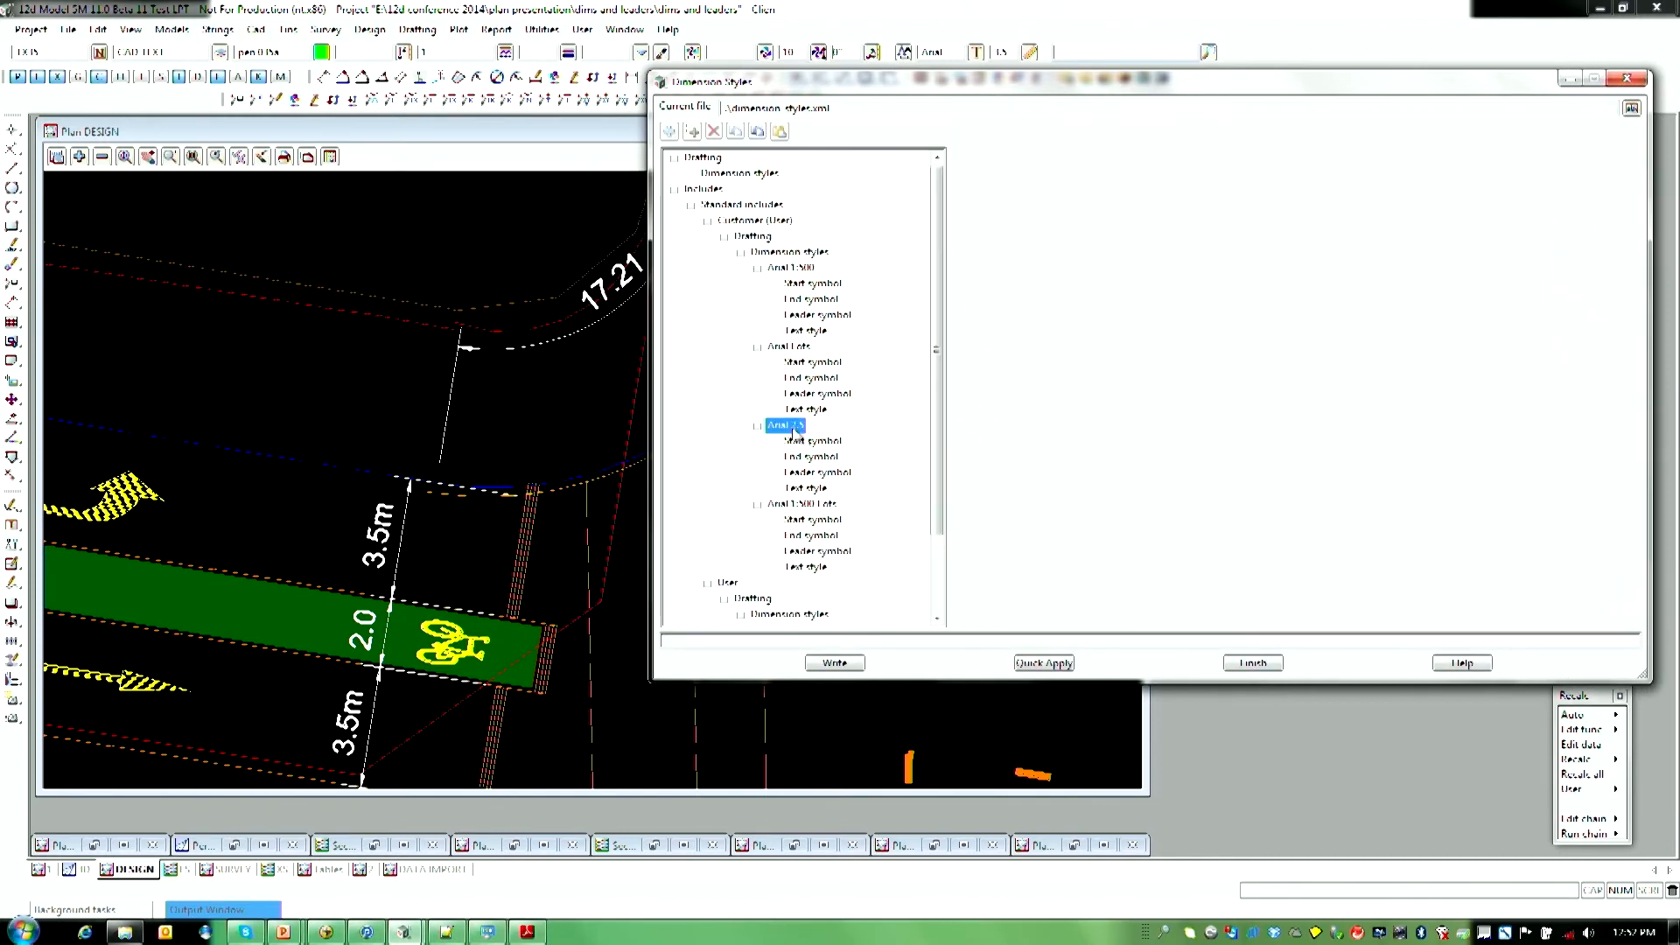
left_click(786, 424)
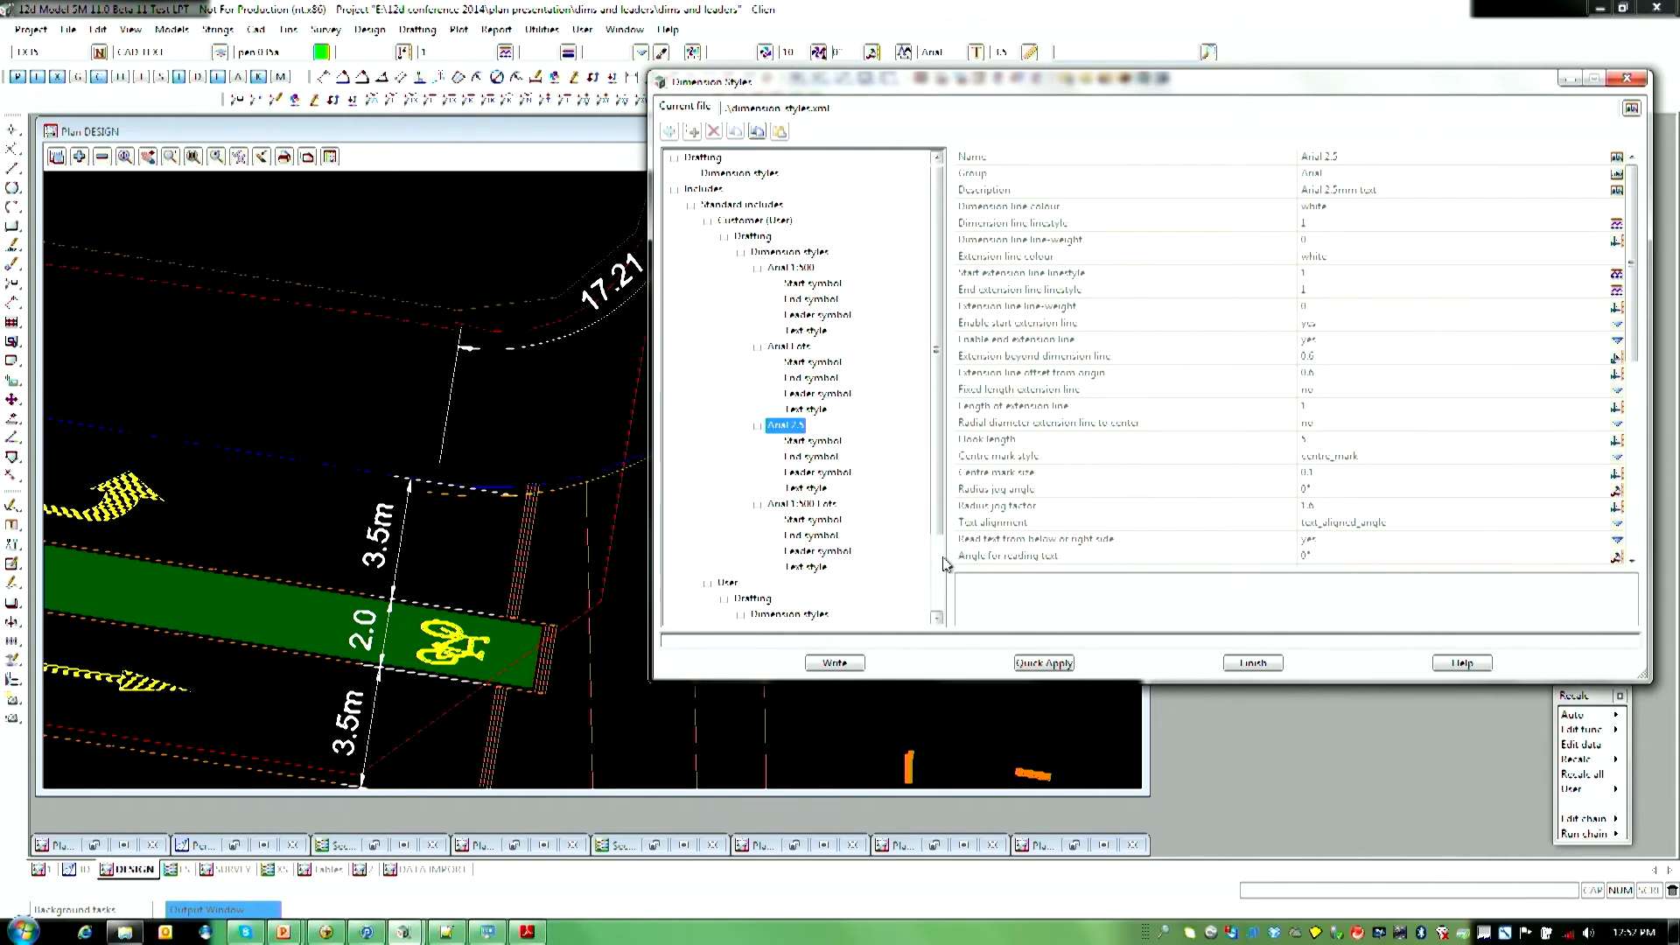
mouse_move(883, 523)
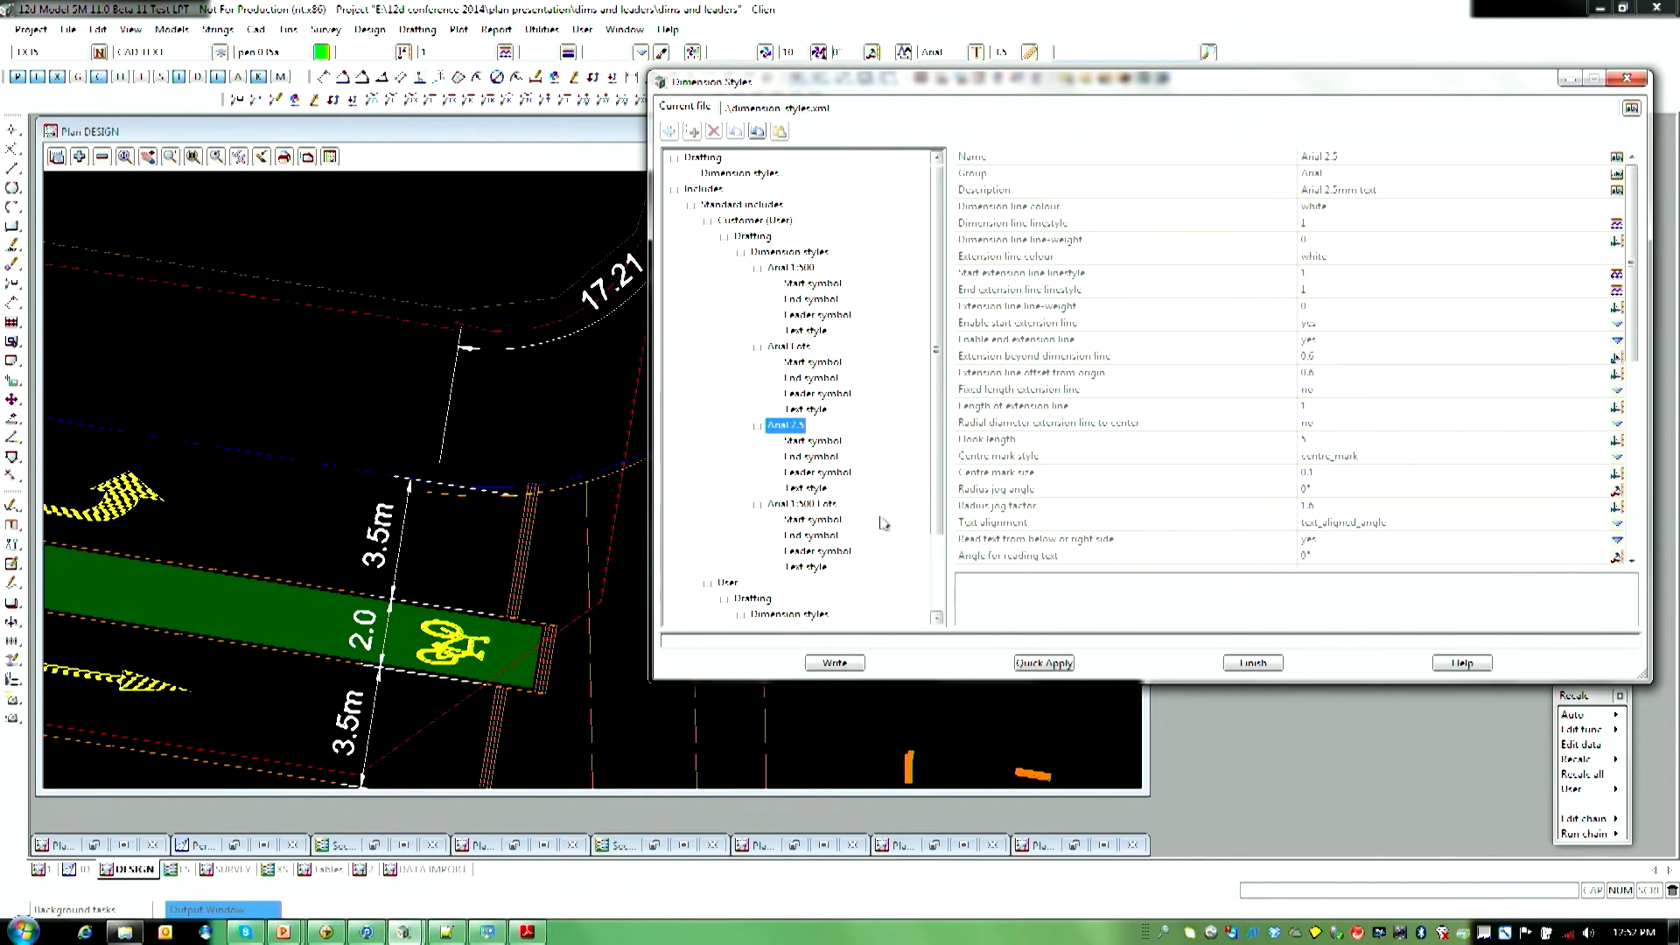
mouse_move(758, 130)
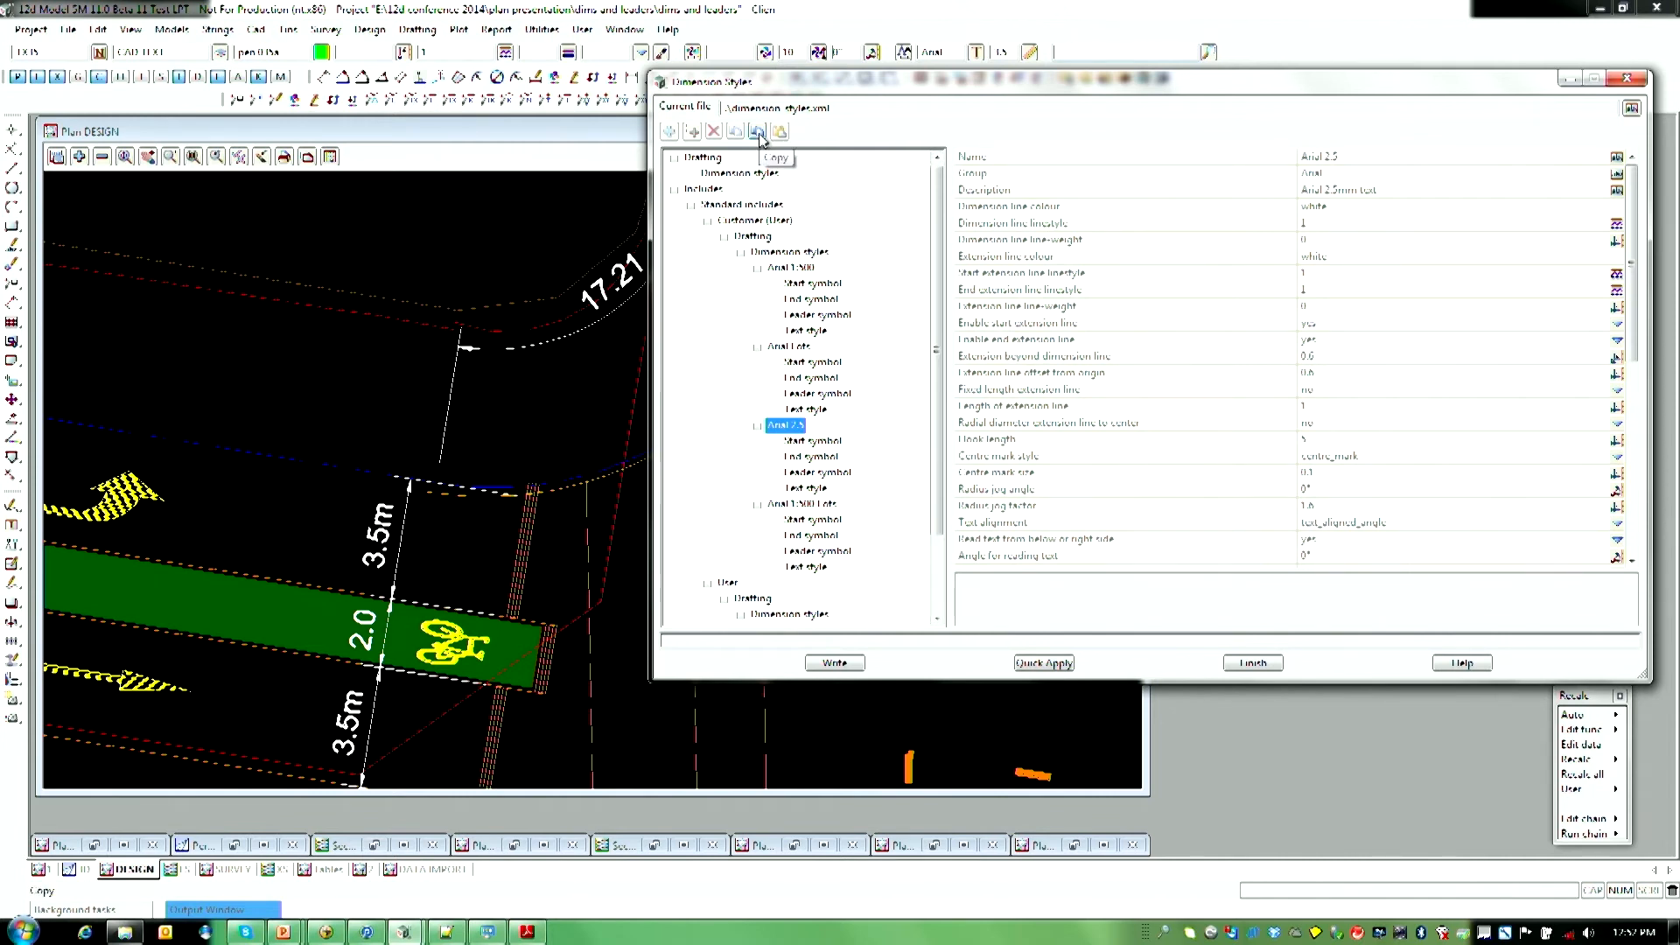
left_click(756, 131)
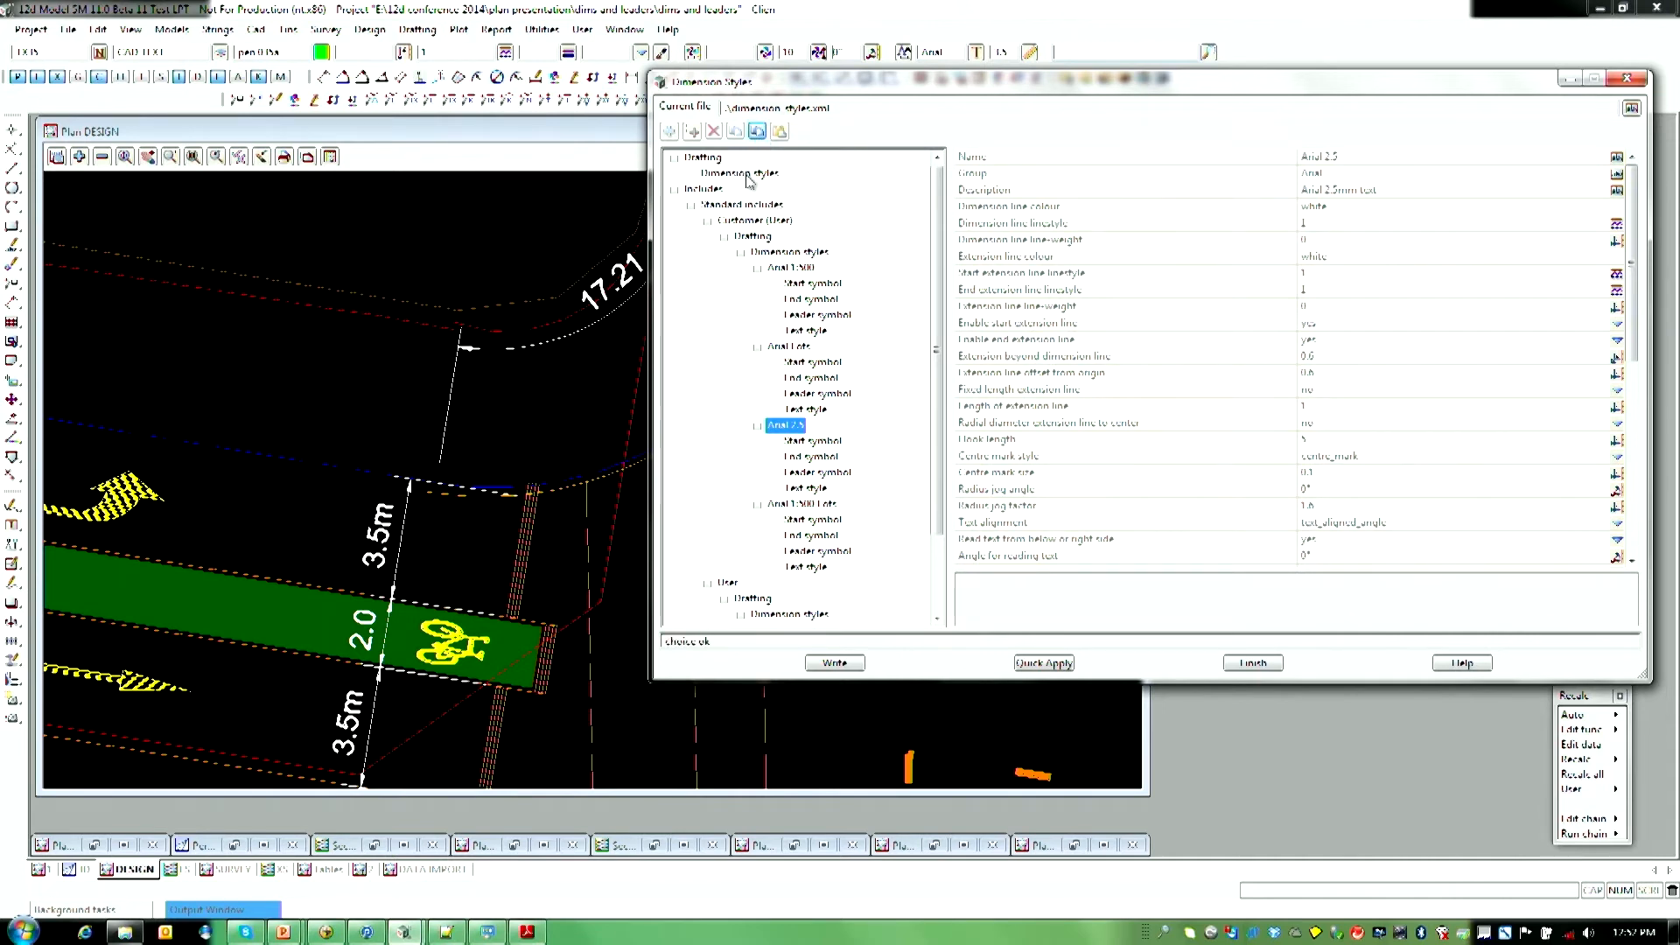
left_click(779, 130)
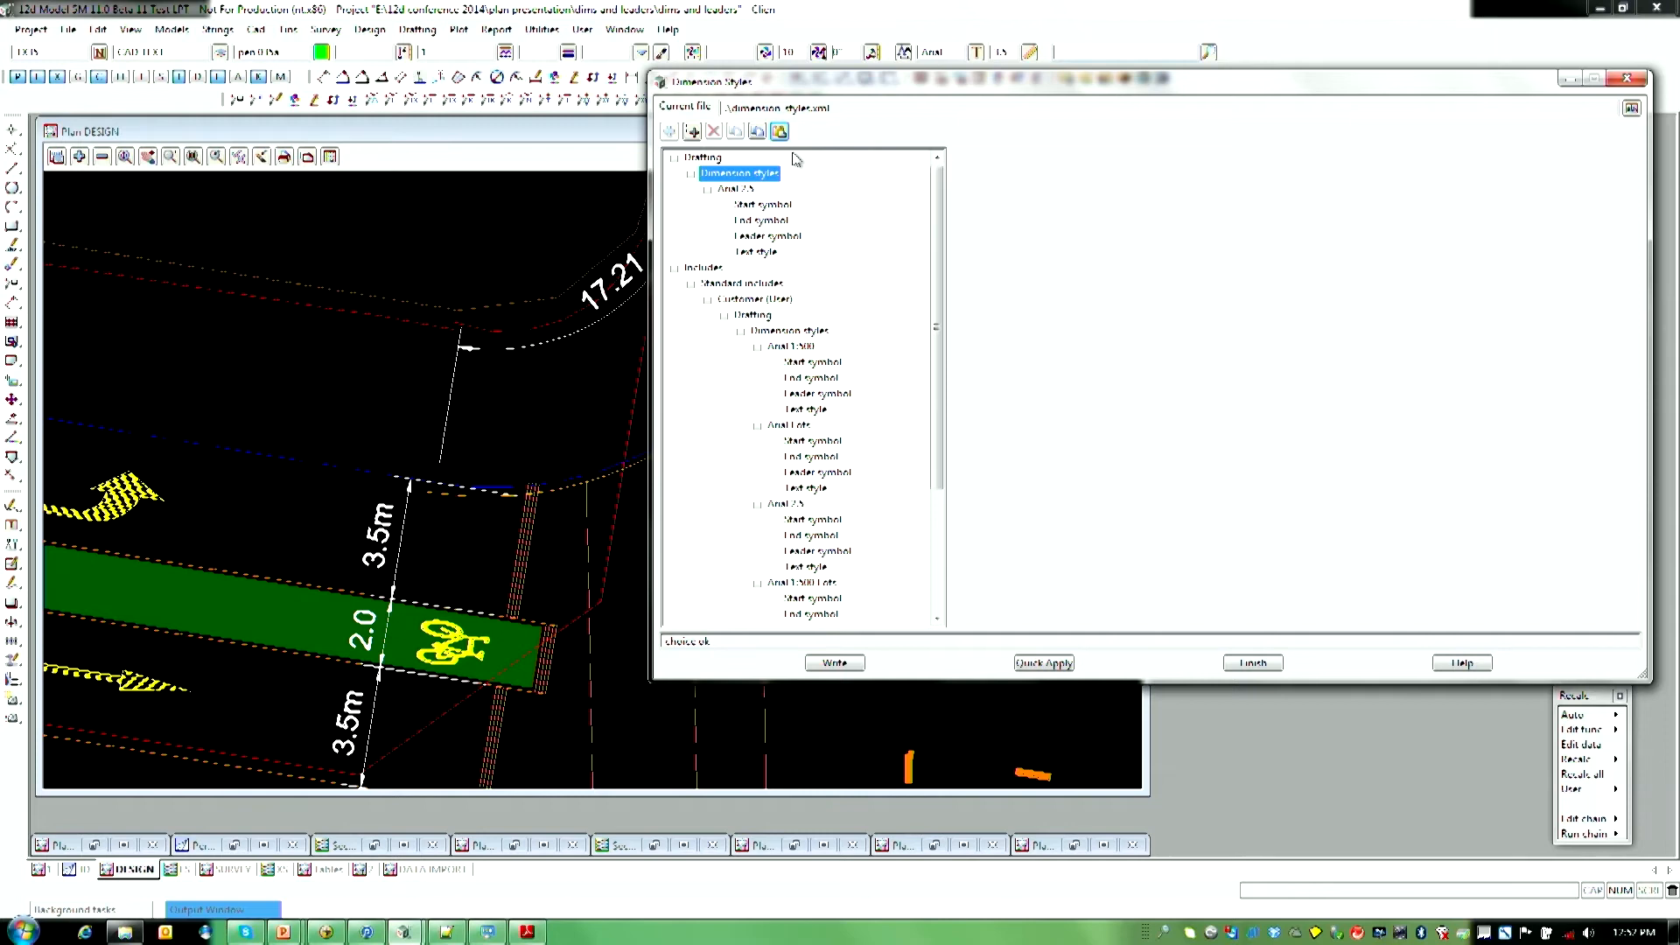
mouse_move(892, 272)
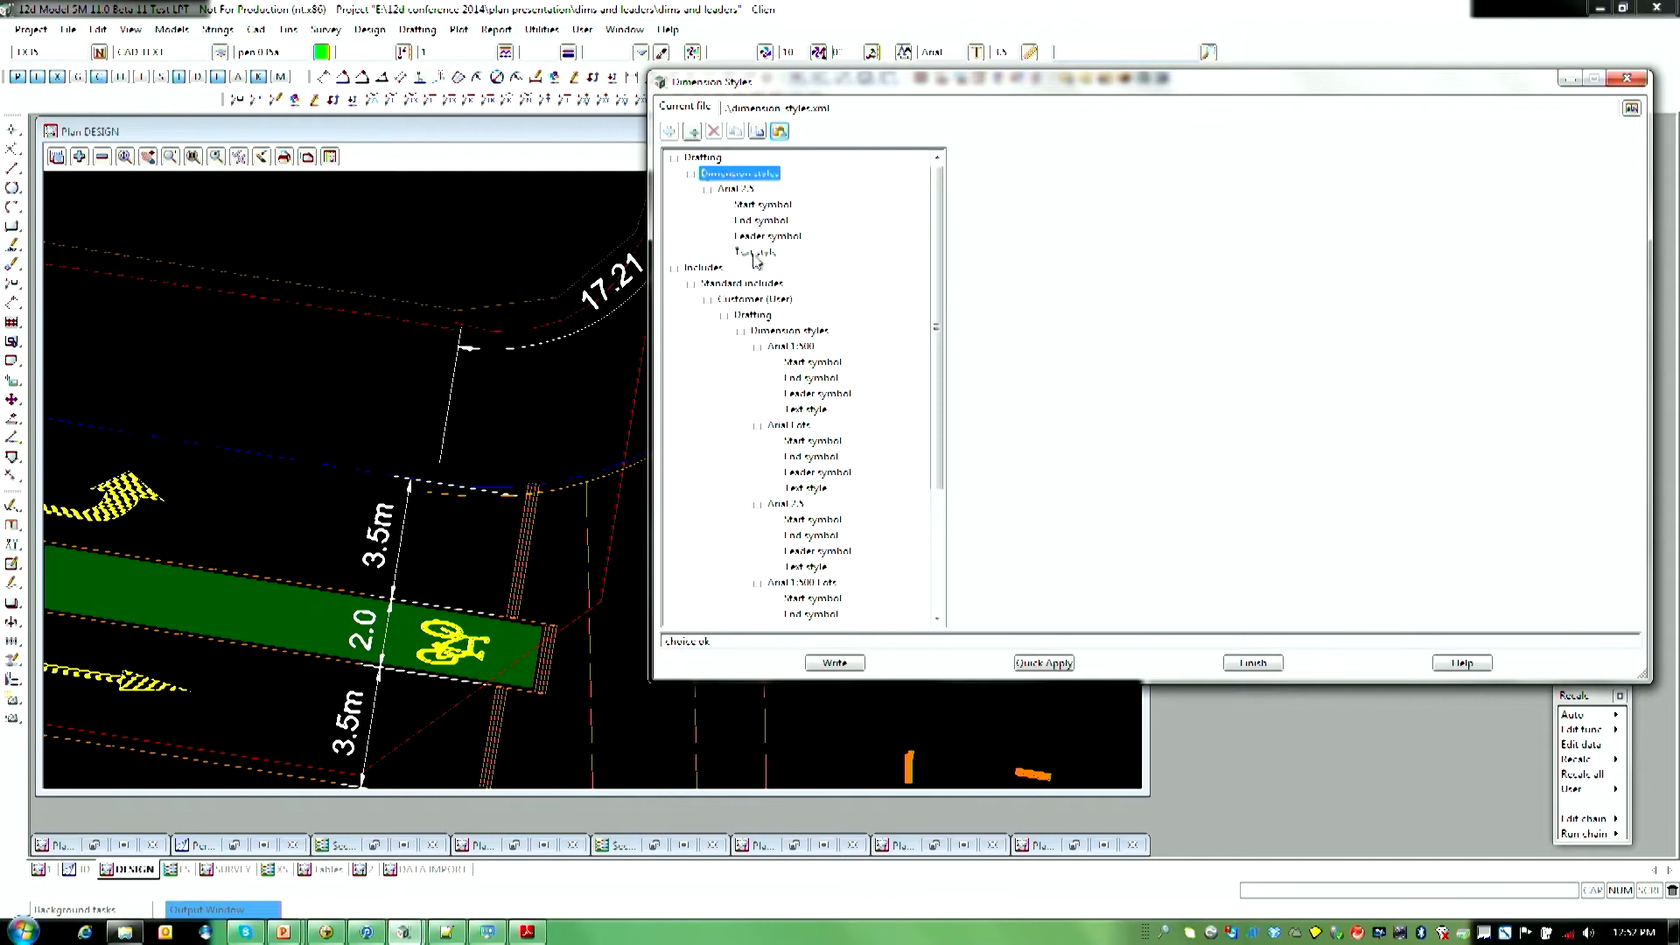
Step: Set the copied style's text offset to 0.5 and raise to 0
left_click(754, 252)
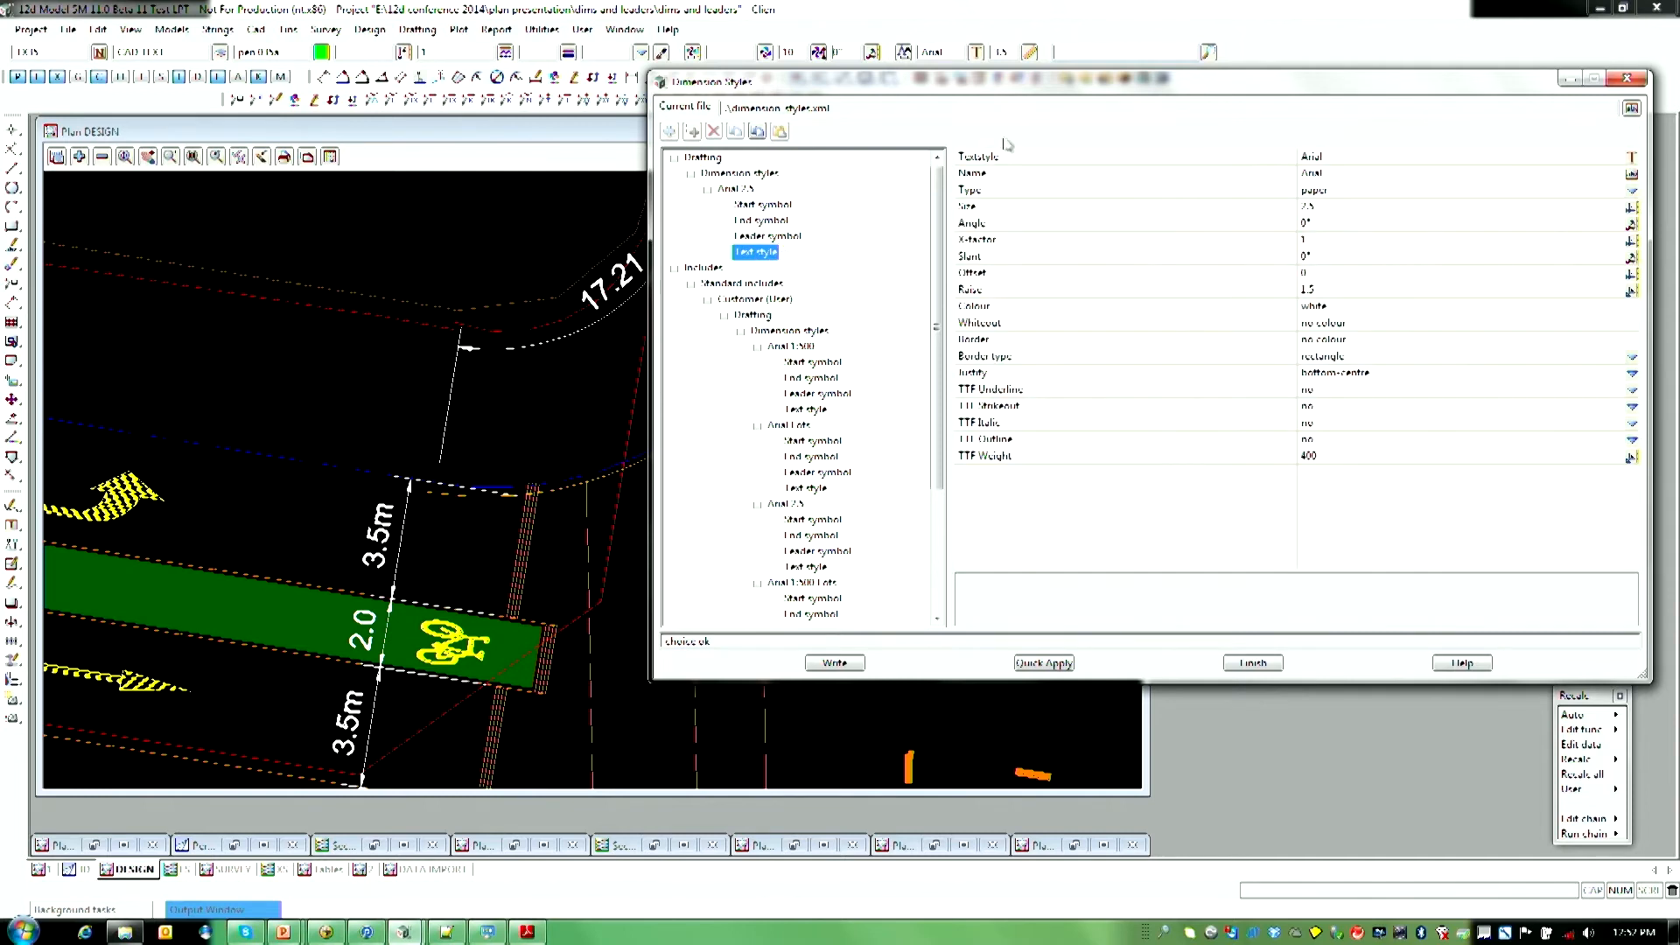
mouse_move(1396, 374)
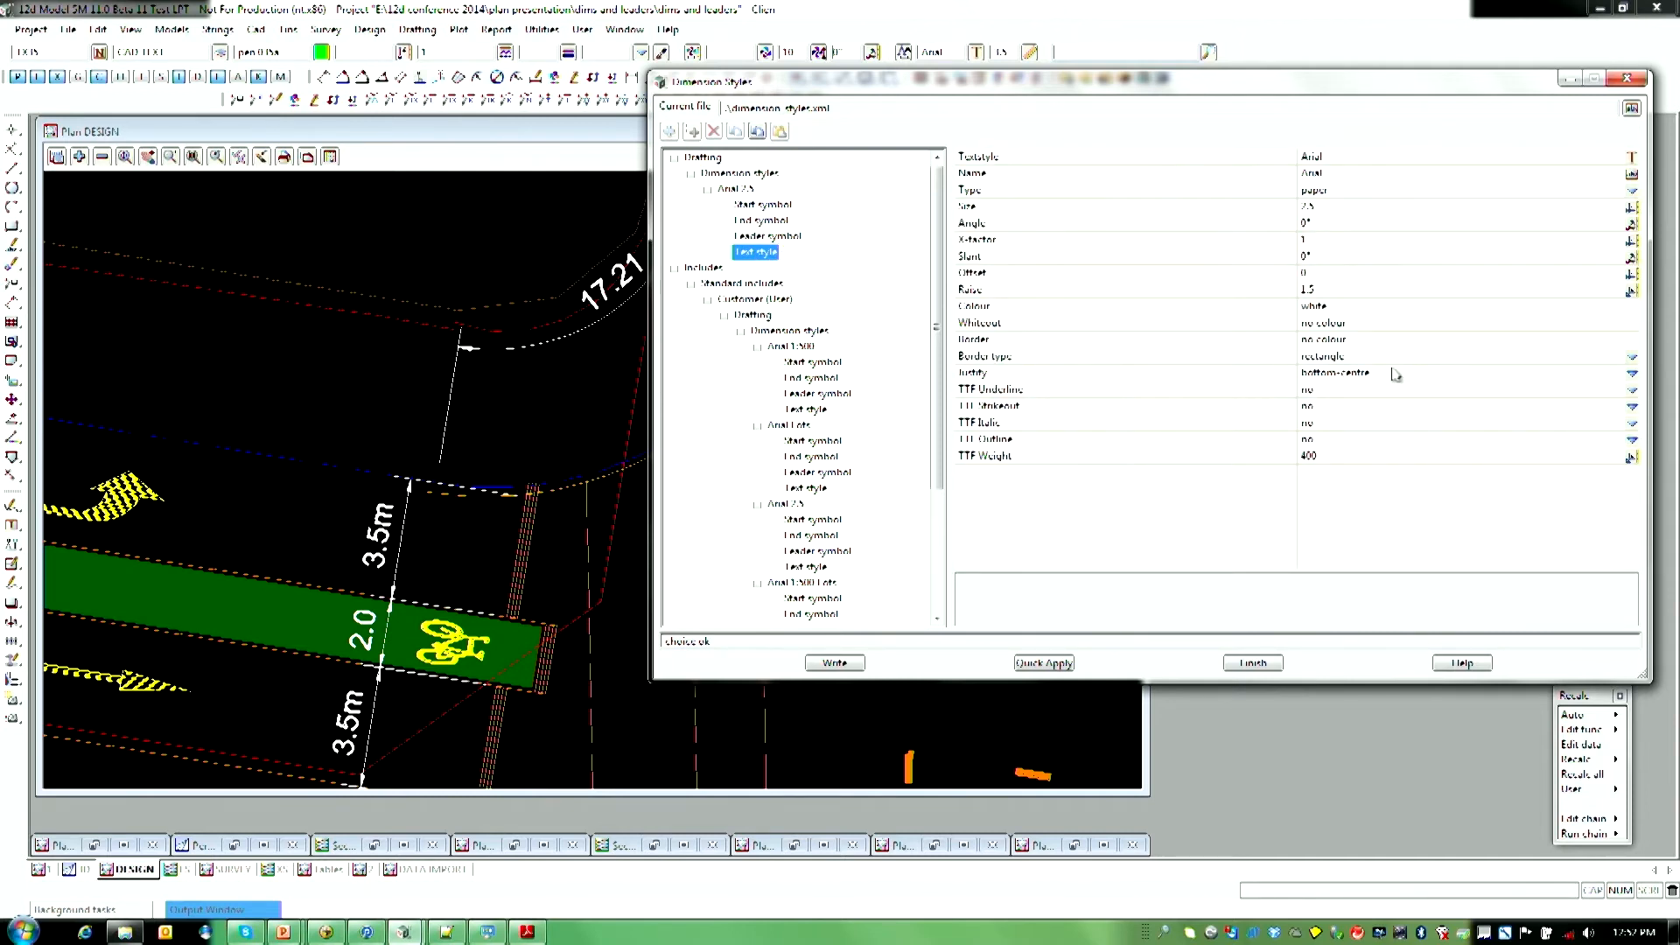
mouse_move(1404, 292)
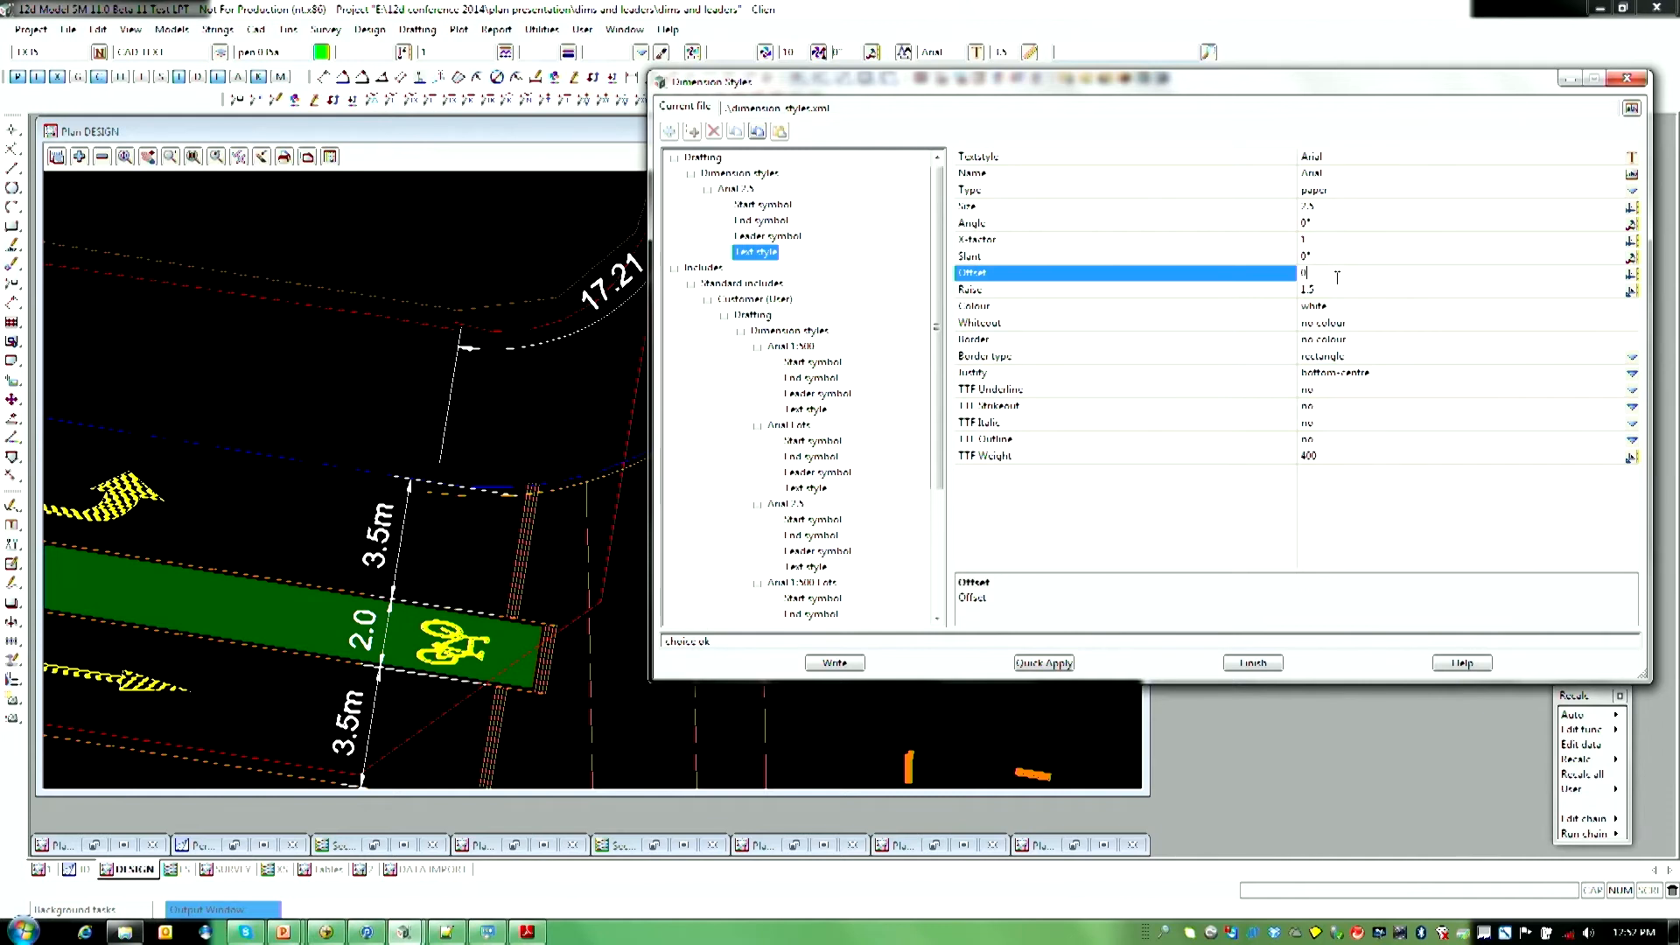
type("0")
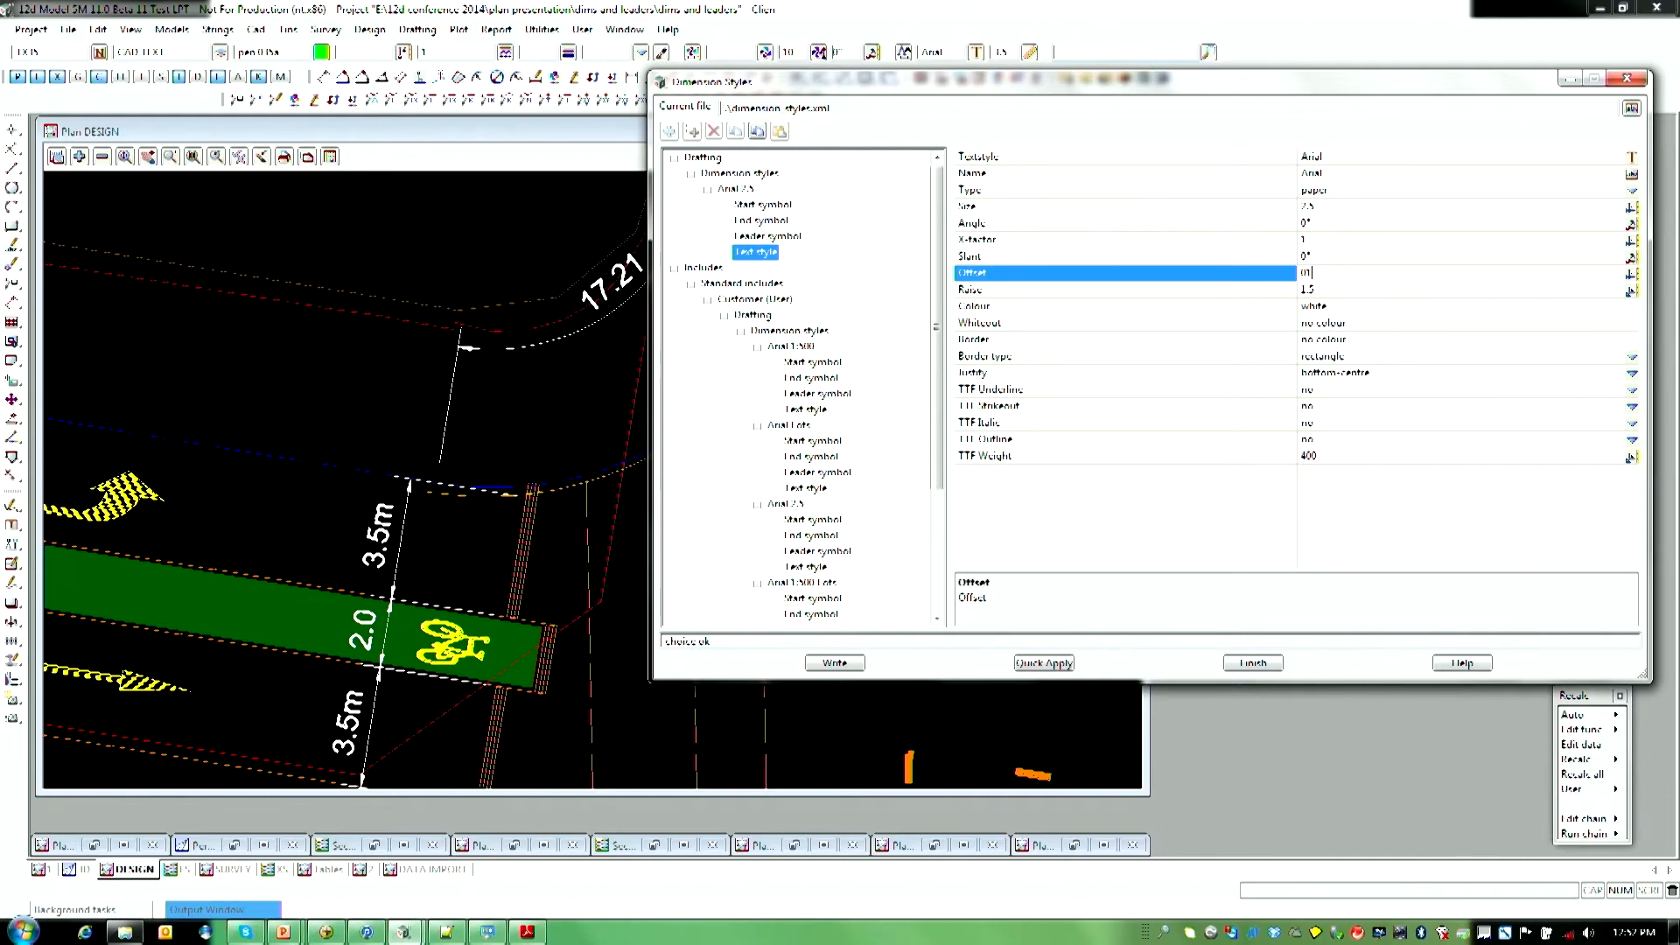
type("0.5")
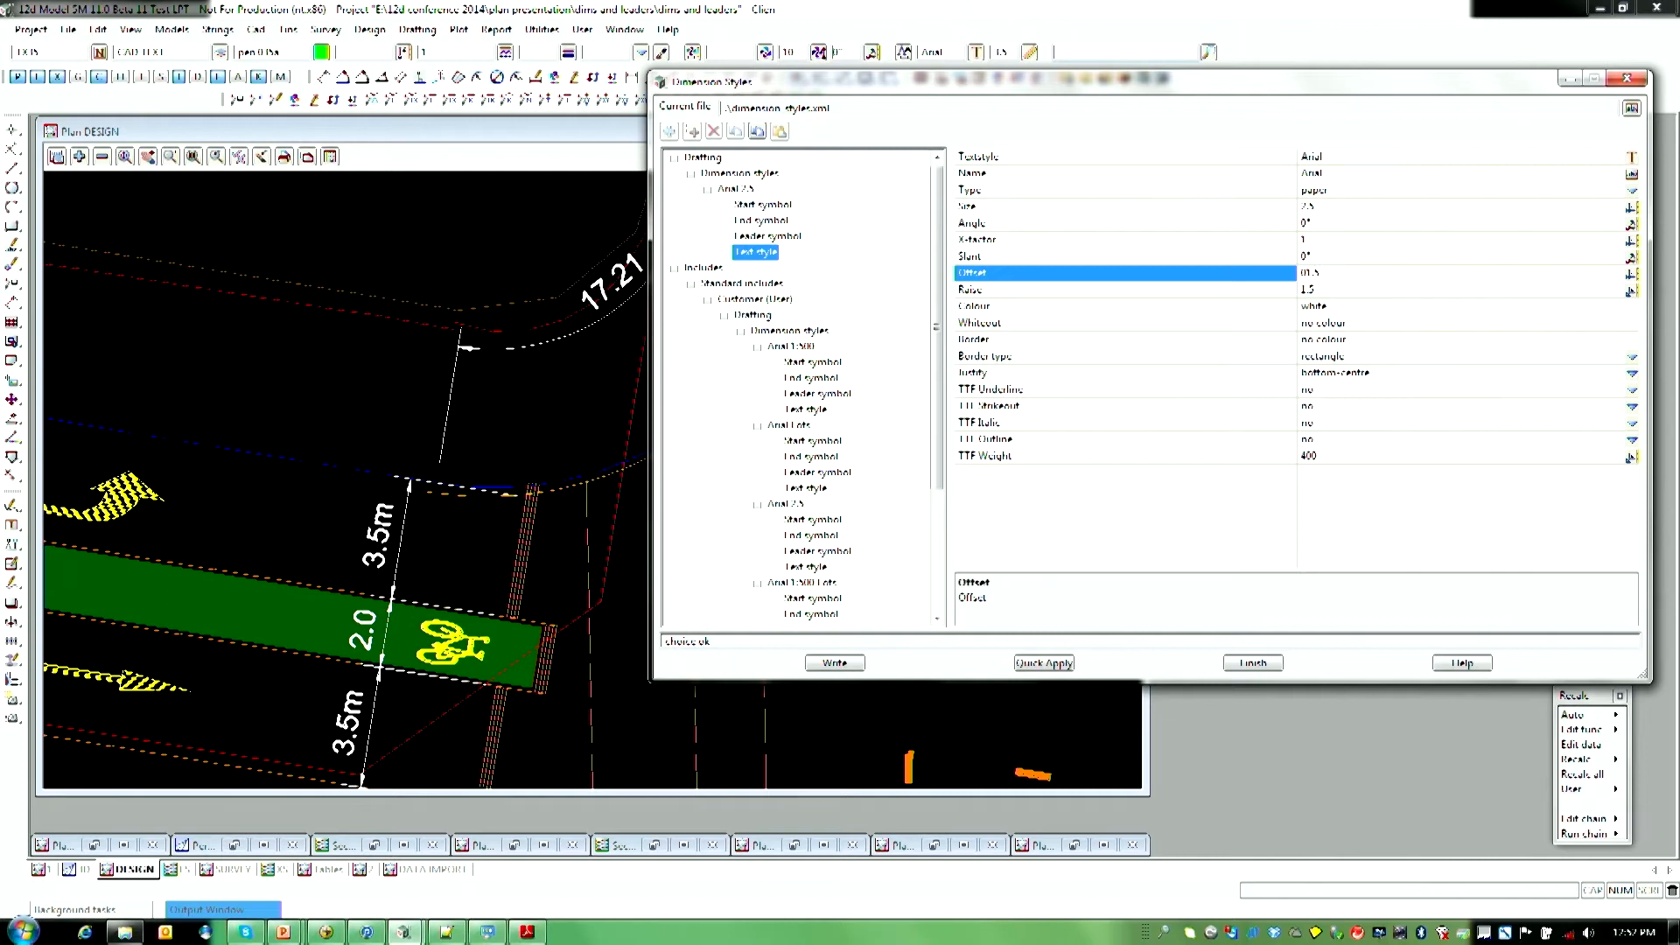
left_click(1121, 290)
type("0")
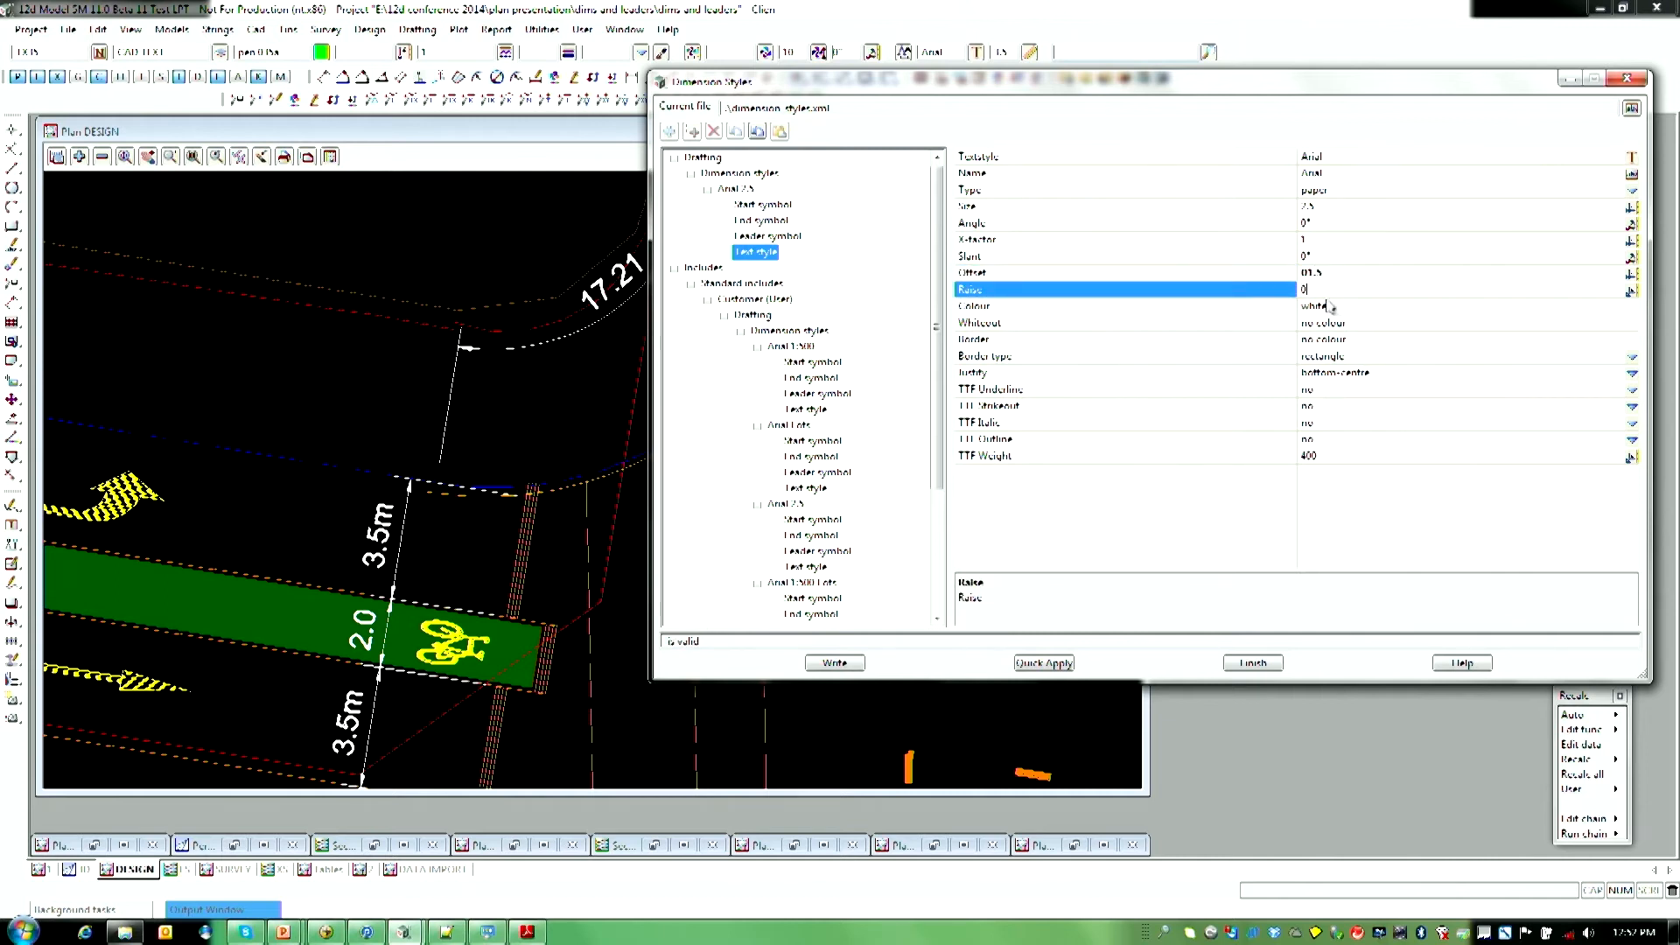
mouse_move(1511, 387)
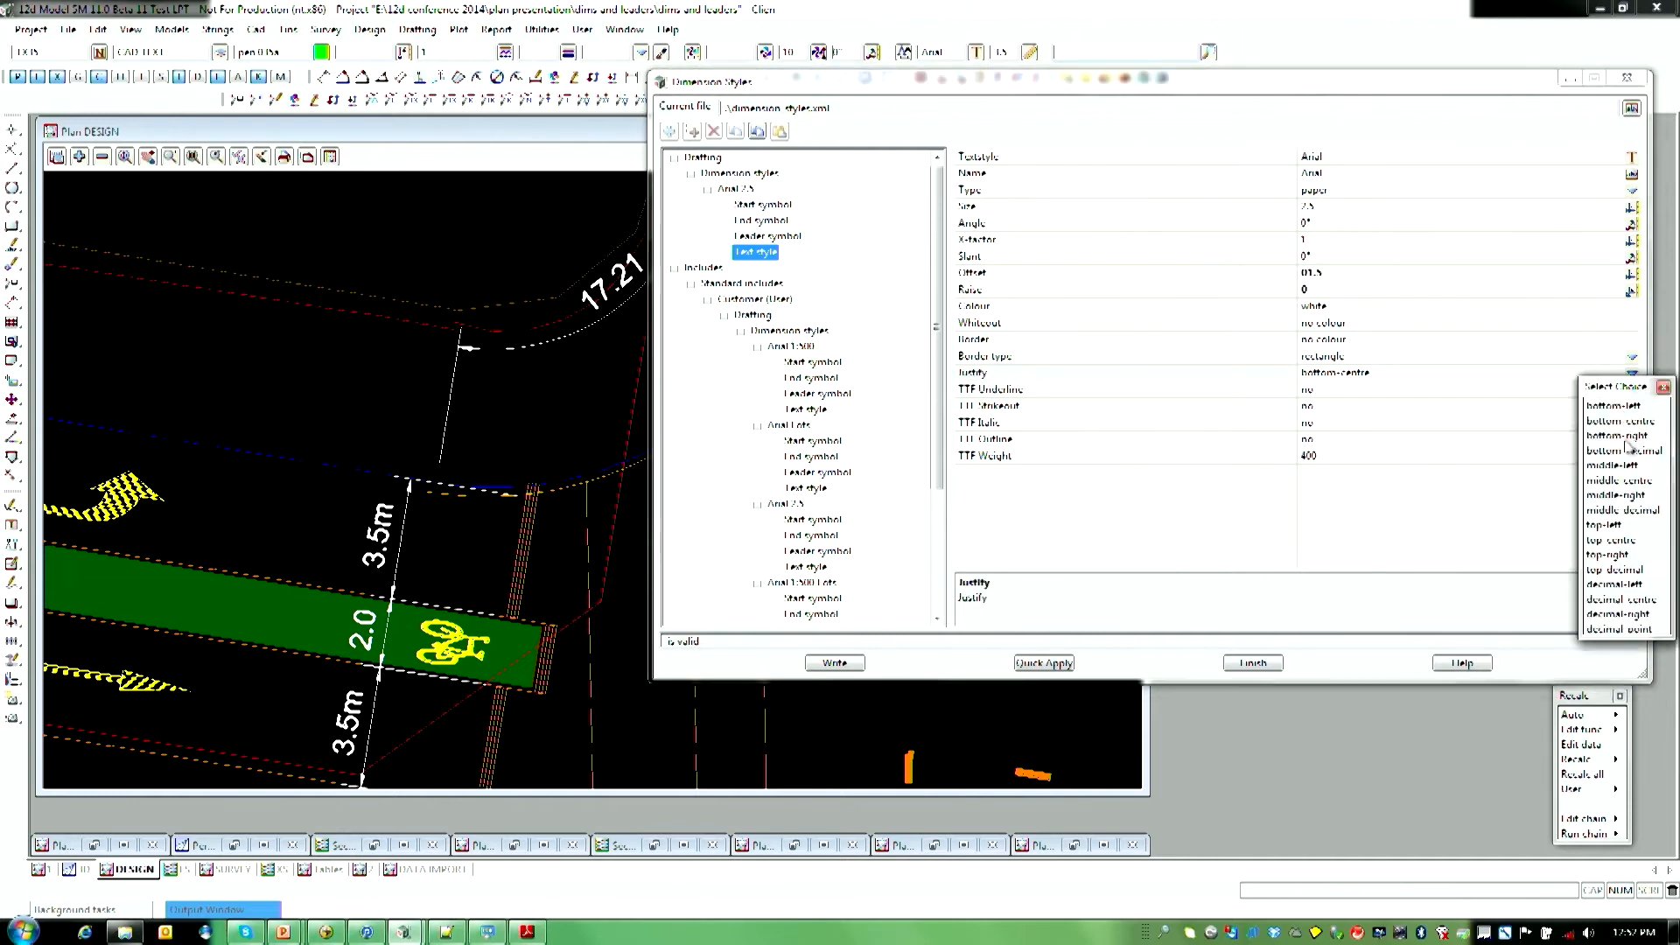
Step: Justify the text middle-left, then write and apply the style
left_click(1610, 479)
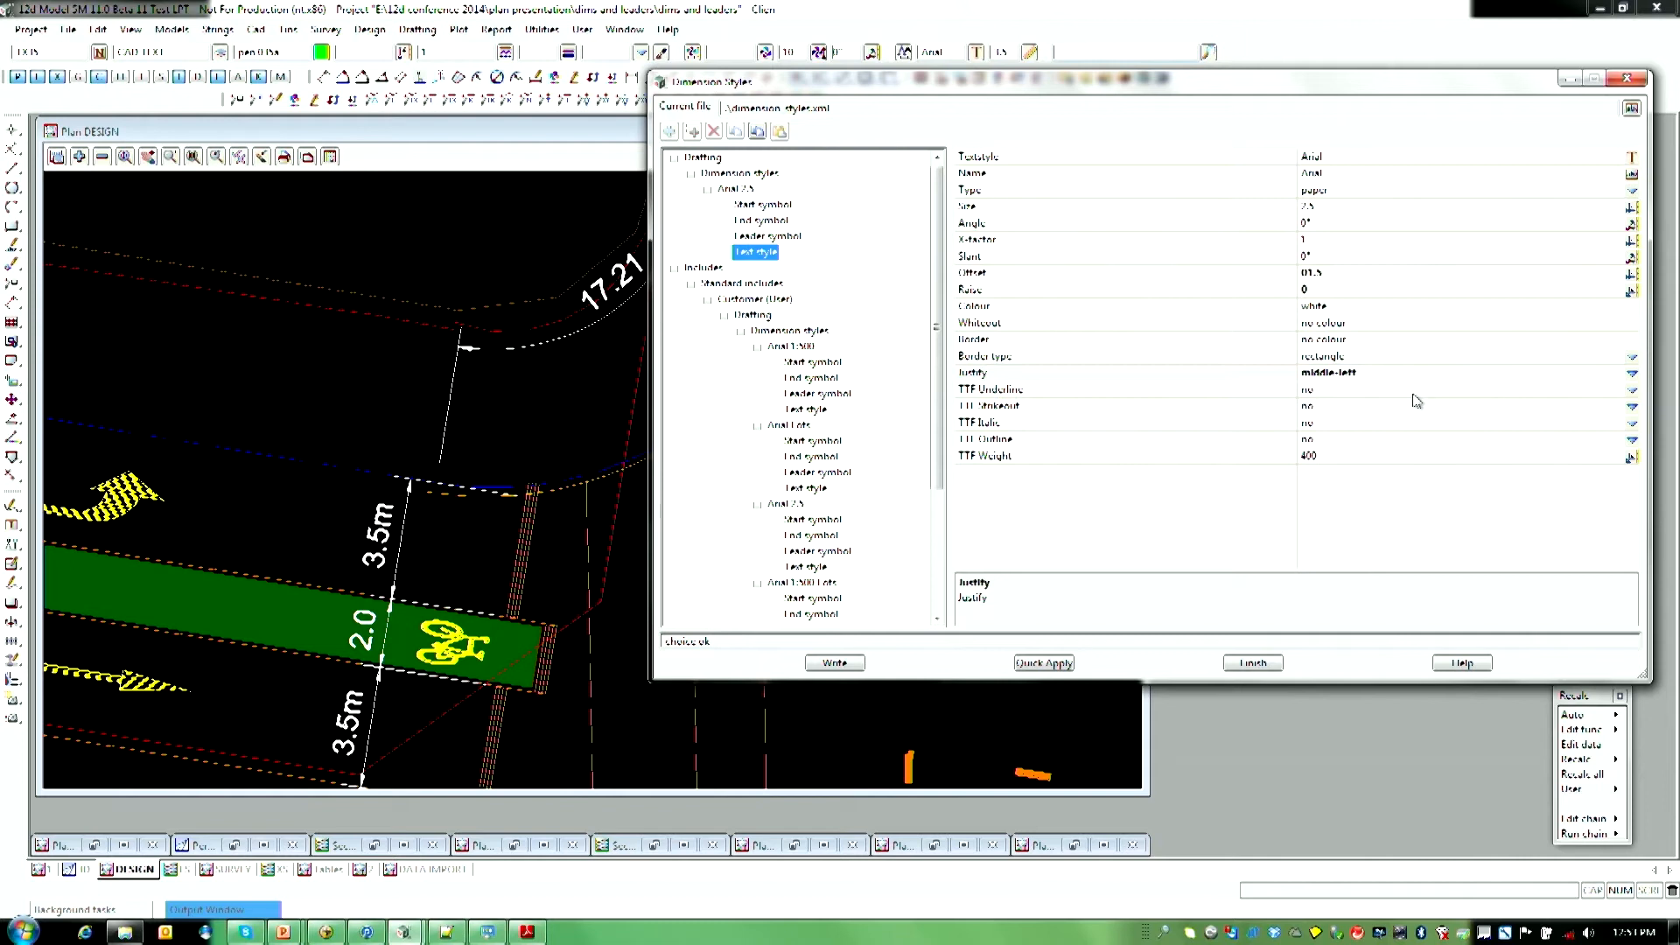
left_click(835, 662)
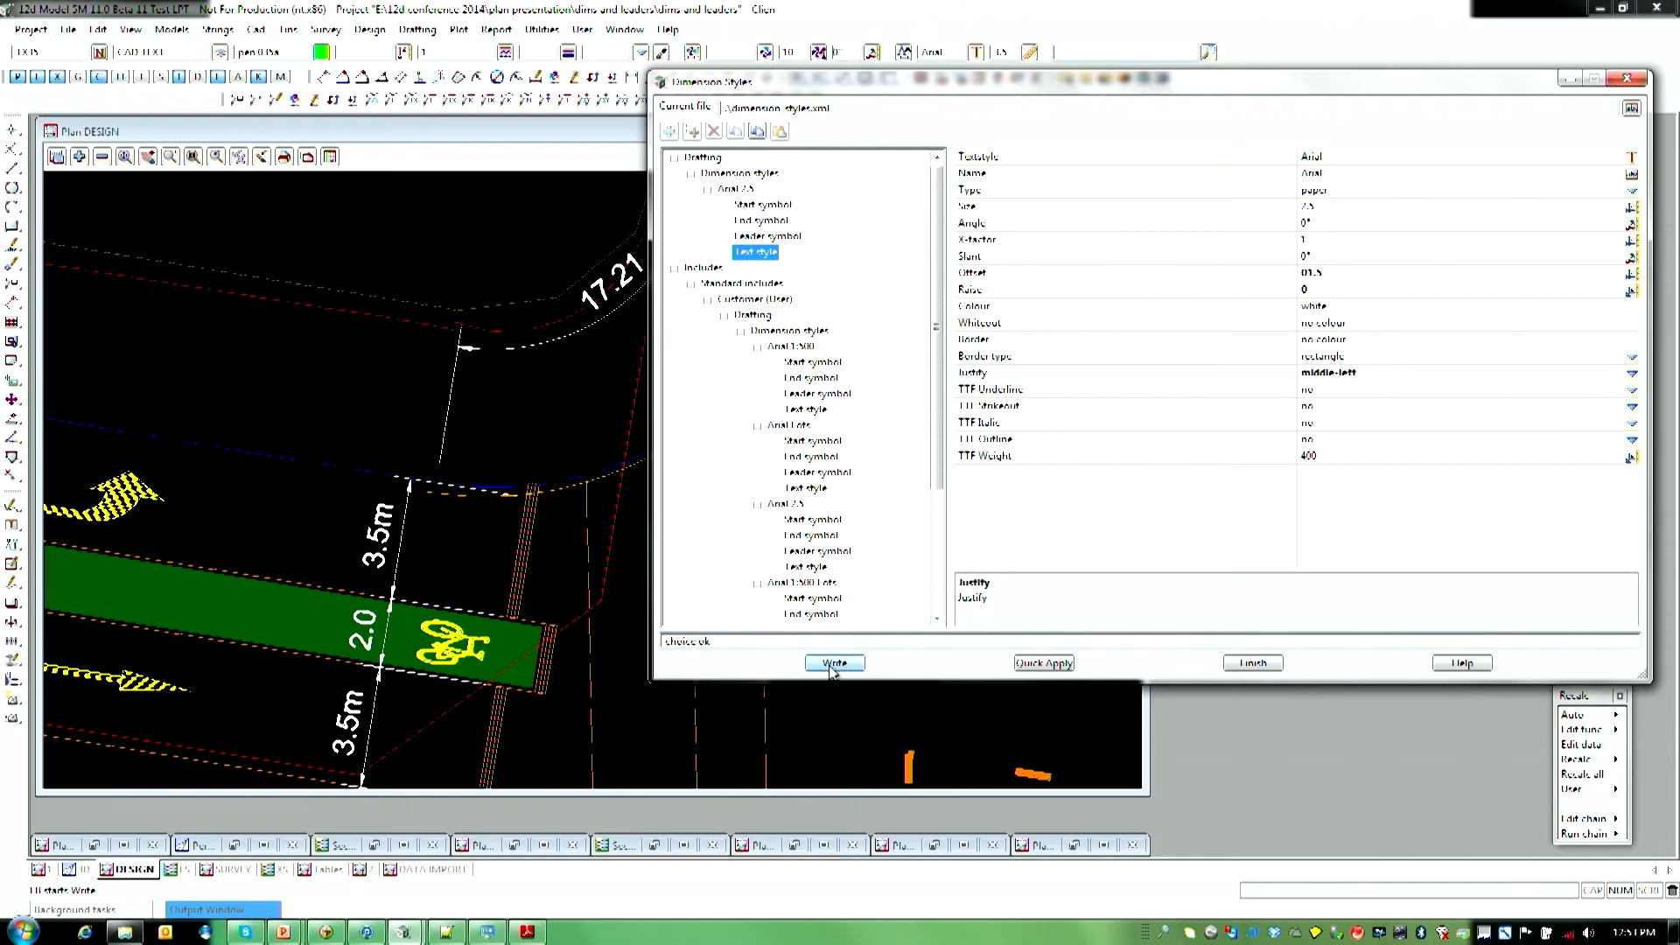
left_click(835, 662)
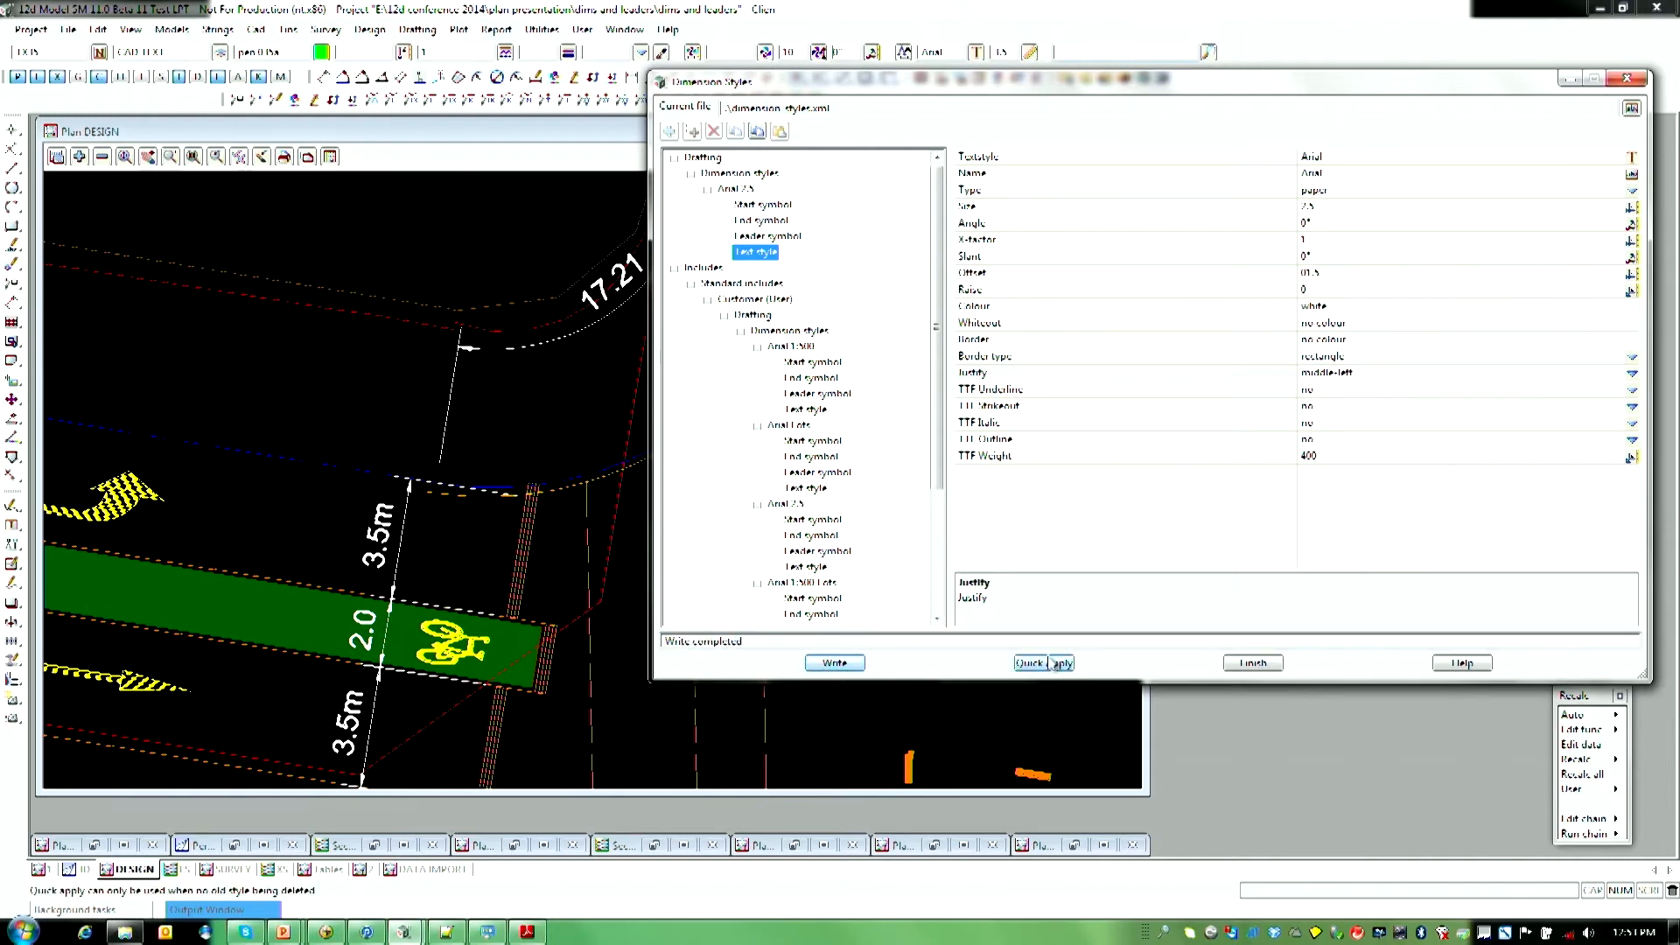
left_click(1041, 663)
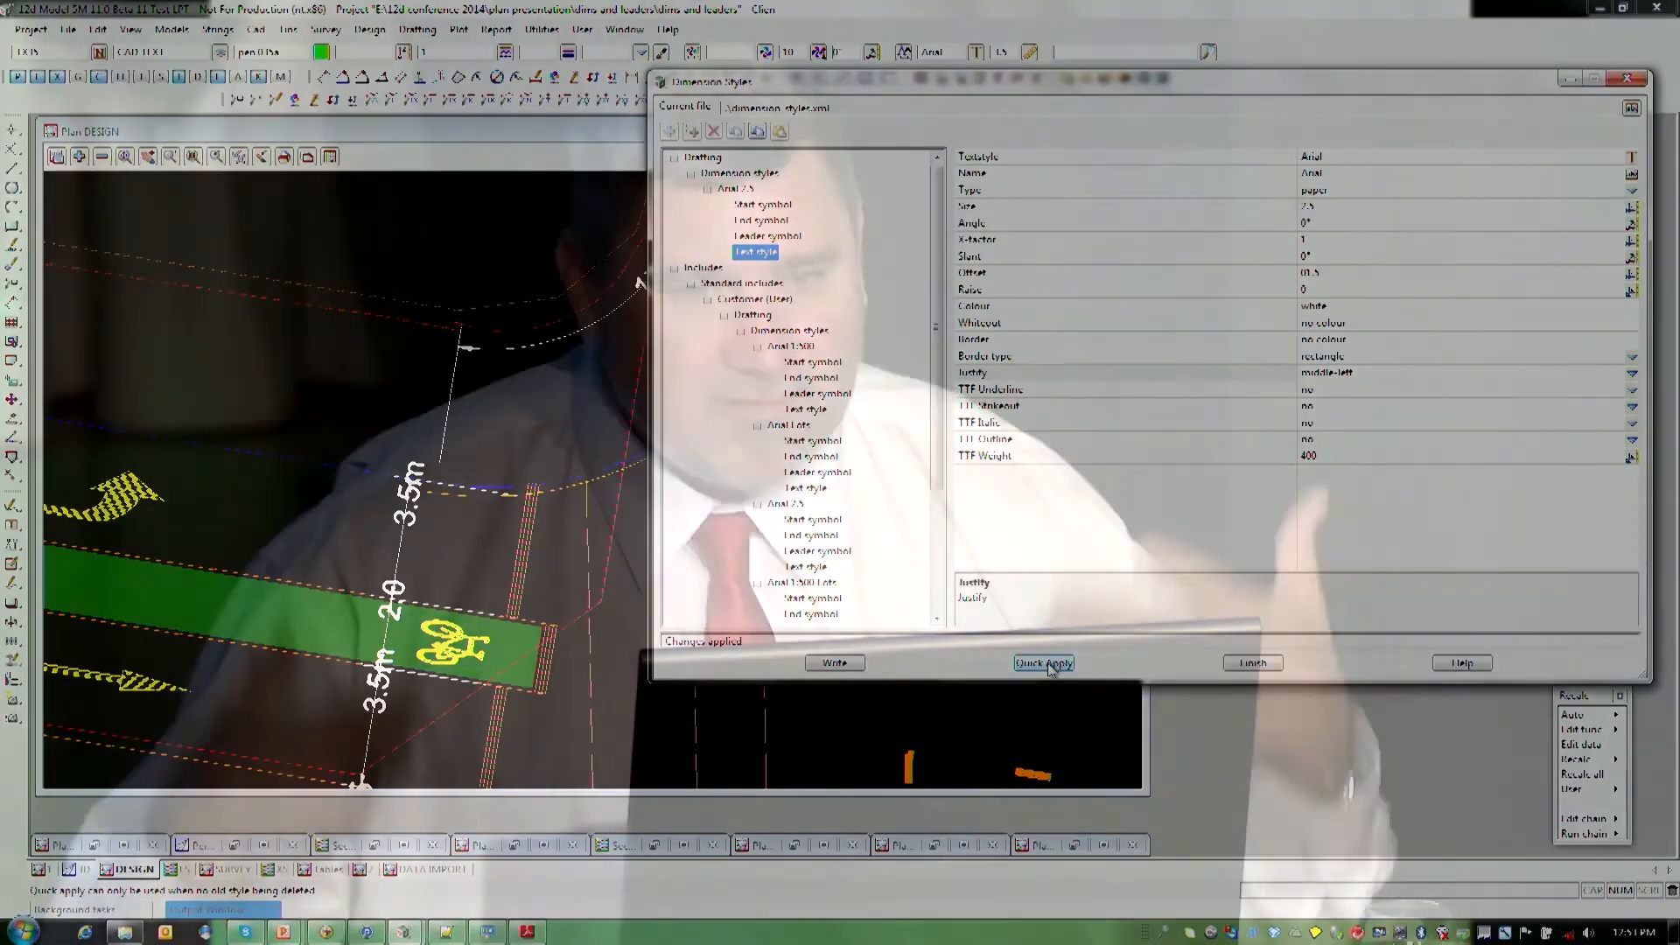
left_click(1042, 663)
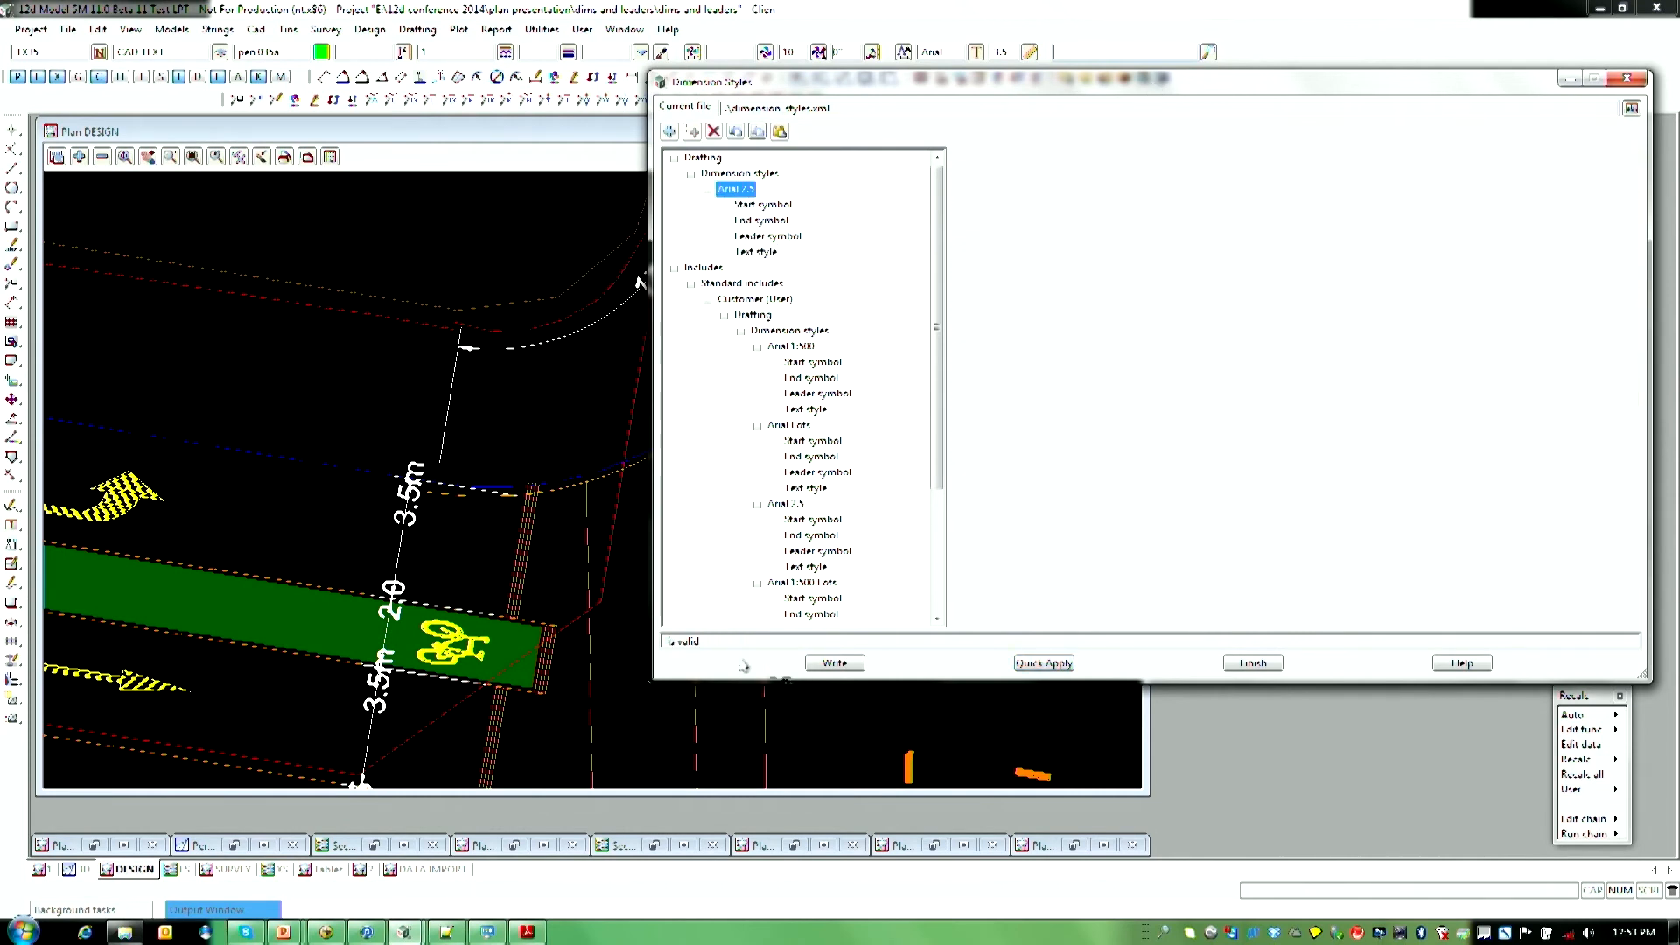
Step: Rename the copied style 'Arial 2.5 RAD', write and apply it, and close the editor
left_click(735, 189)
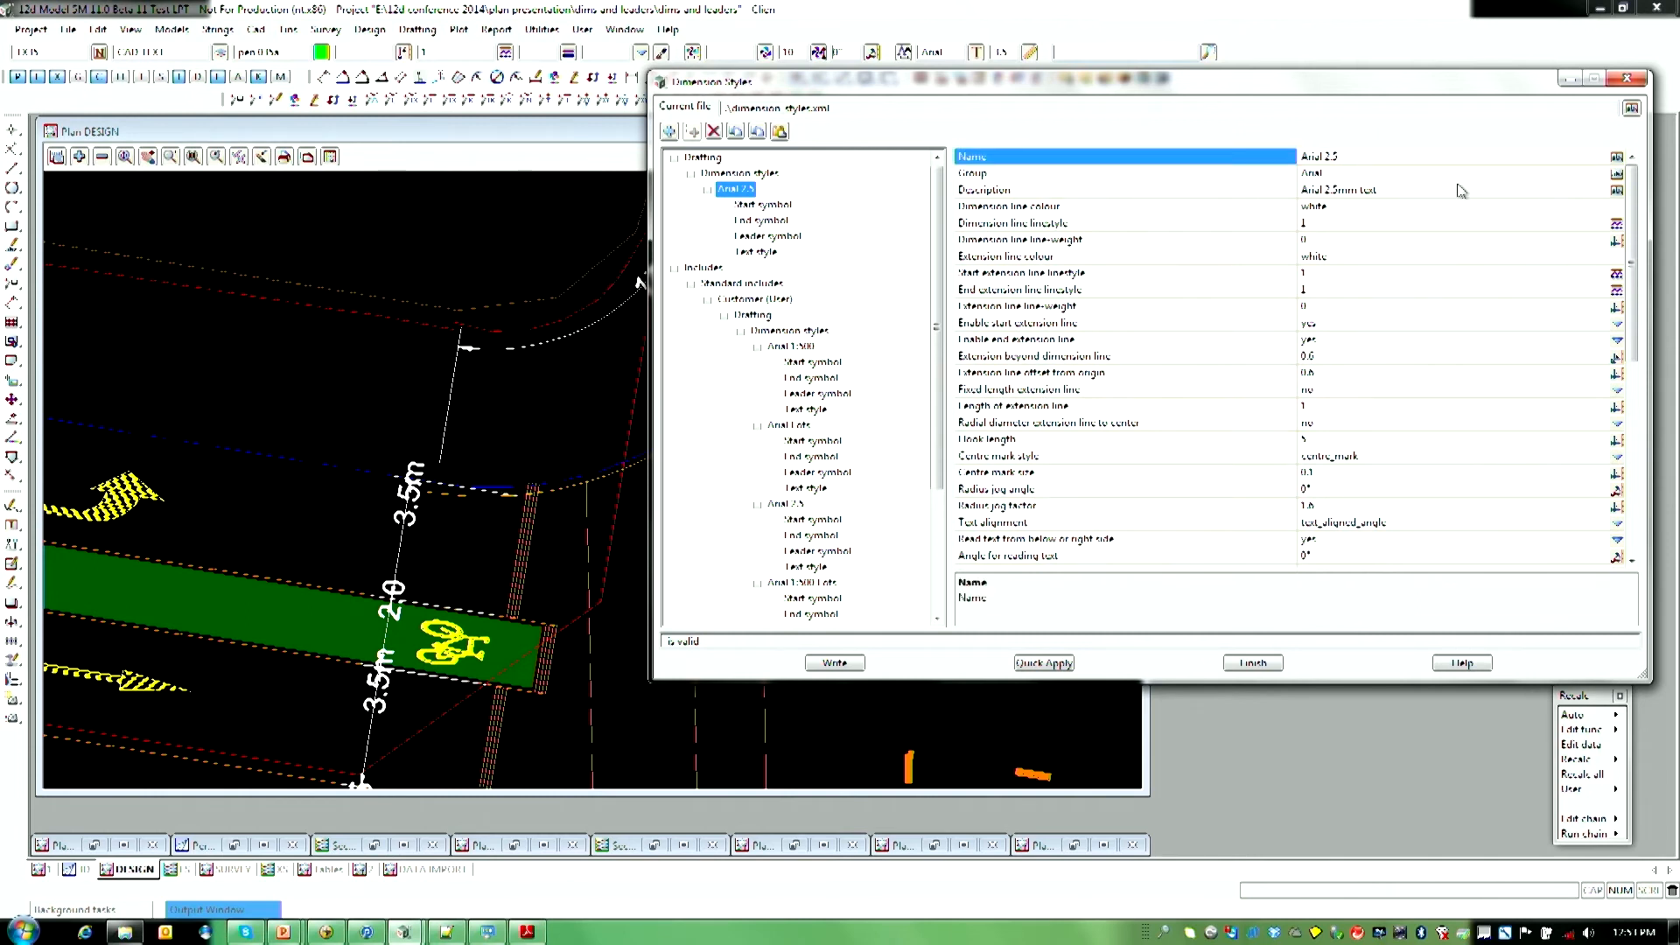
type("RAD")
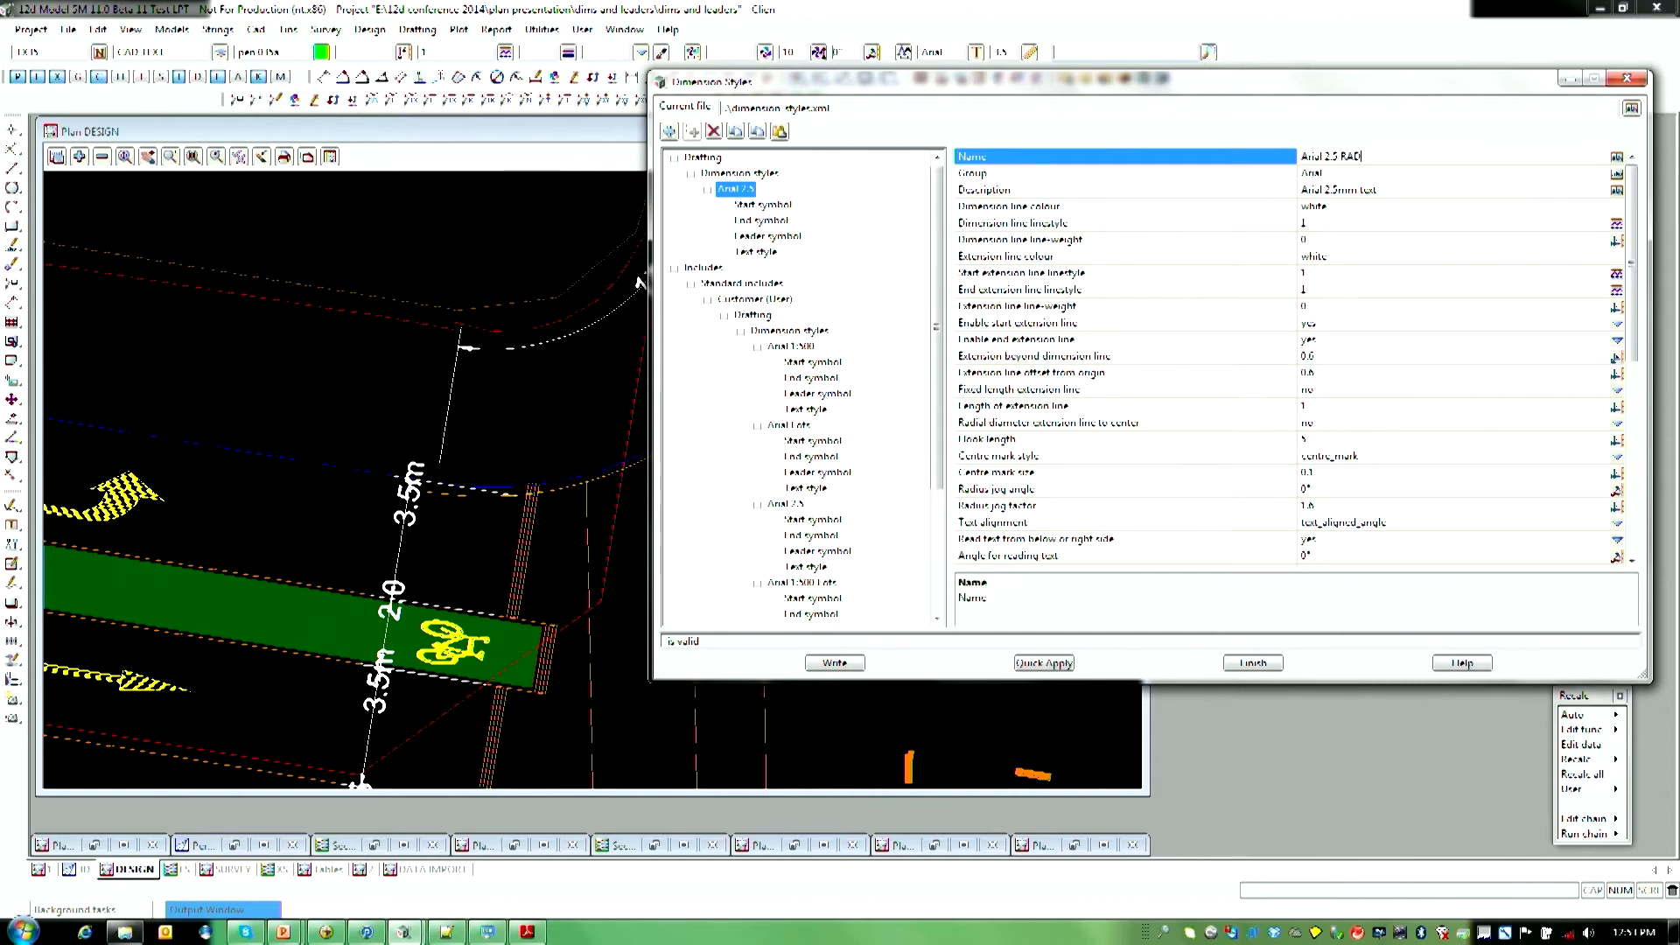
left_click(834, 662)
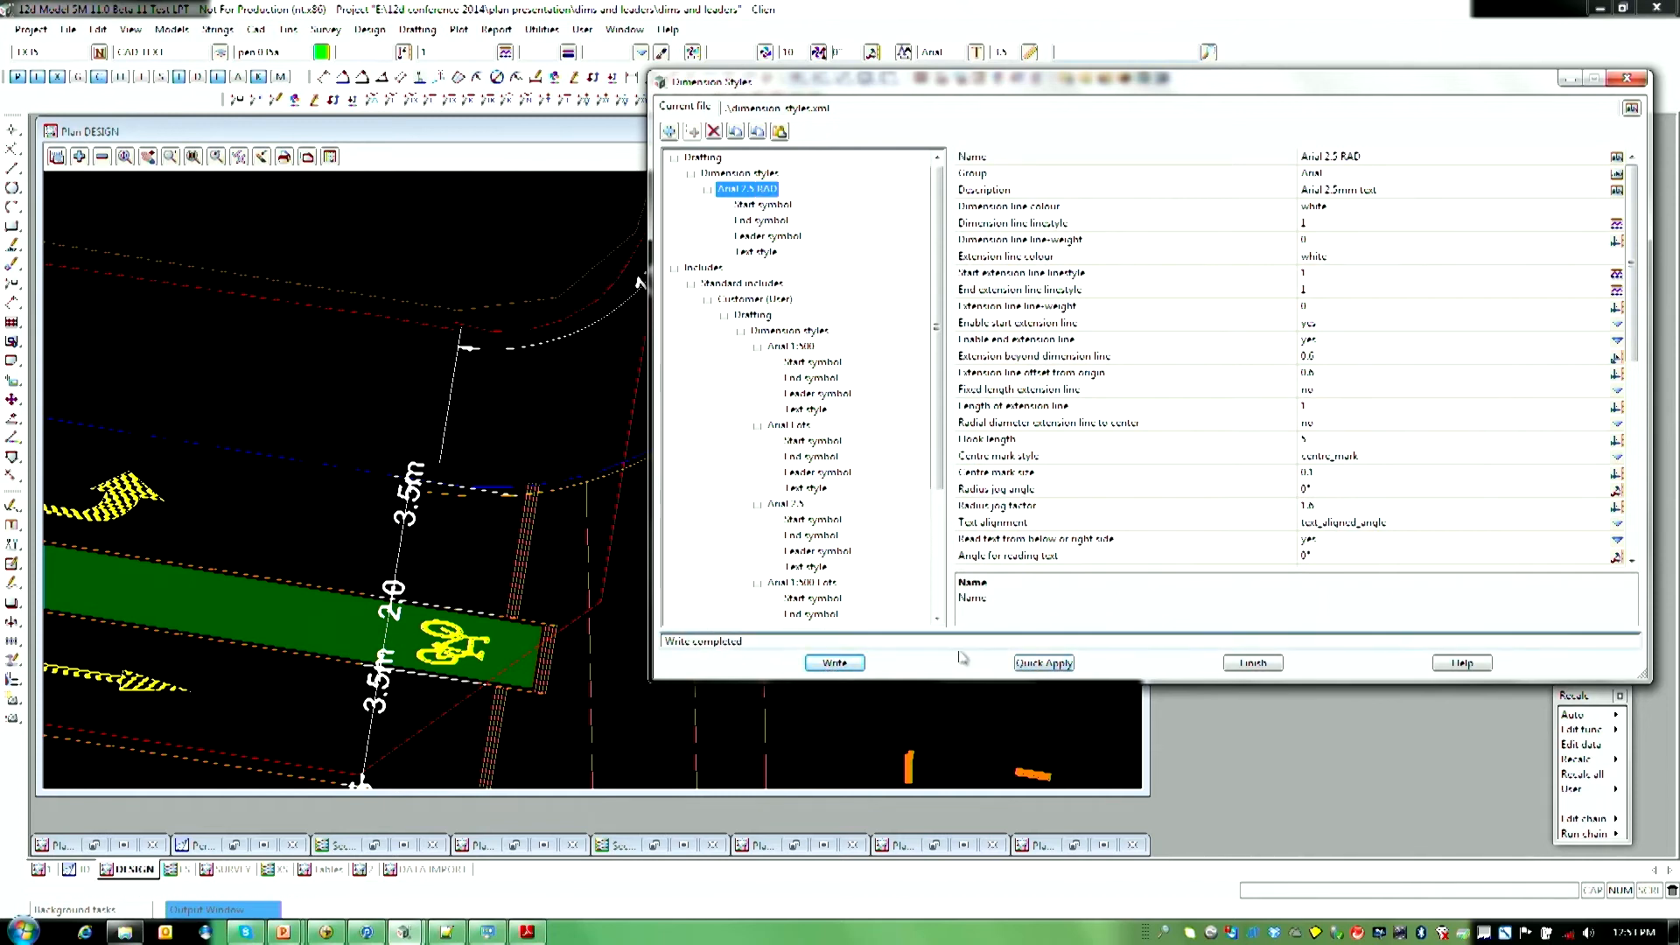
left_click(1042, 662)
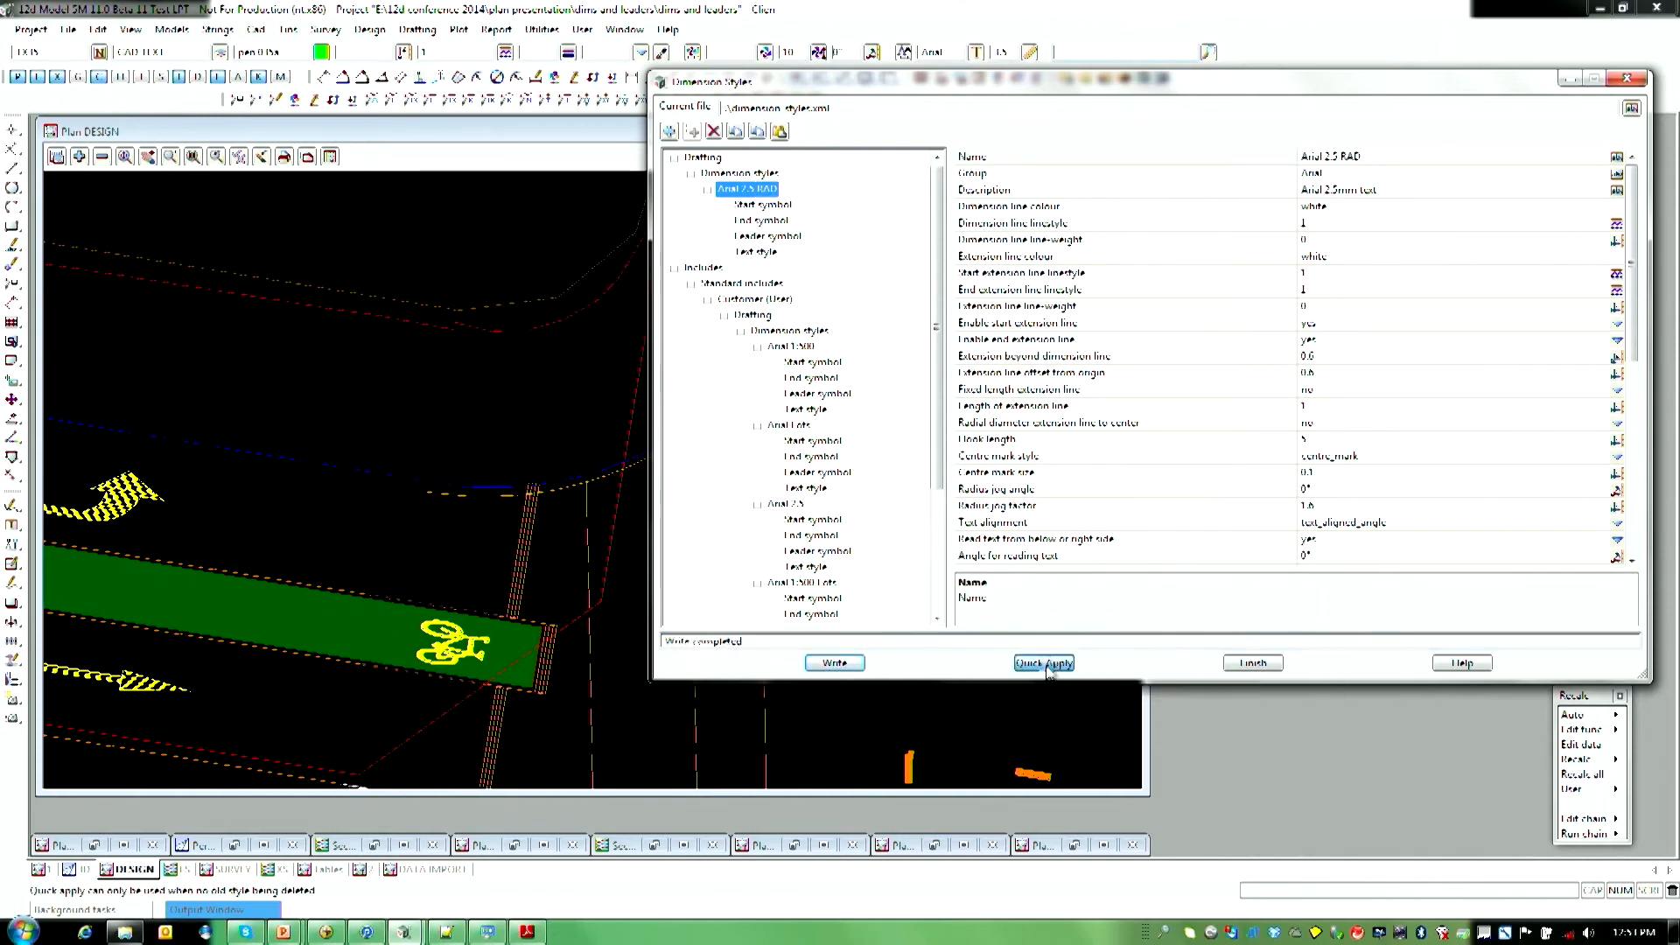
left_click(1042, 662)
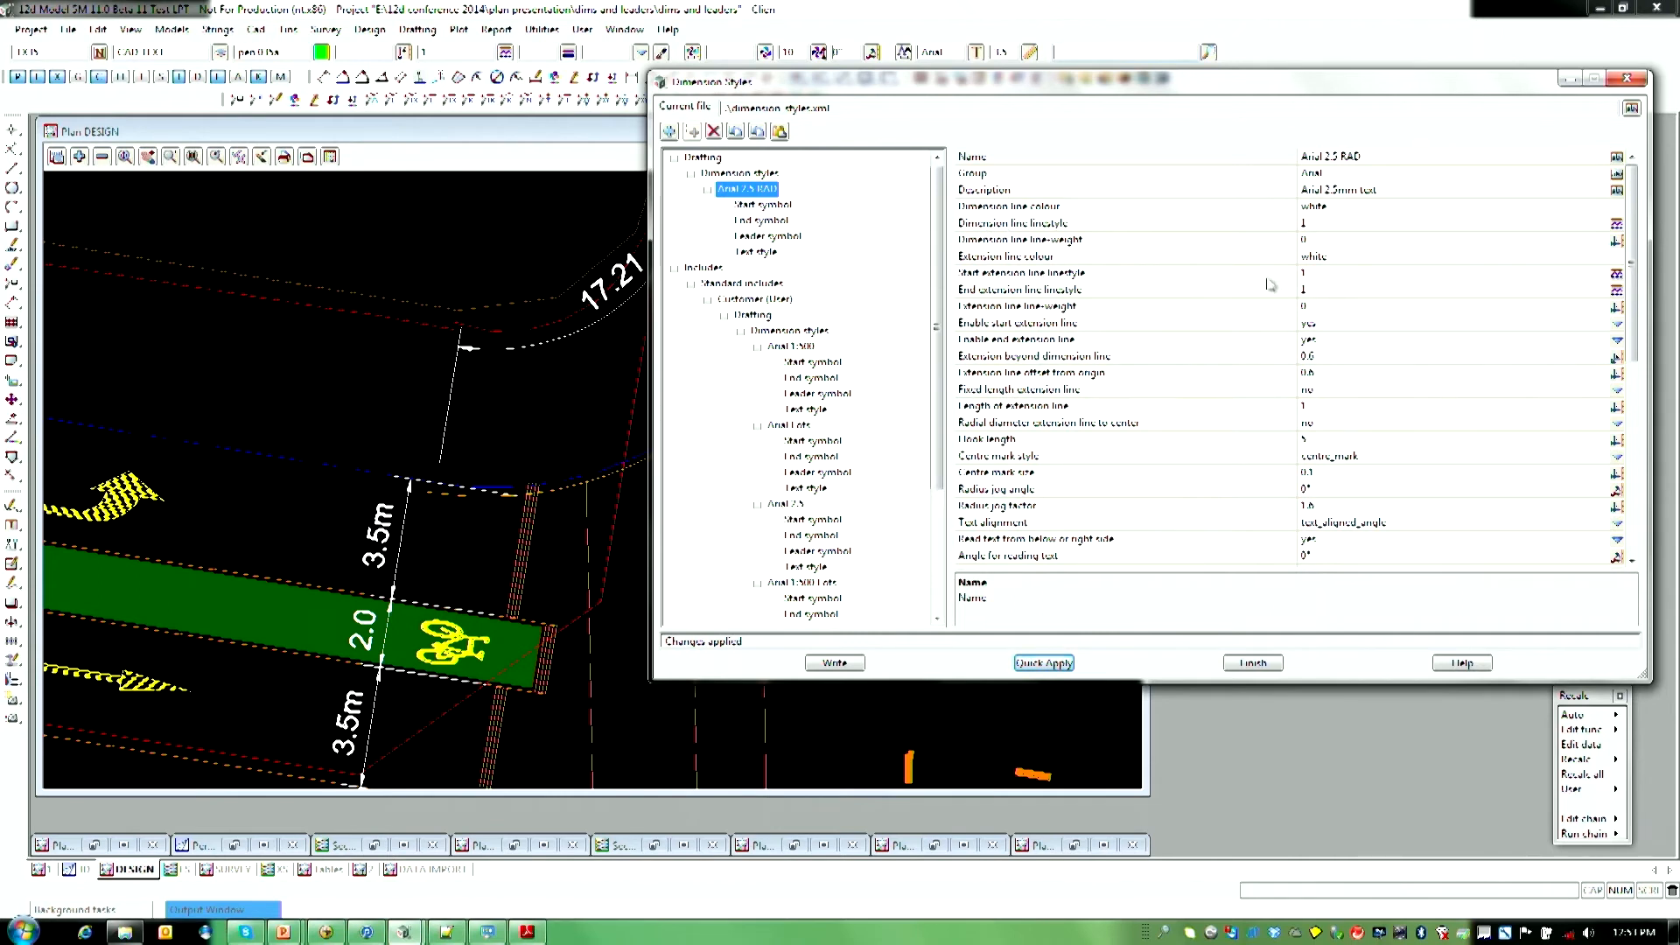
left_click(1251, 662)
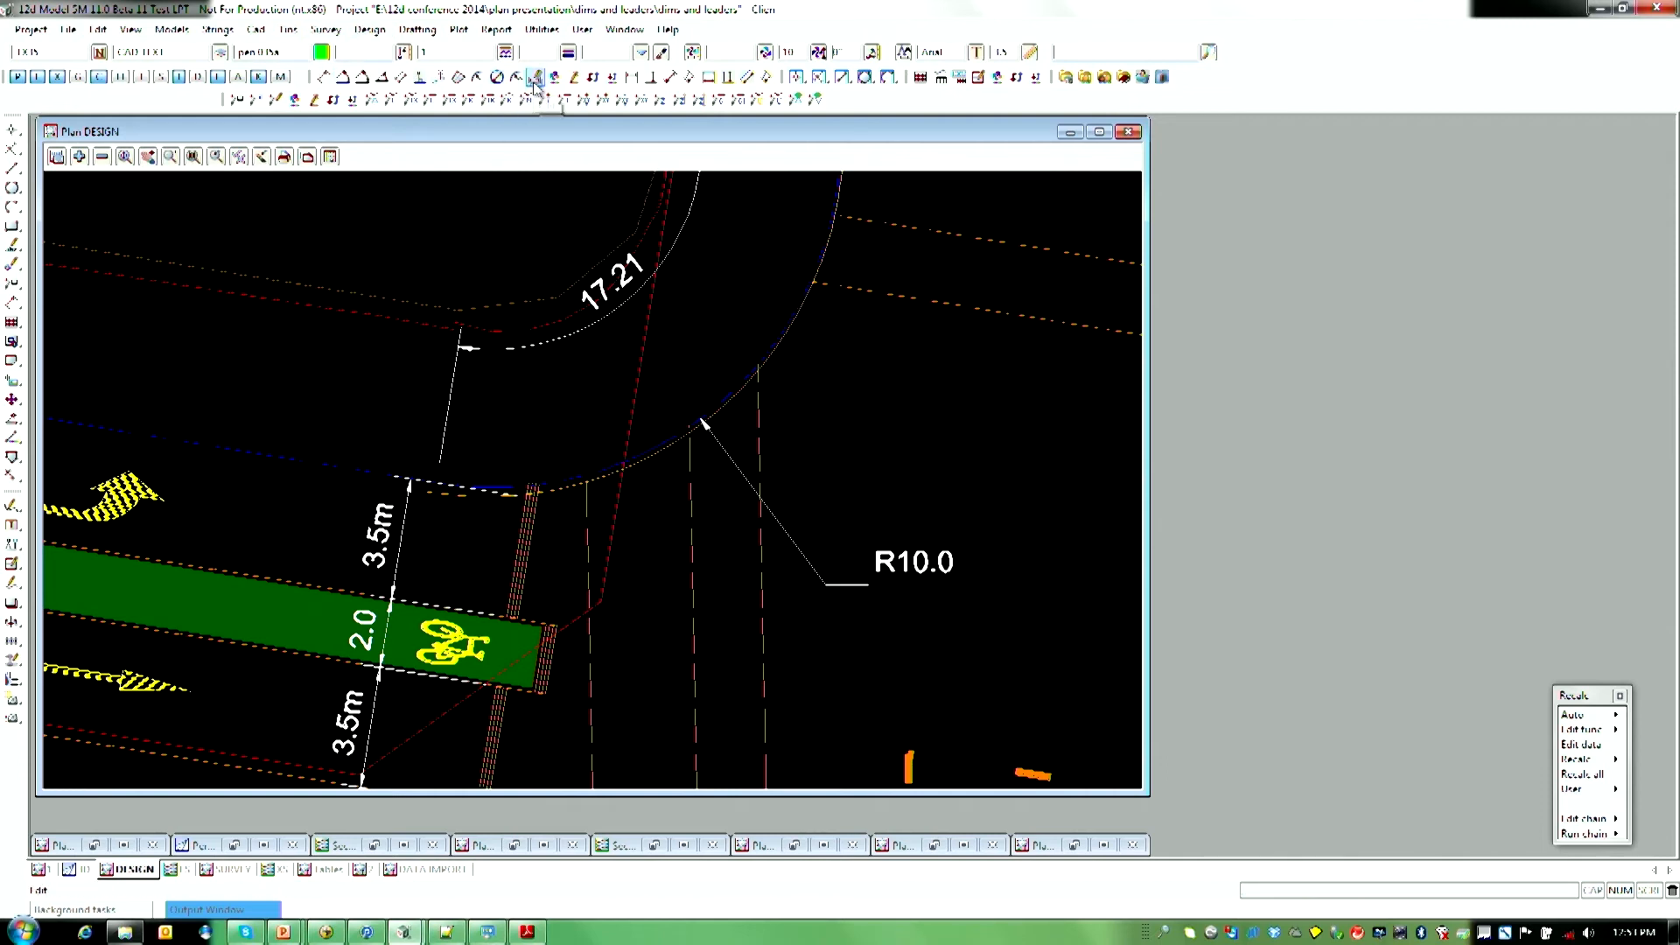
Step: Switch the R10.0 leader dimension to the Arial 2.5 RAD style
left_click(801, 548)
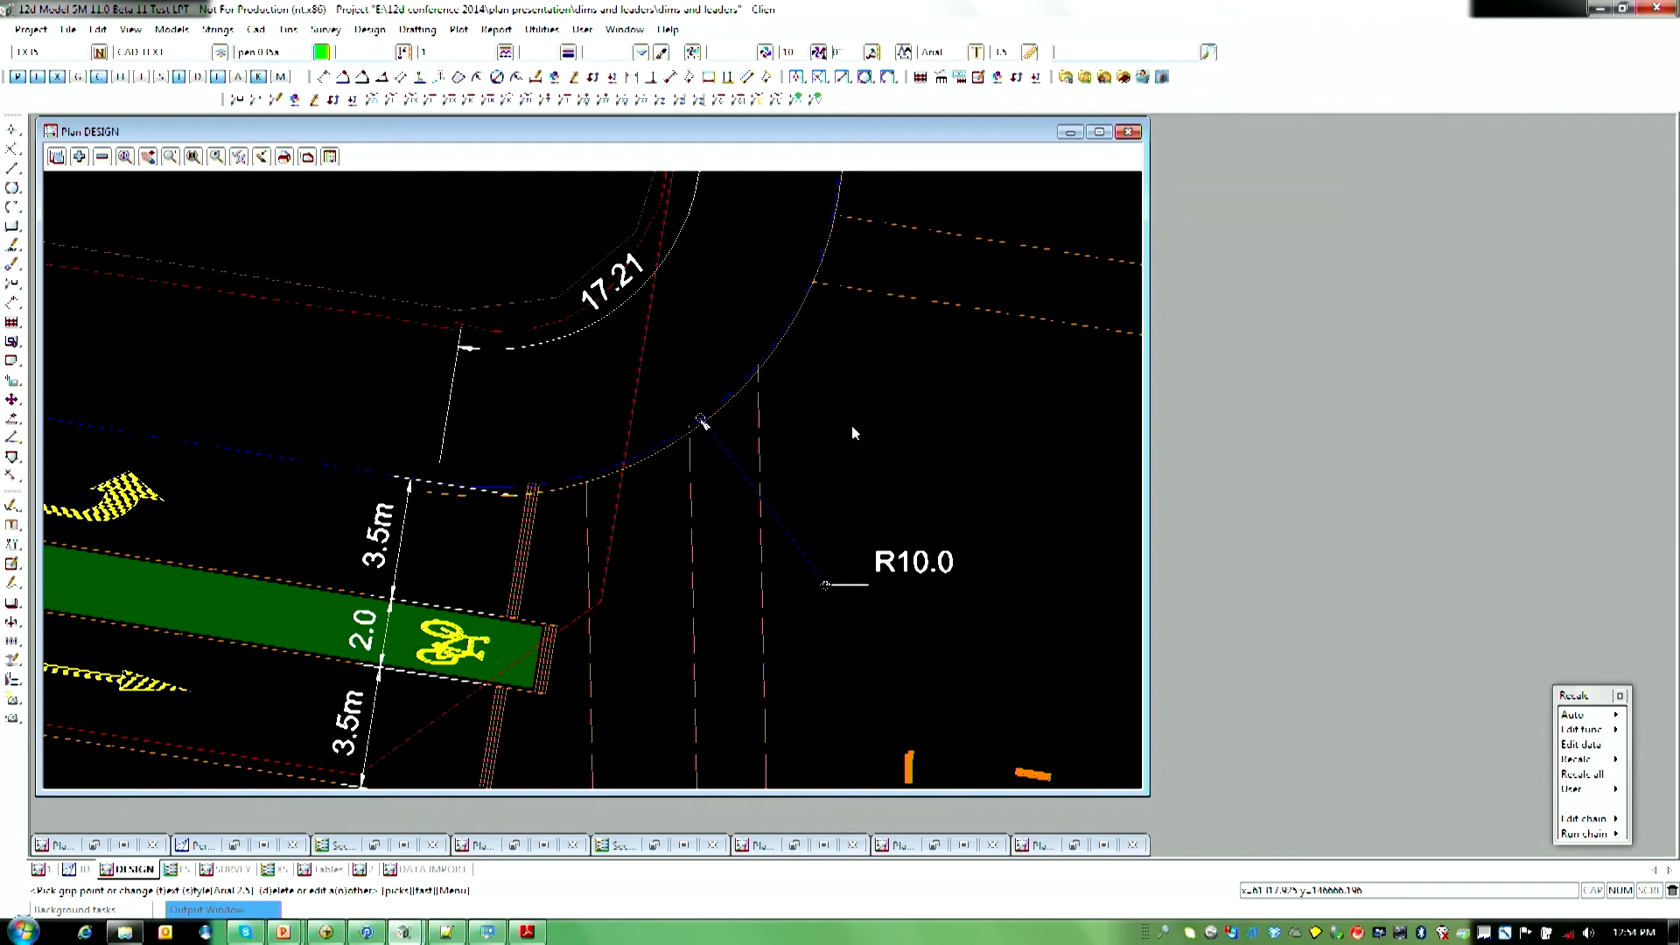
left_click(701, 424)
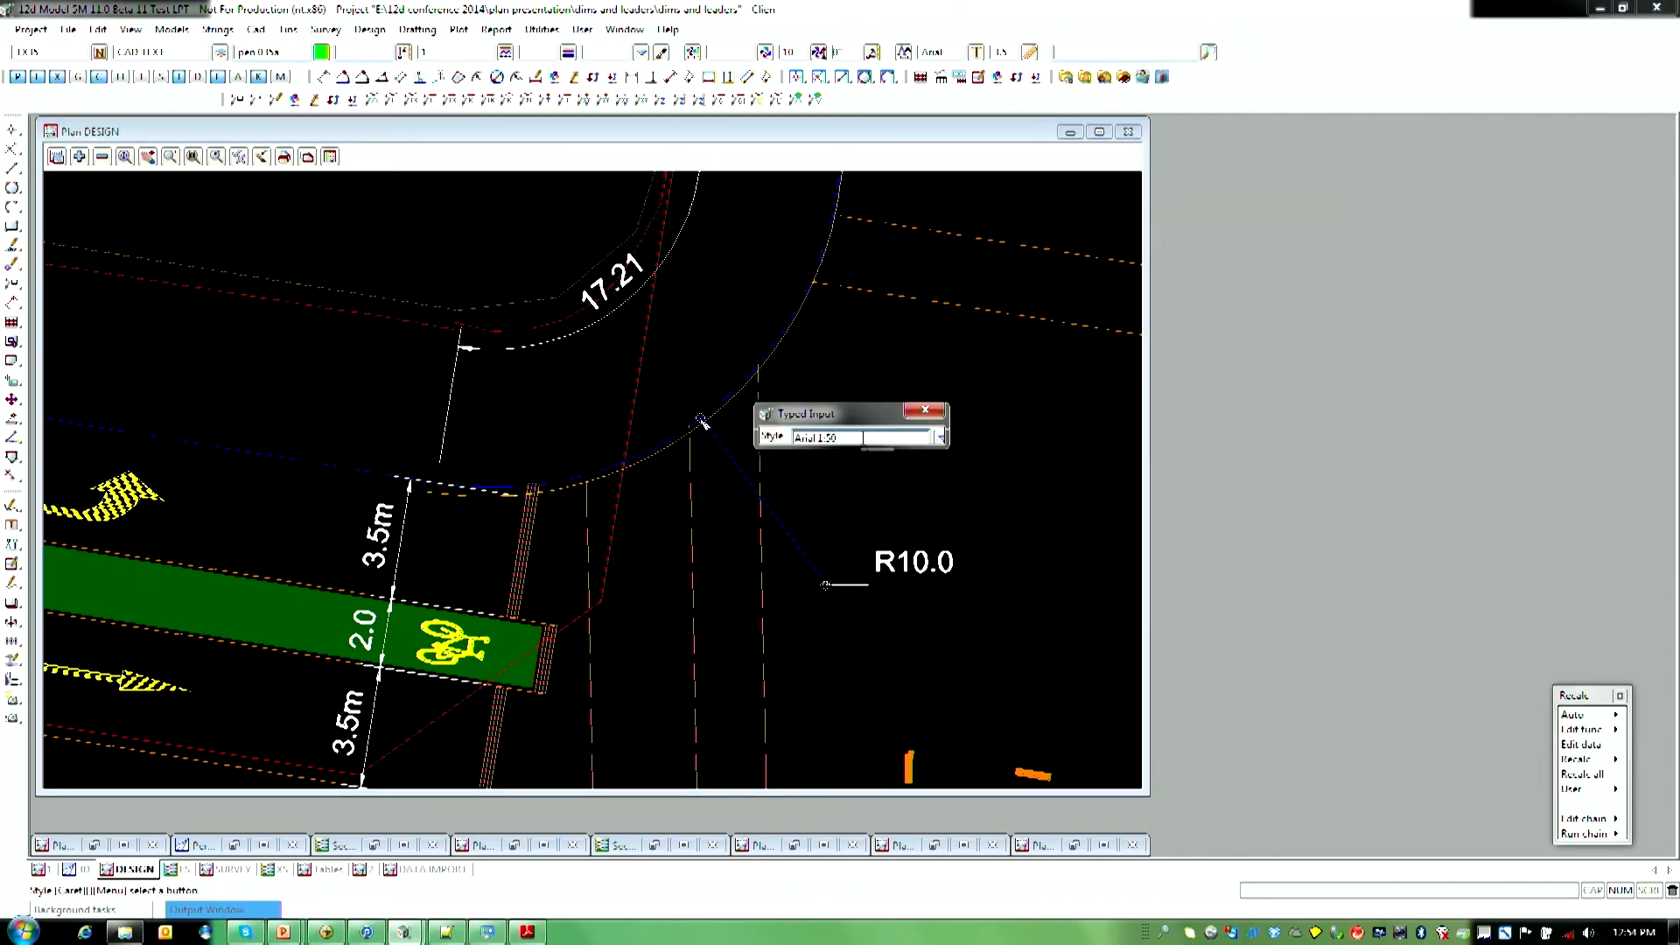
left_click(940, 438)
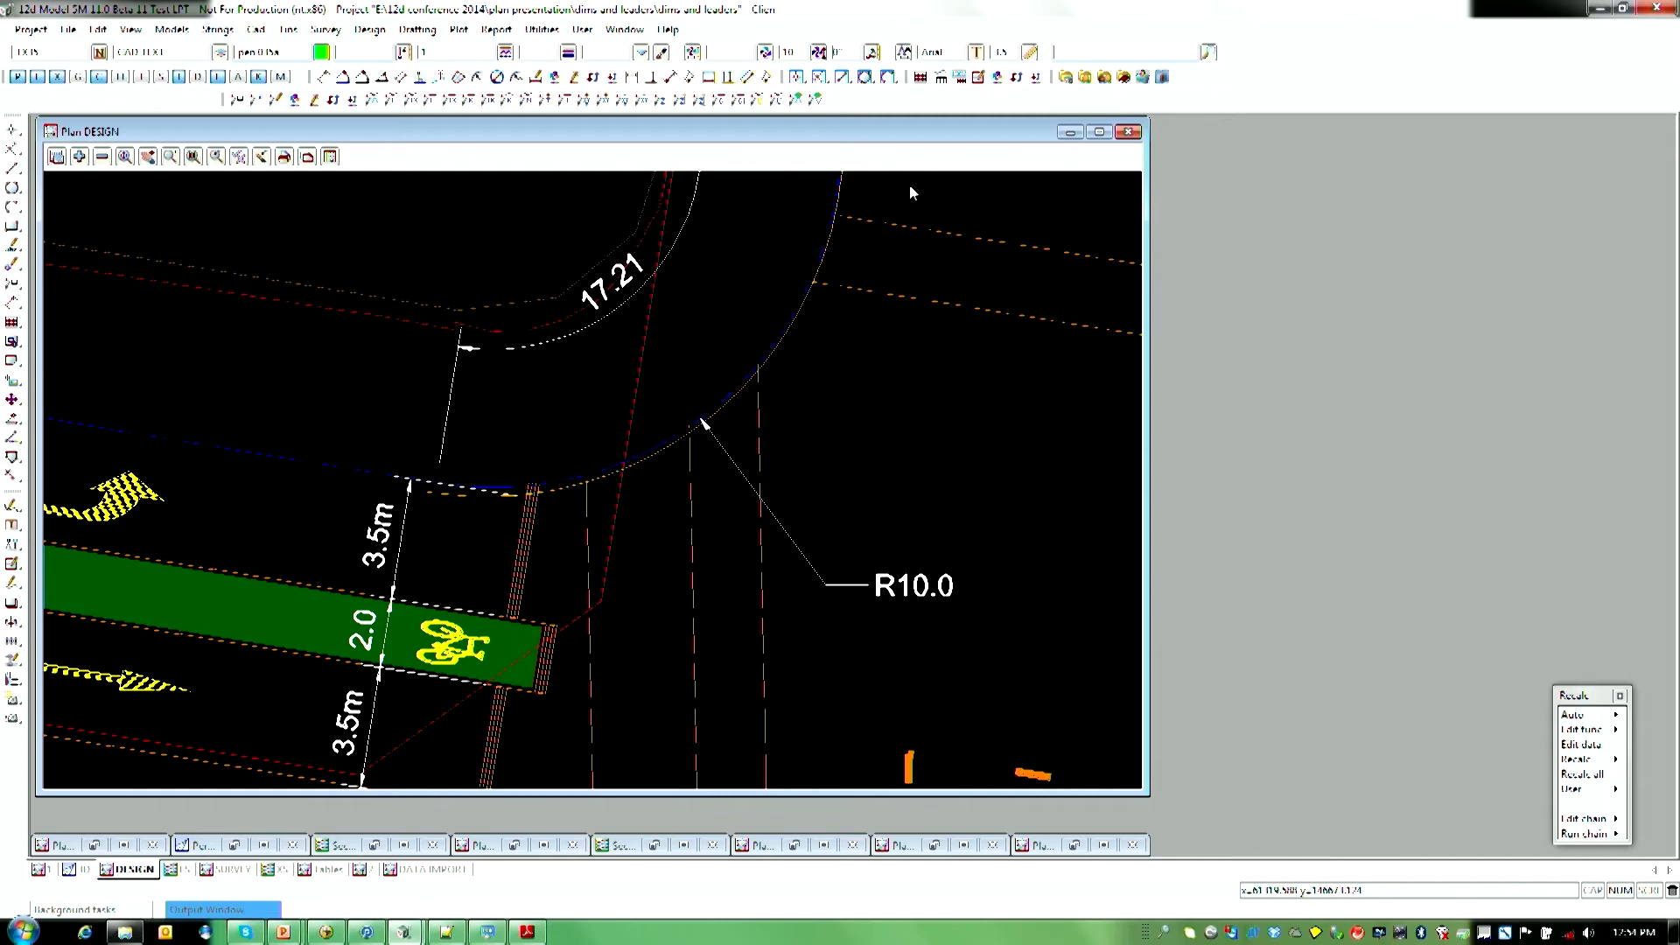
mouse_move(550, 493)
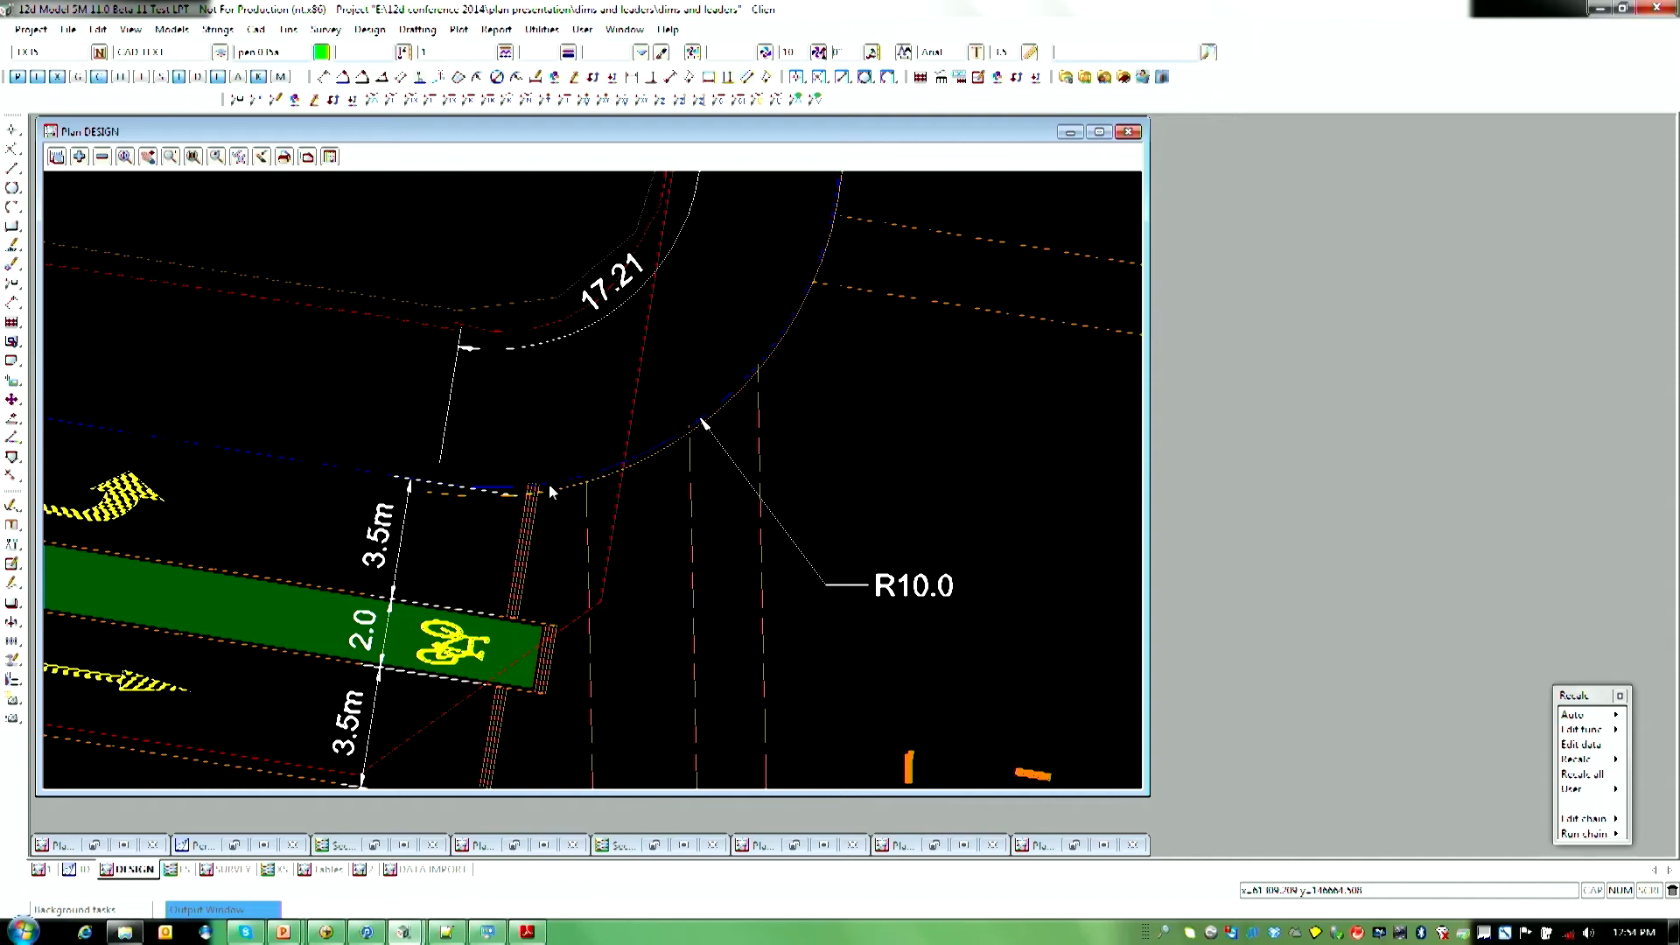
mouse_move(380, 487)
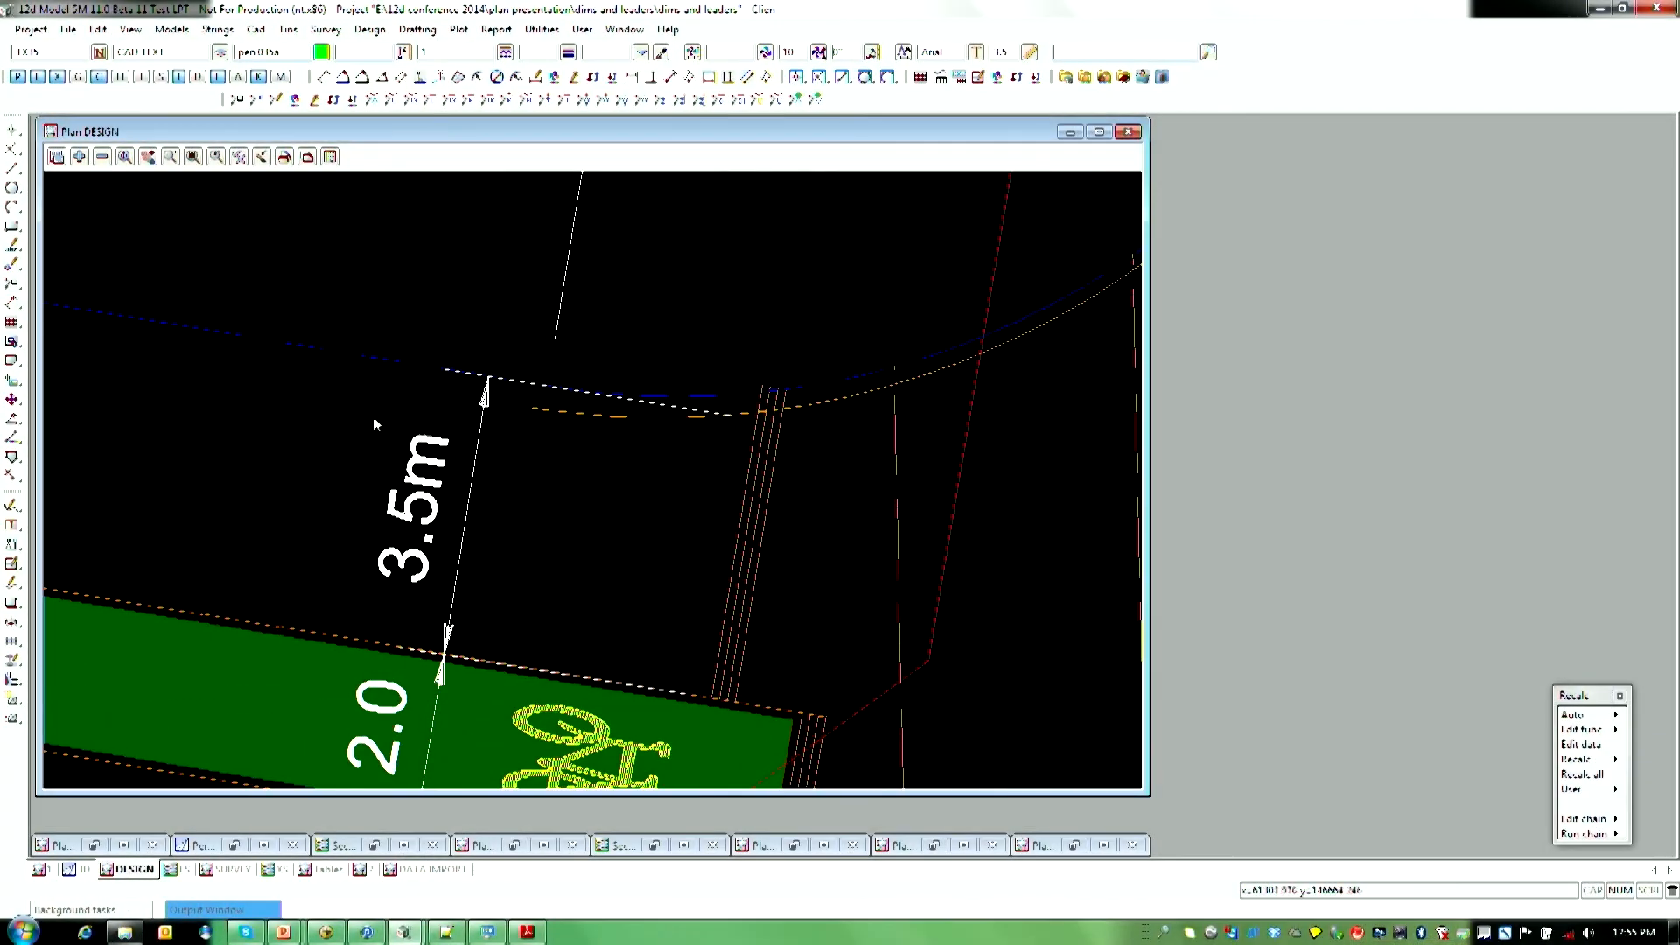
mouse_move(468, 496)
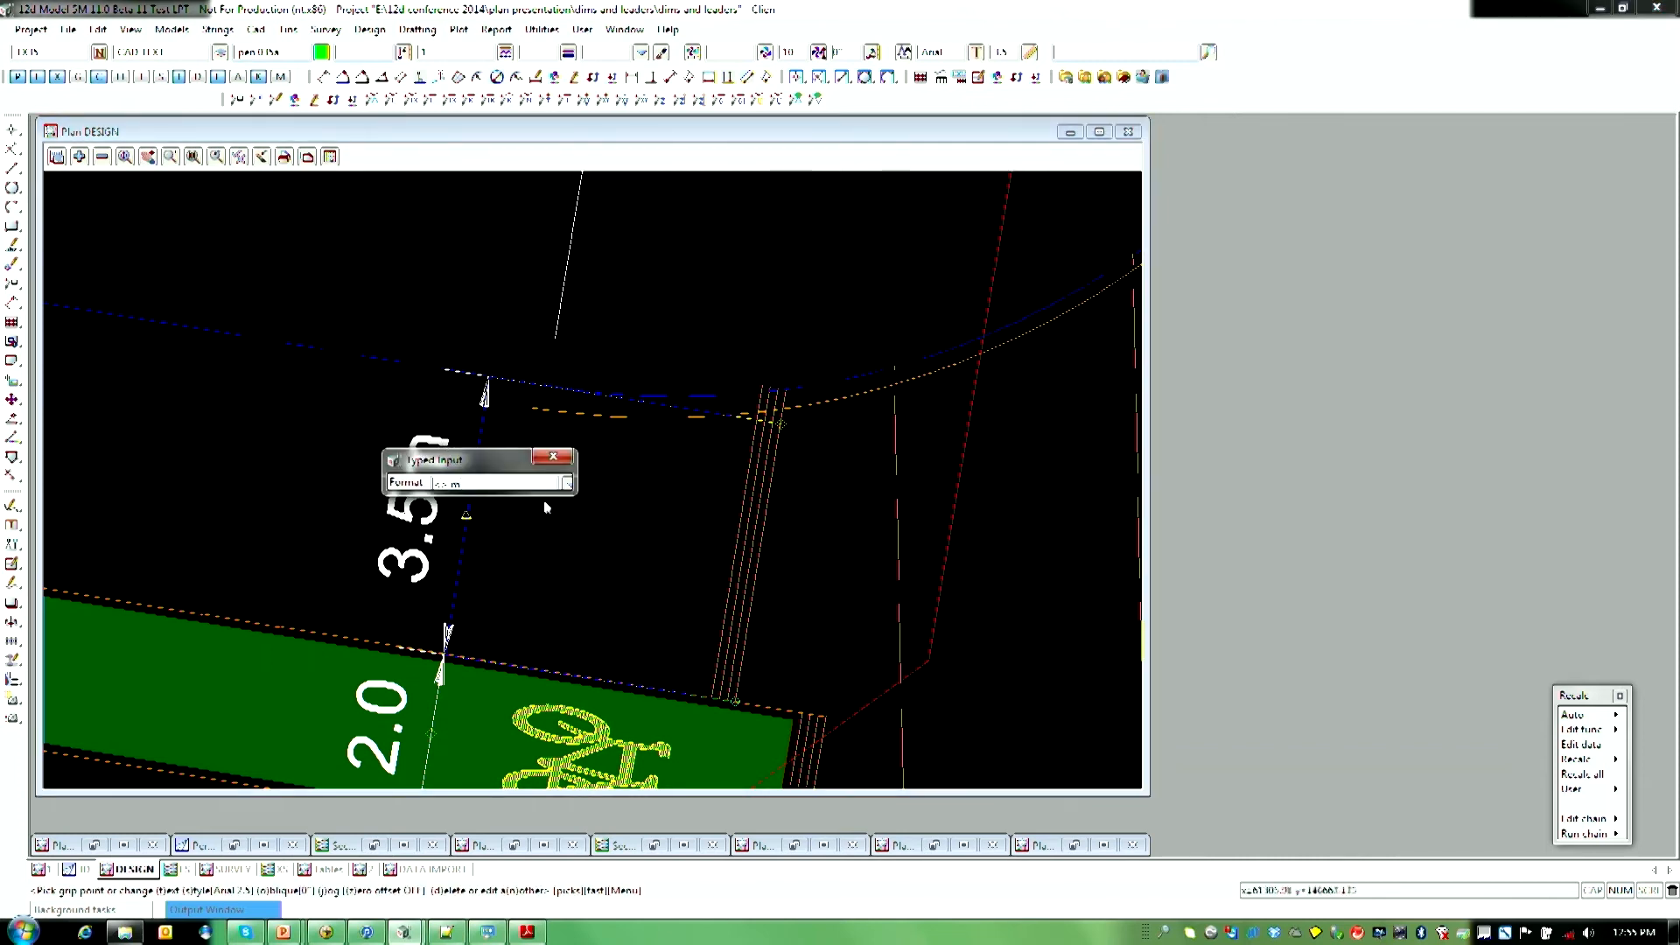
Step: Add D3 to the 3.5m dimension's text format so it shows 3.500 m
left_click_drag(450, 459, 600, 267)
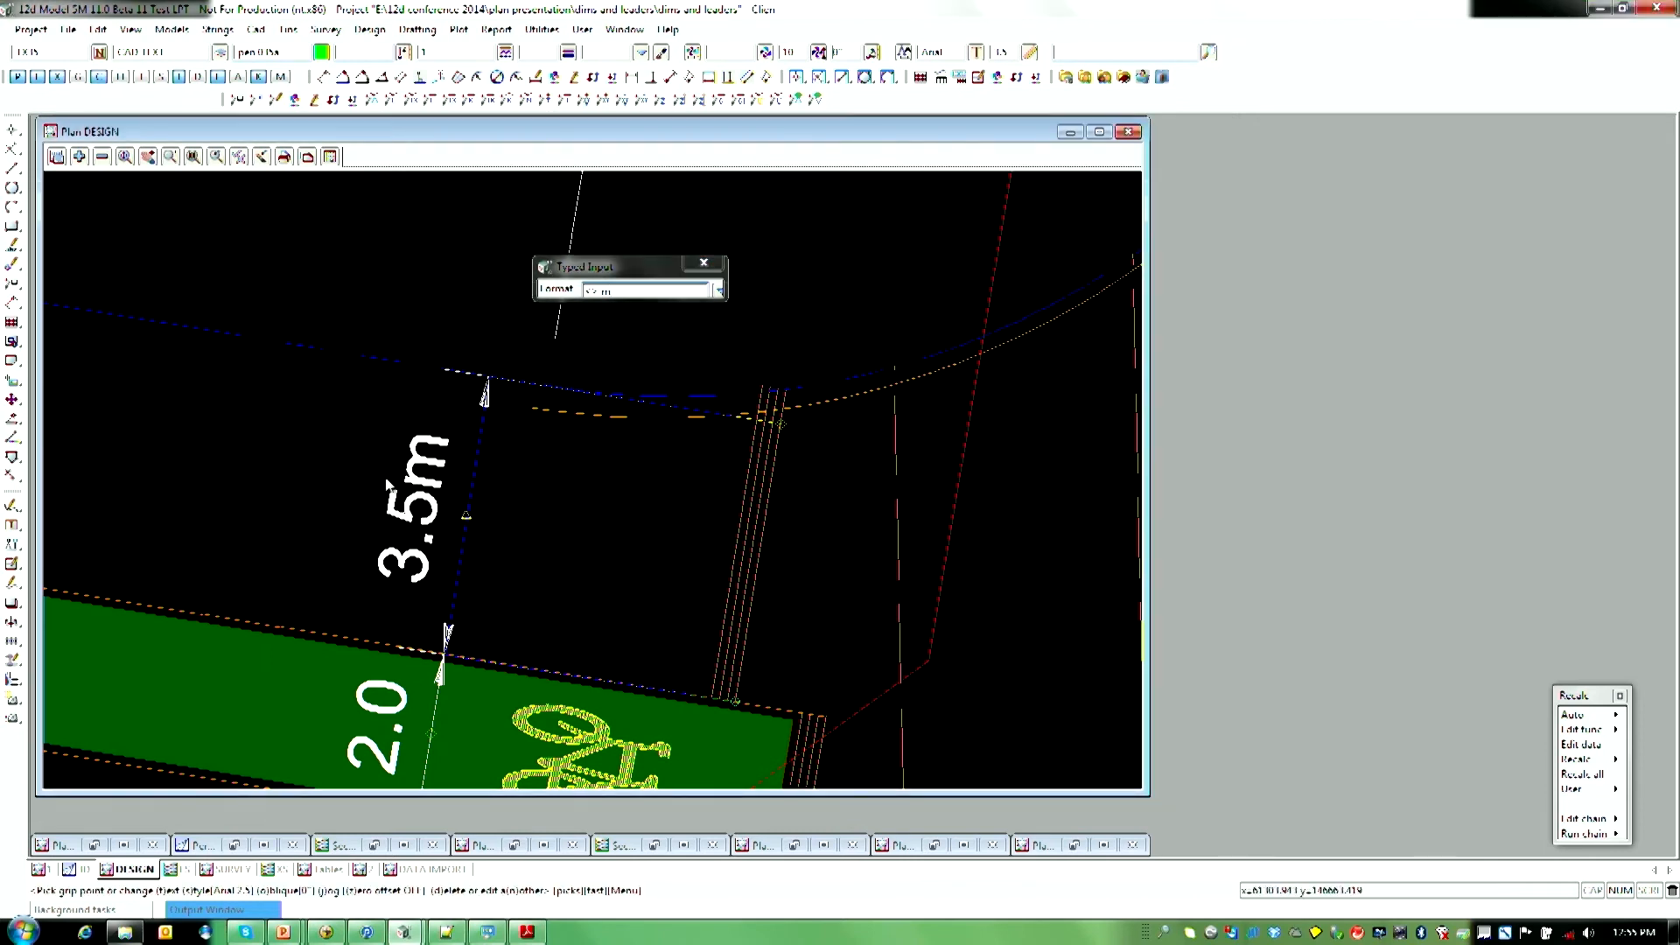
left_click(643, 290)
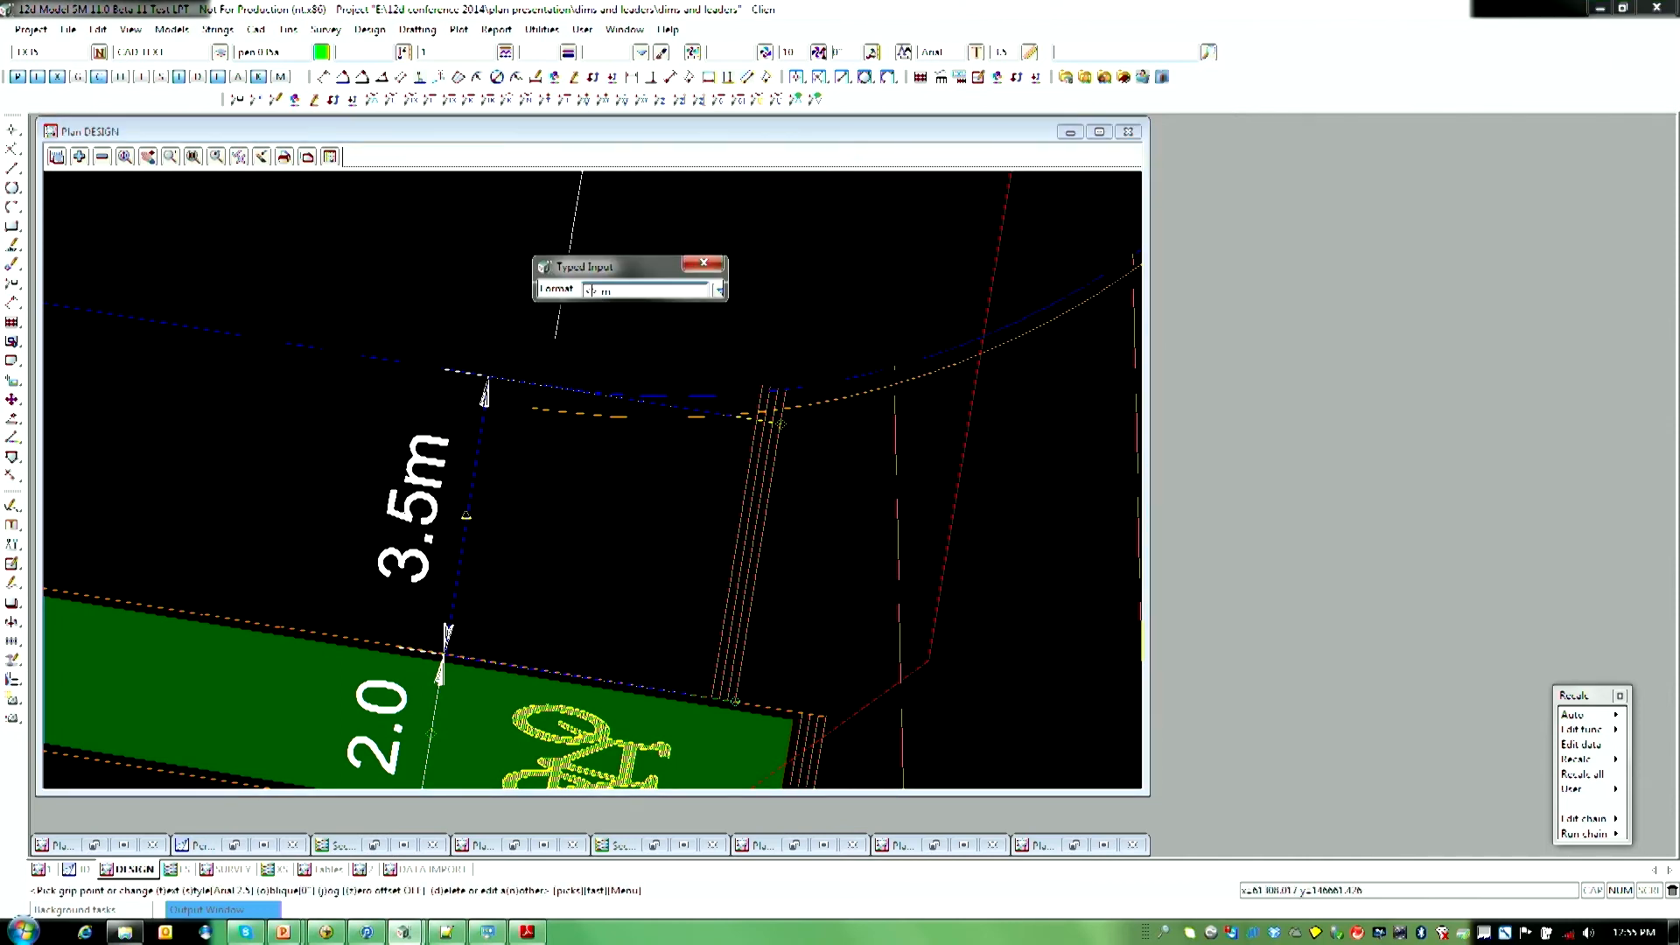
type("D3")
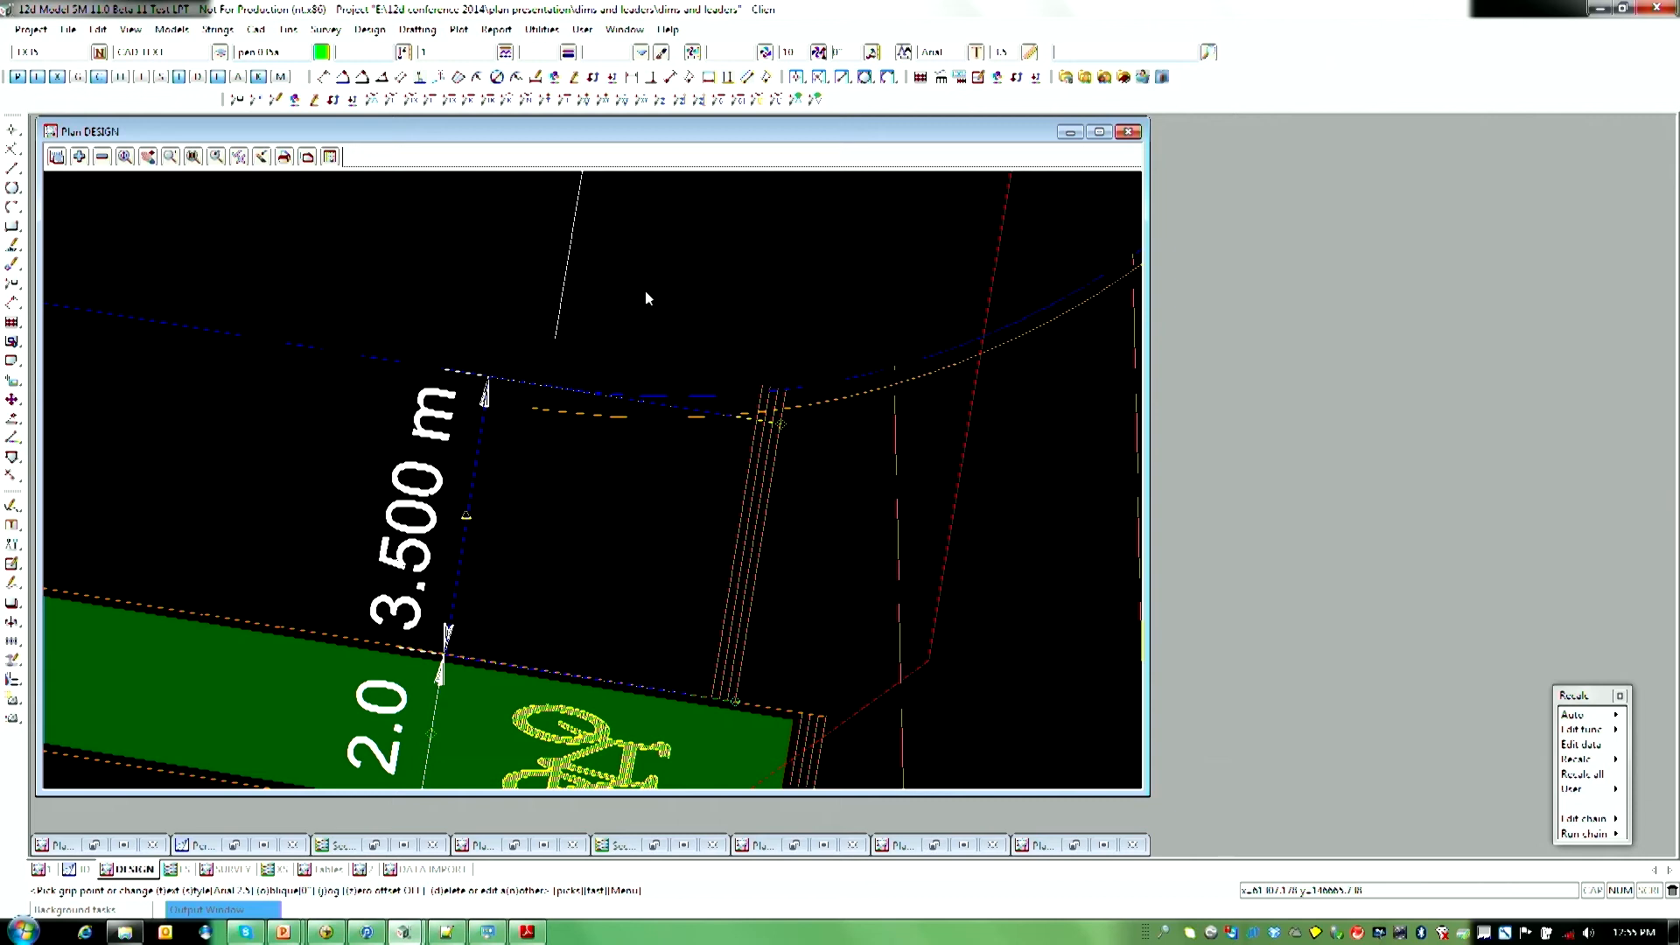
mouse_move(771, 405)
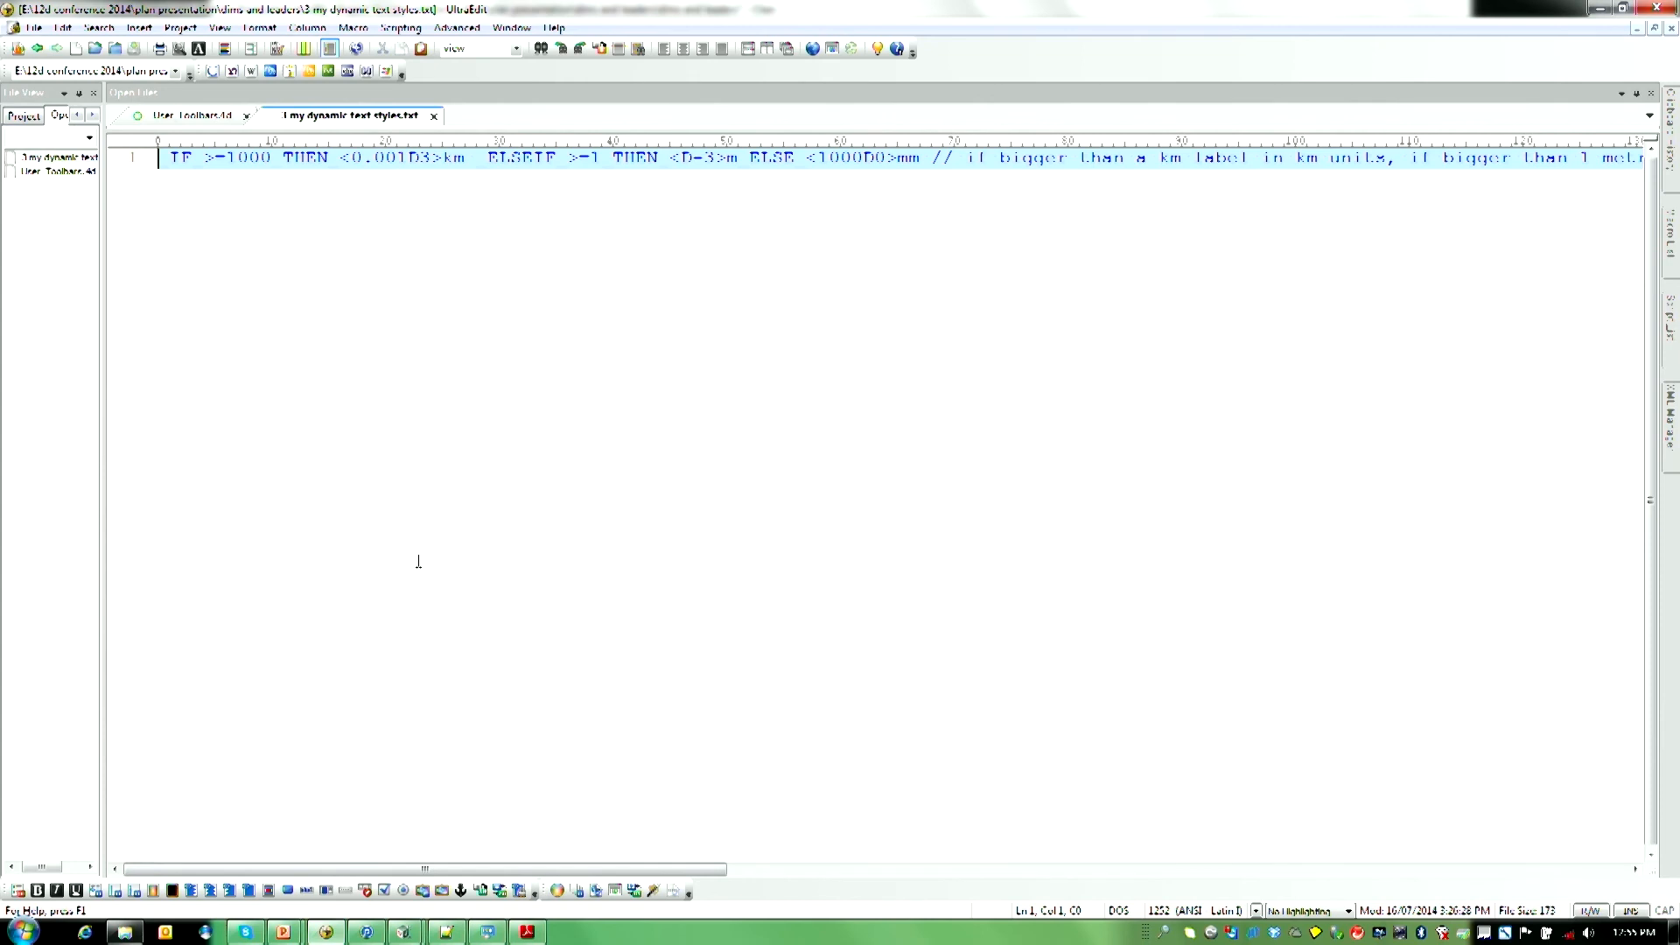
mouse_move(808, 250)
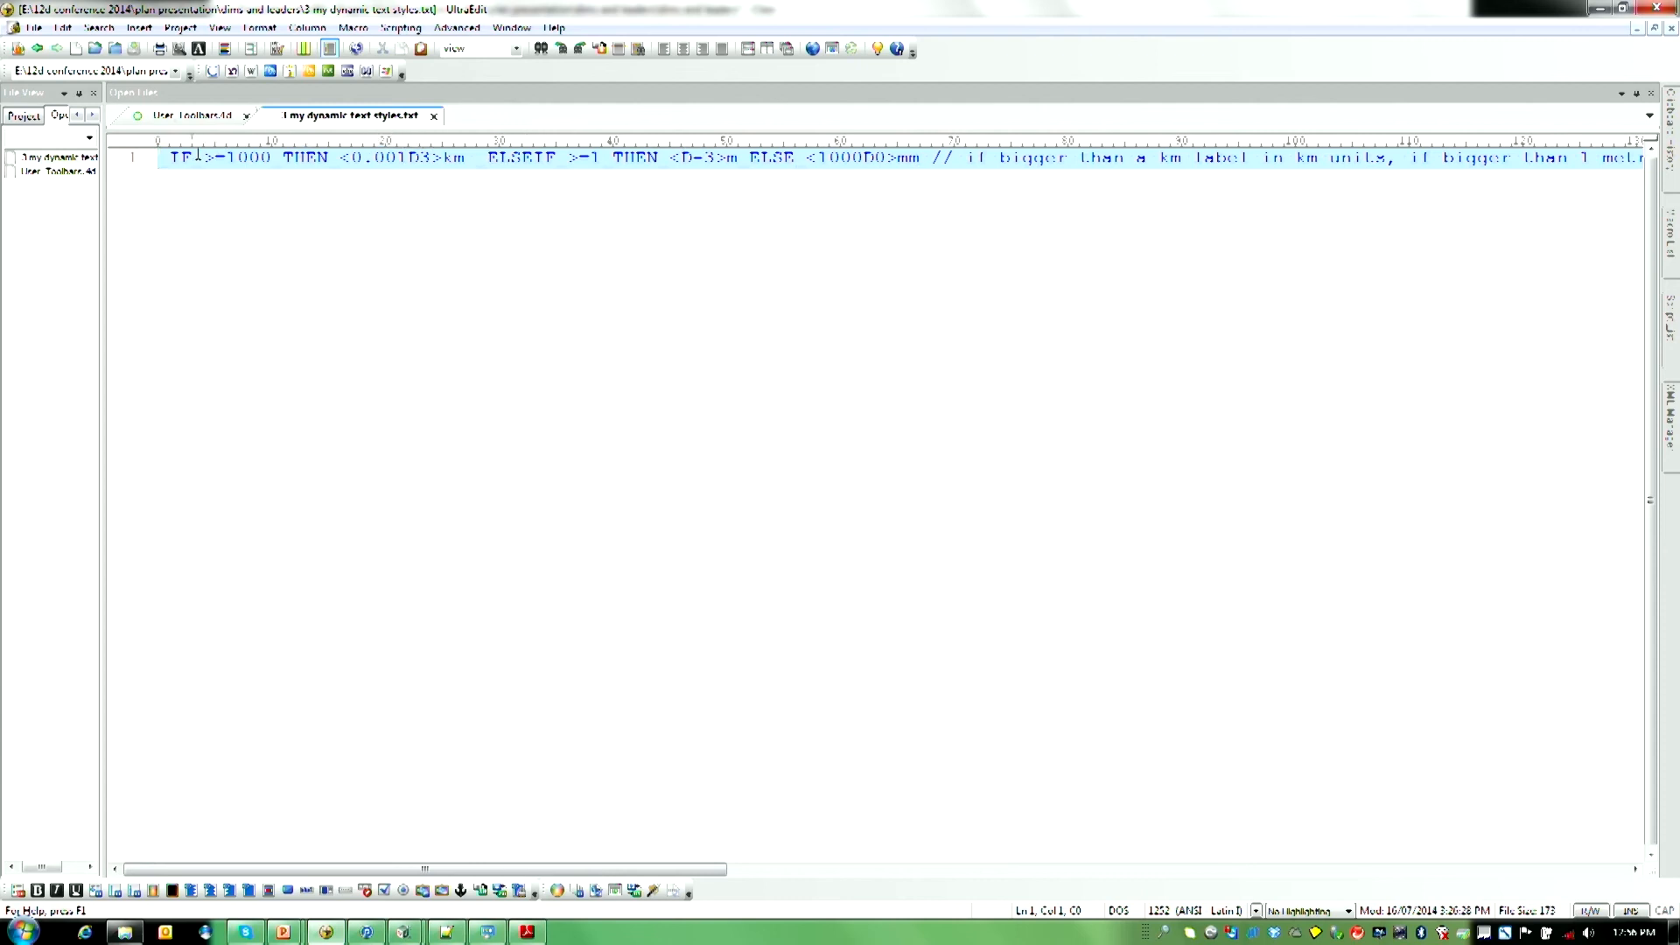
Step: Select the IF/ELSEIF/ELSE km/m/mm expression in UltraEdit and open its edit menu
double_click(515, 157)
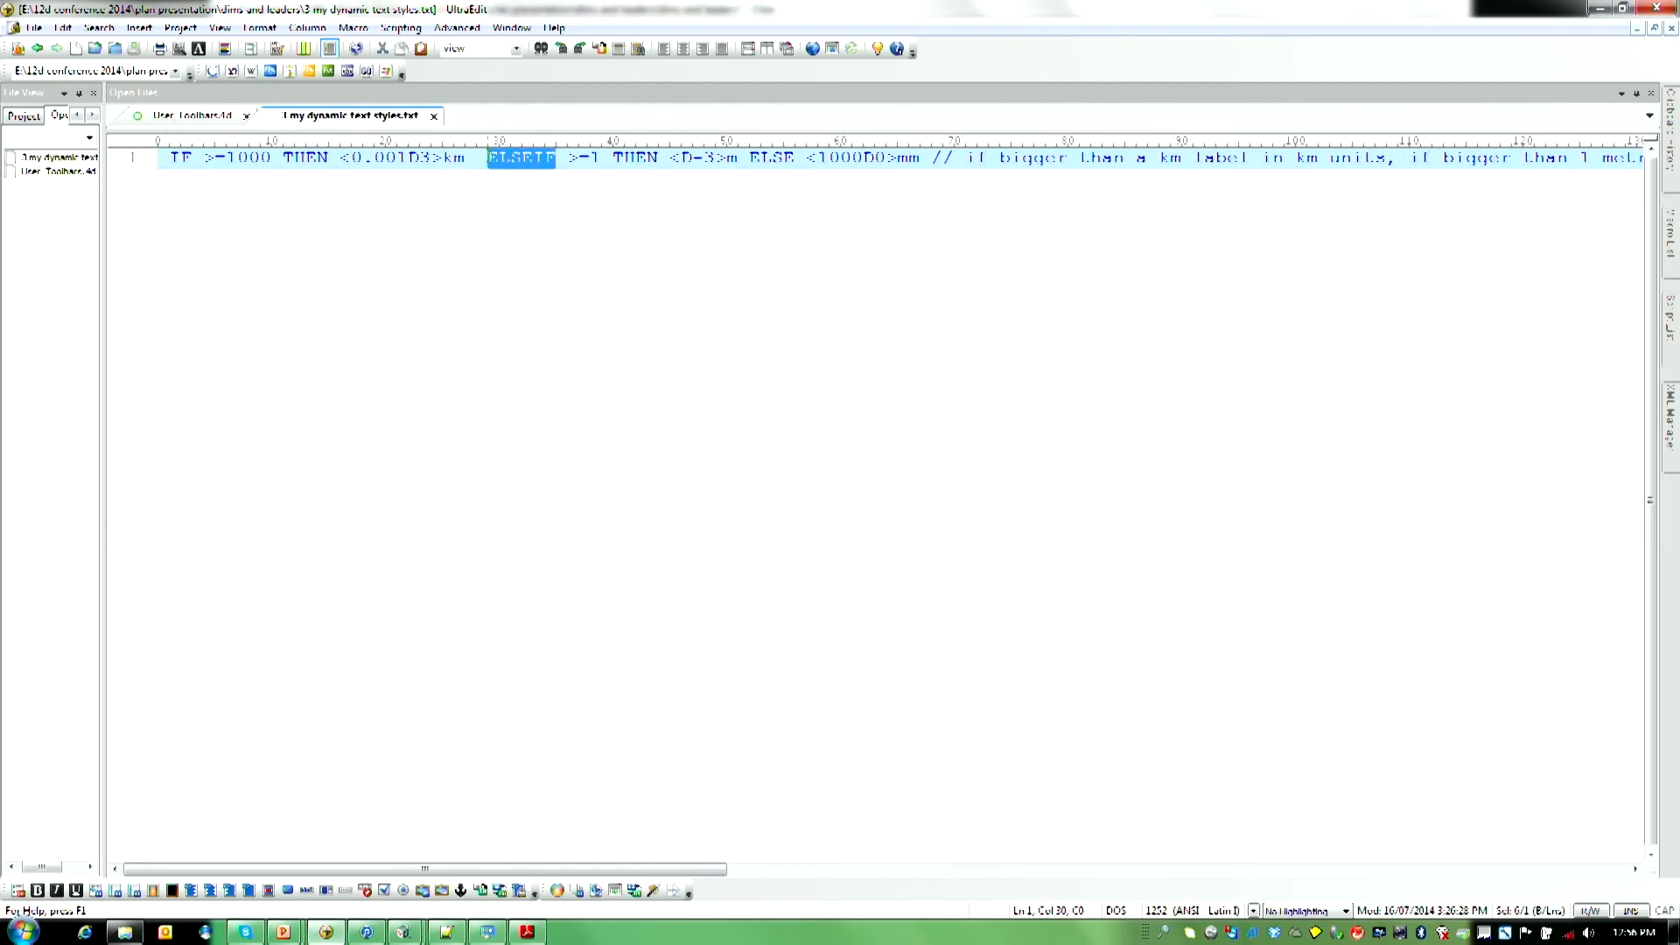
mouse_move(701, 597)
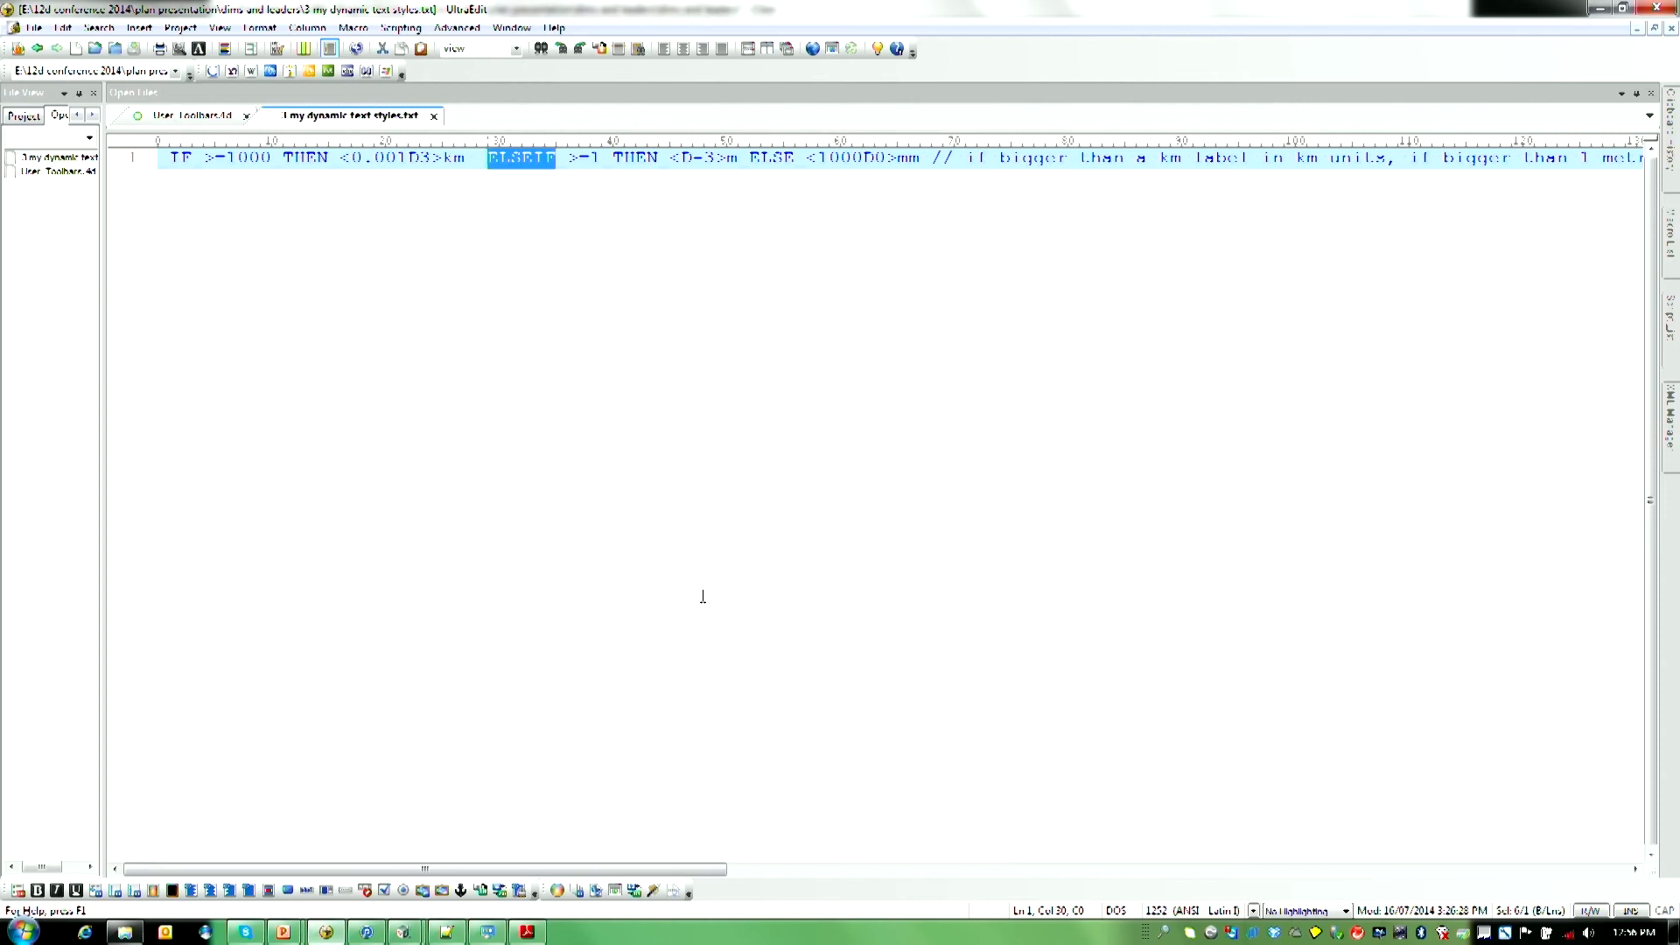
mouse_move(662, 529)
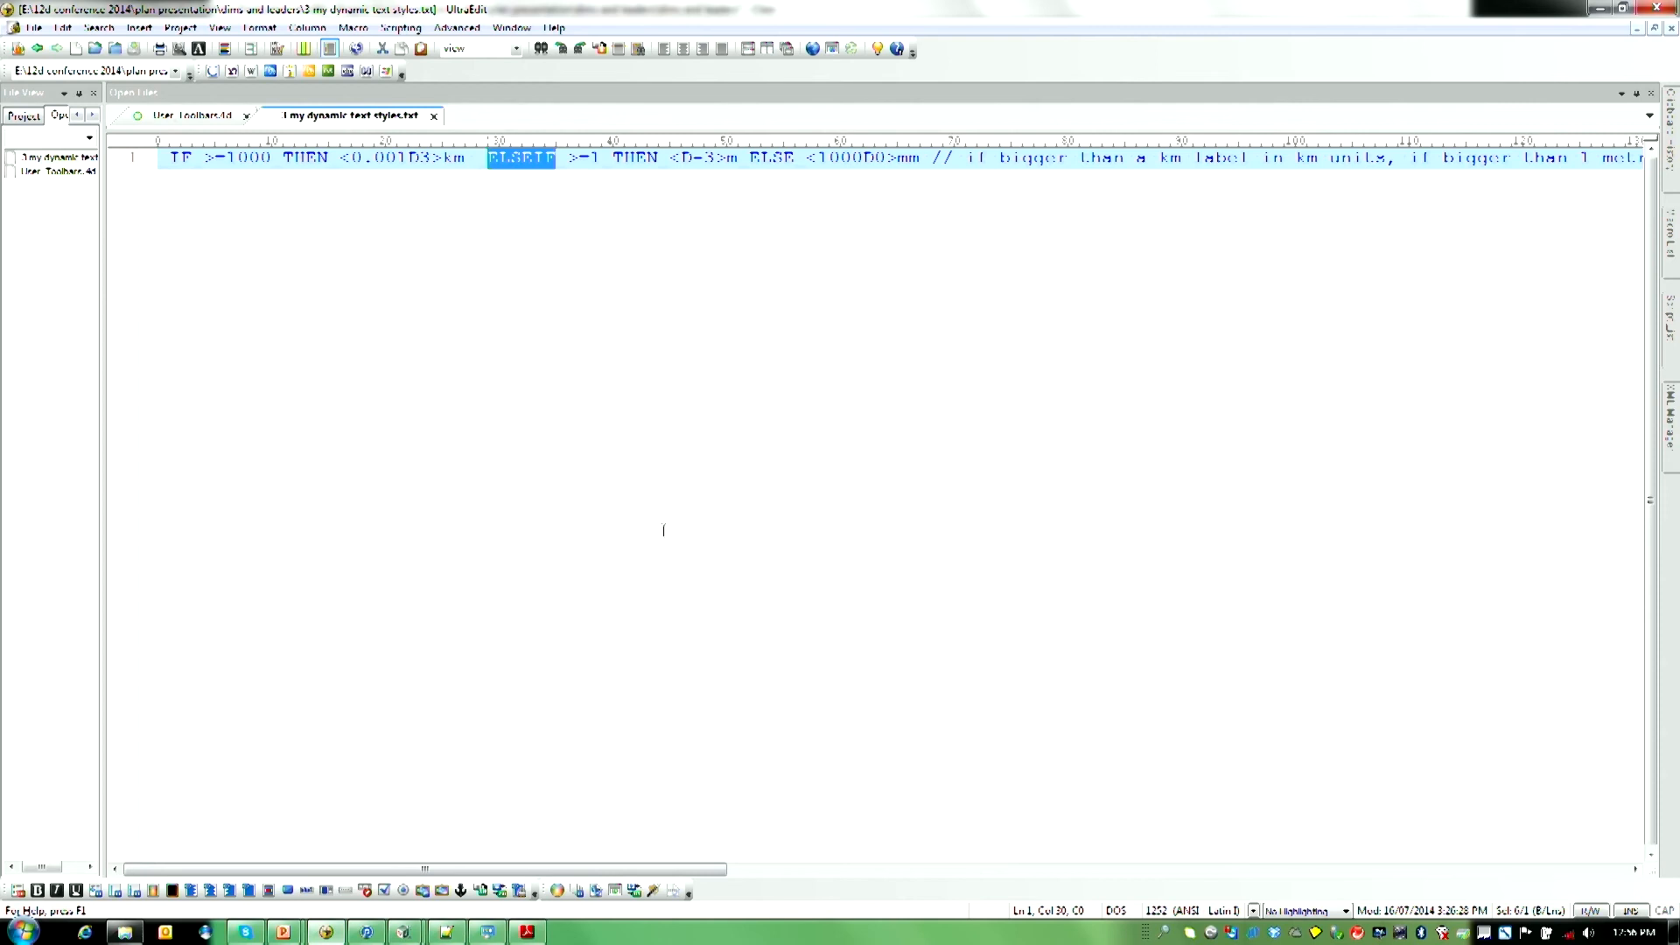
left_click(205, 157)
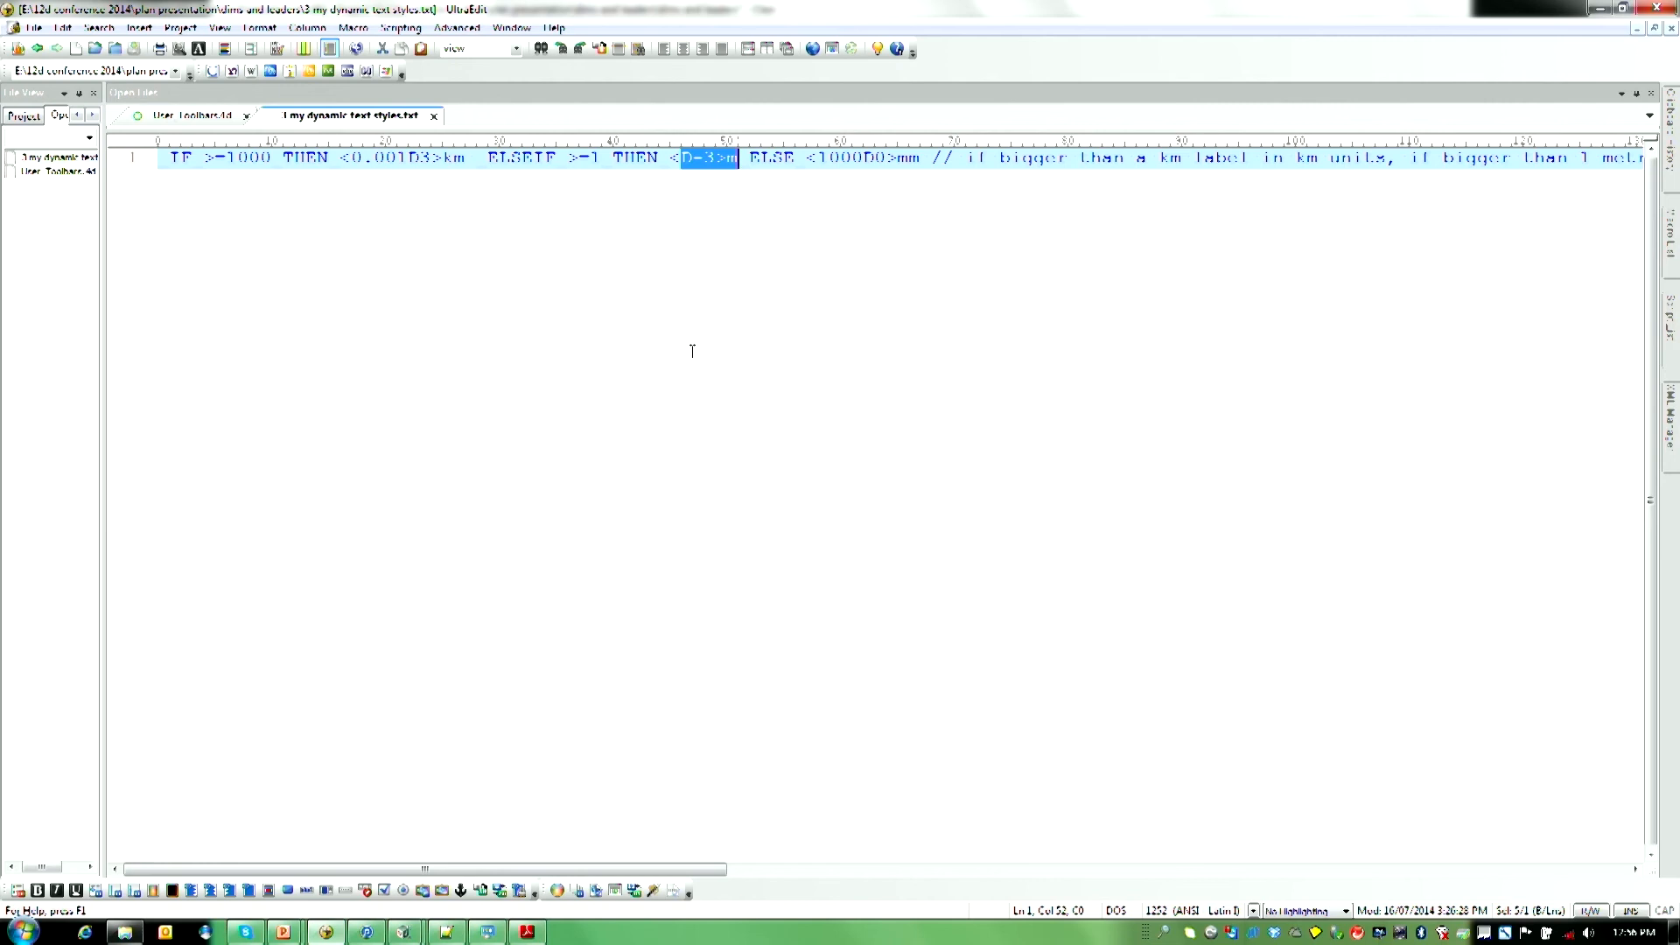
mouse_move(683, 344)
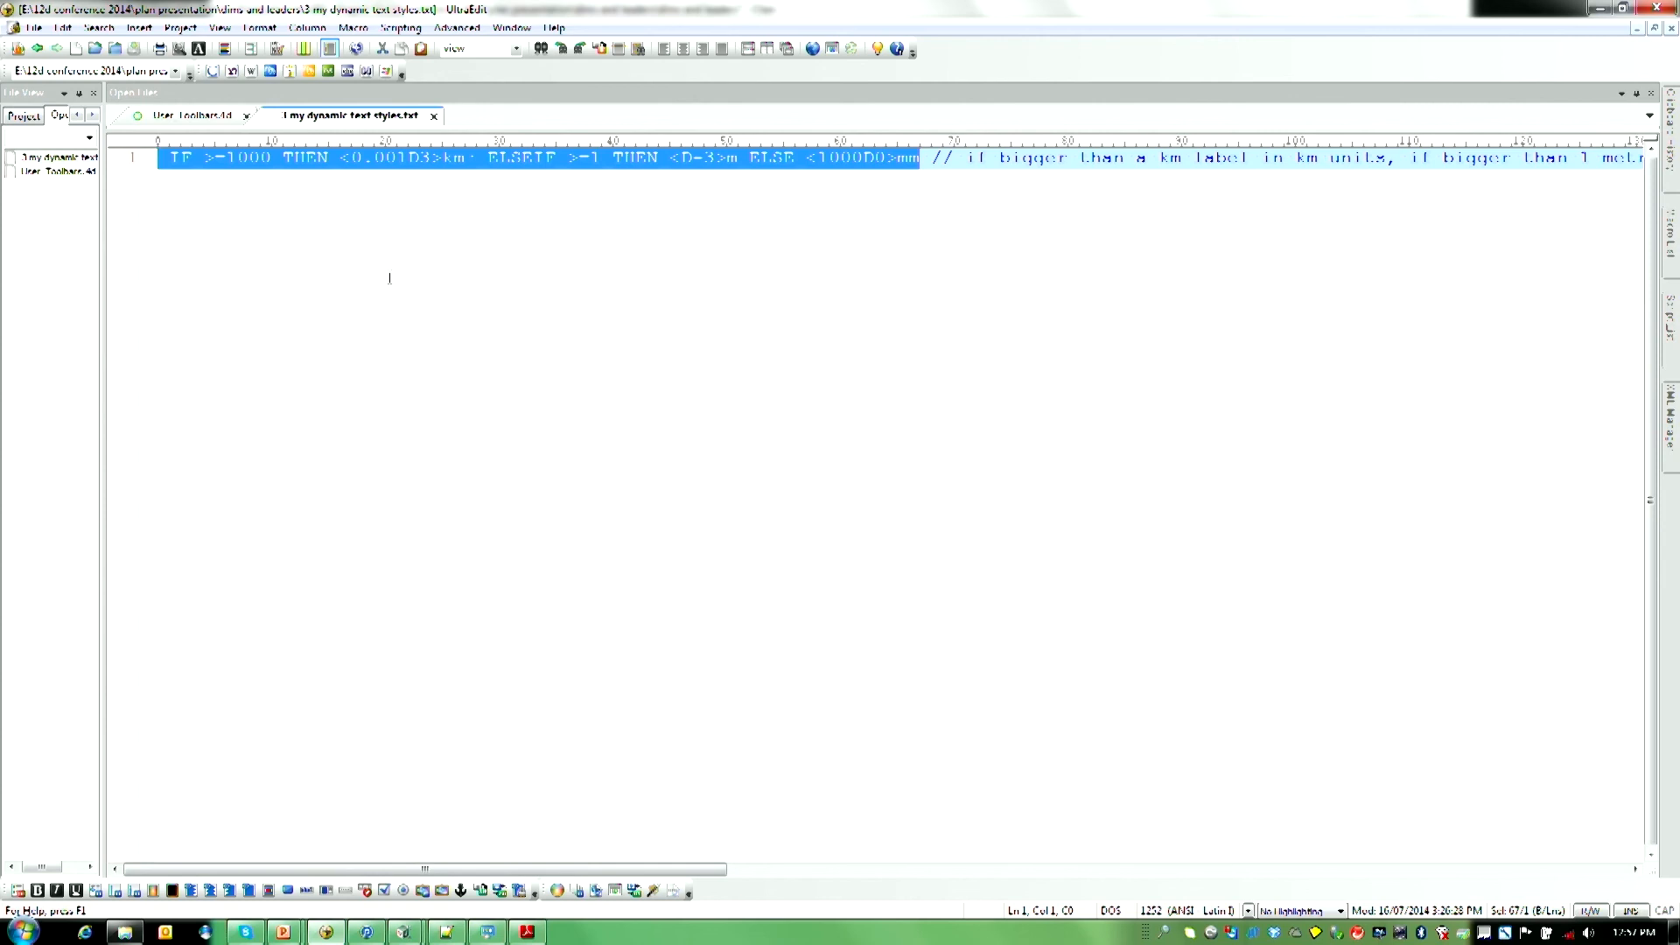
right_click(643, 158)
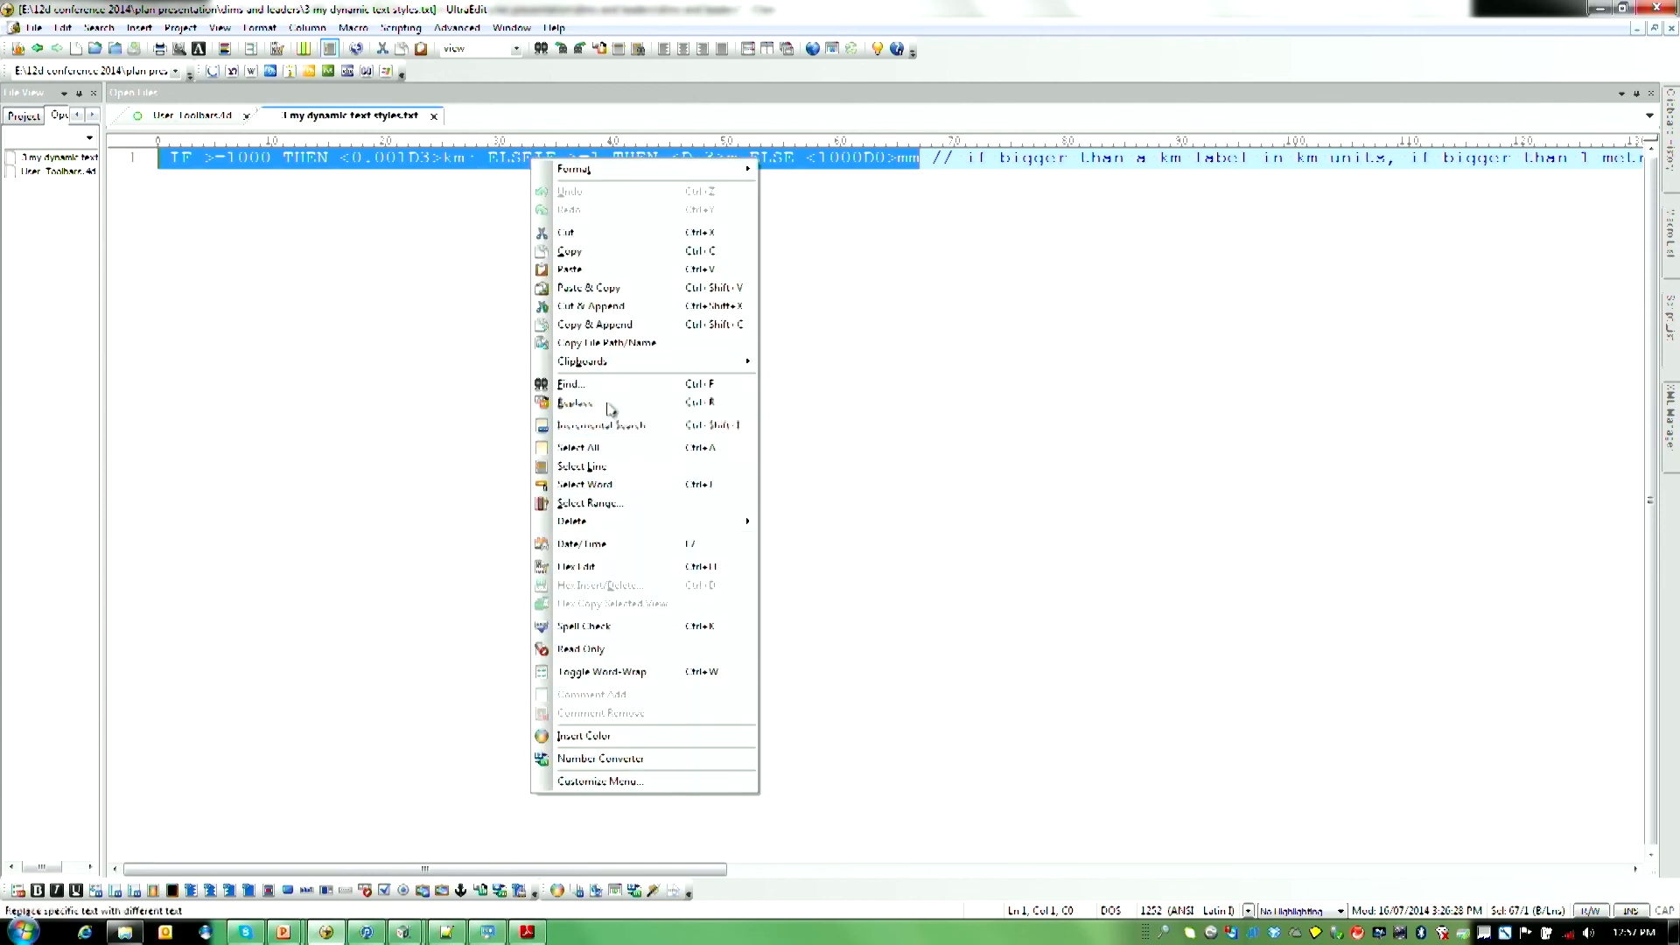
mouse_move(616, 323)
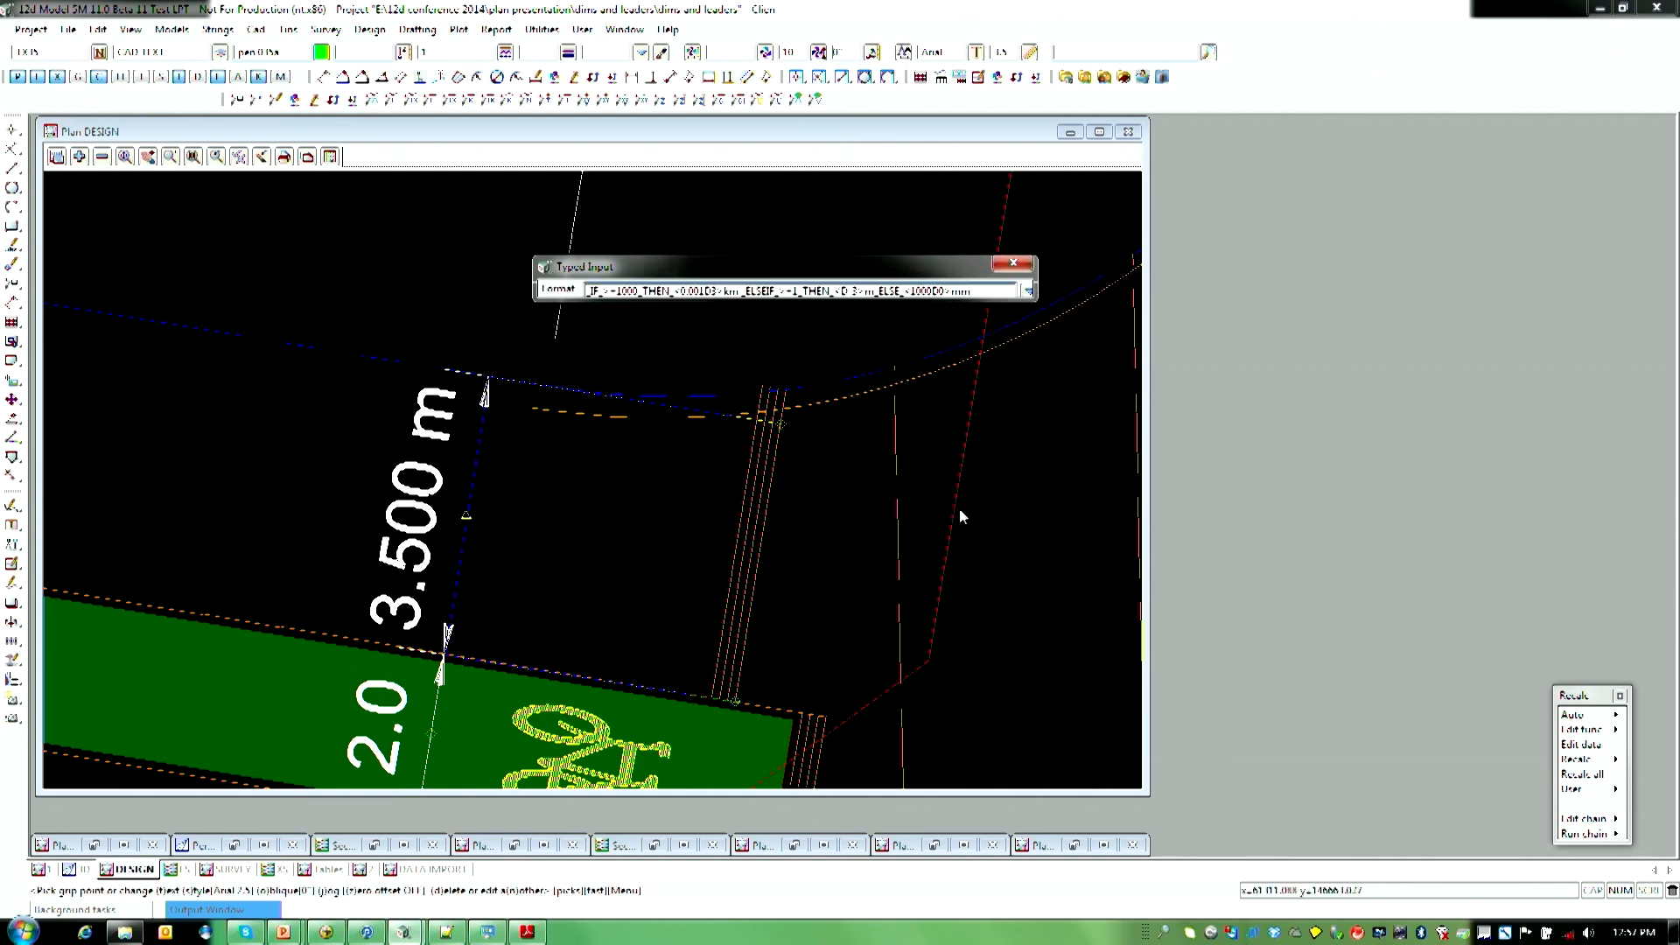
Step: Apply the pasted IF/ELSE format to the width dimension and return to the manual PDF
left_click(1026, 290)
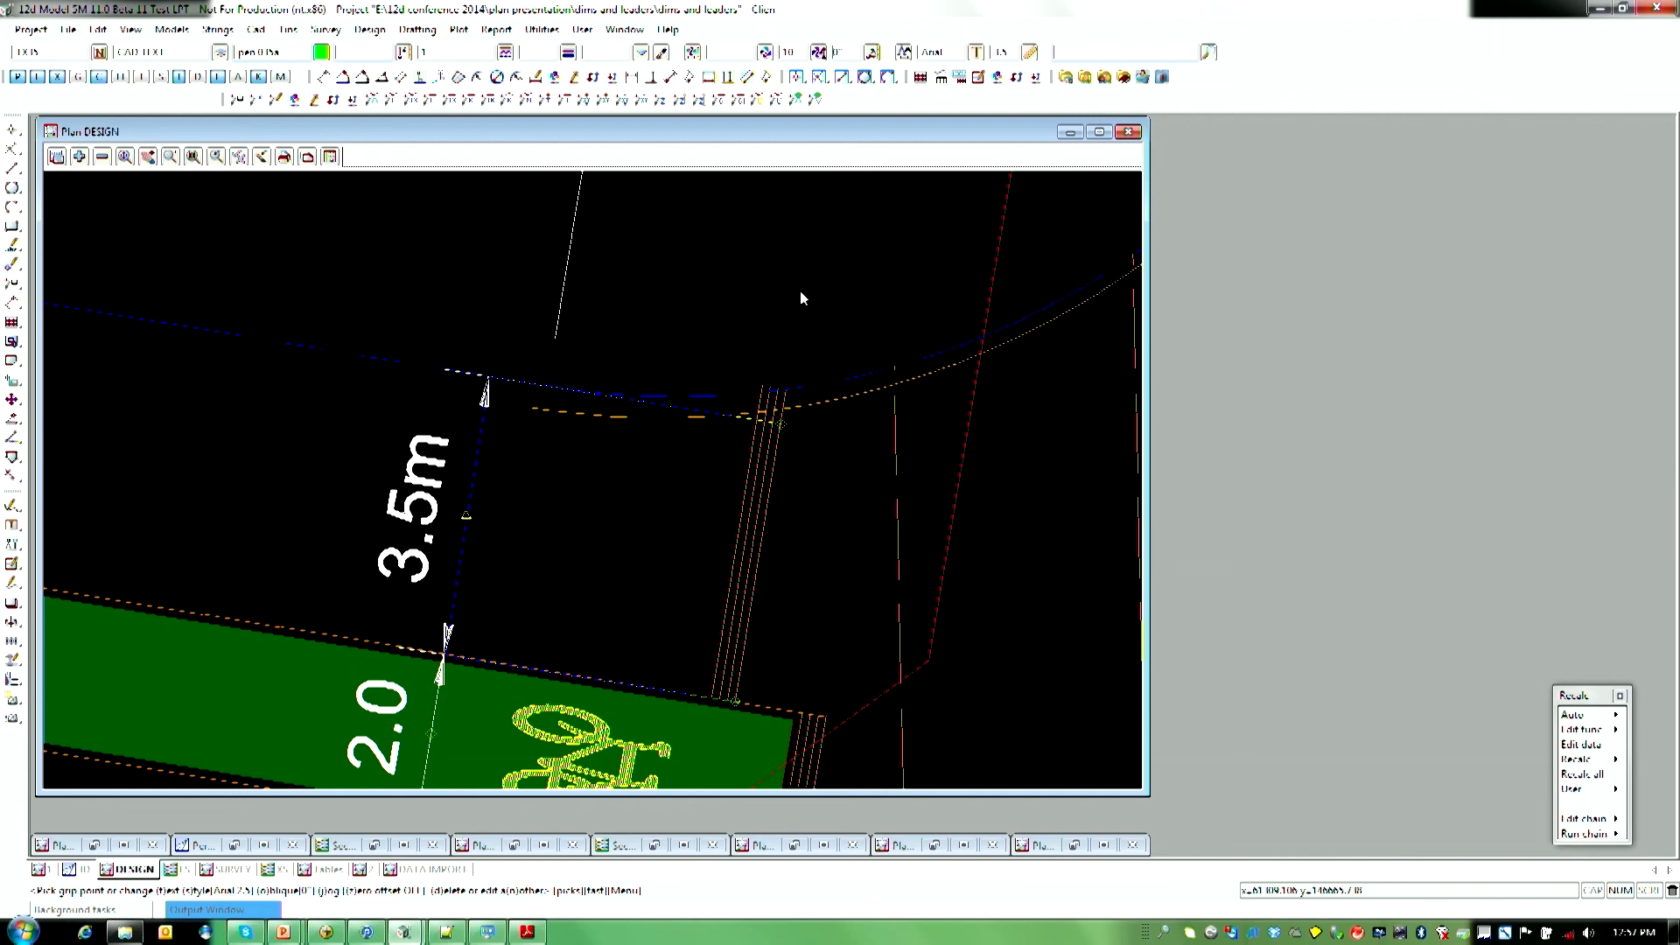
mouse_move(766, 304)
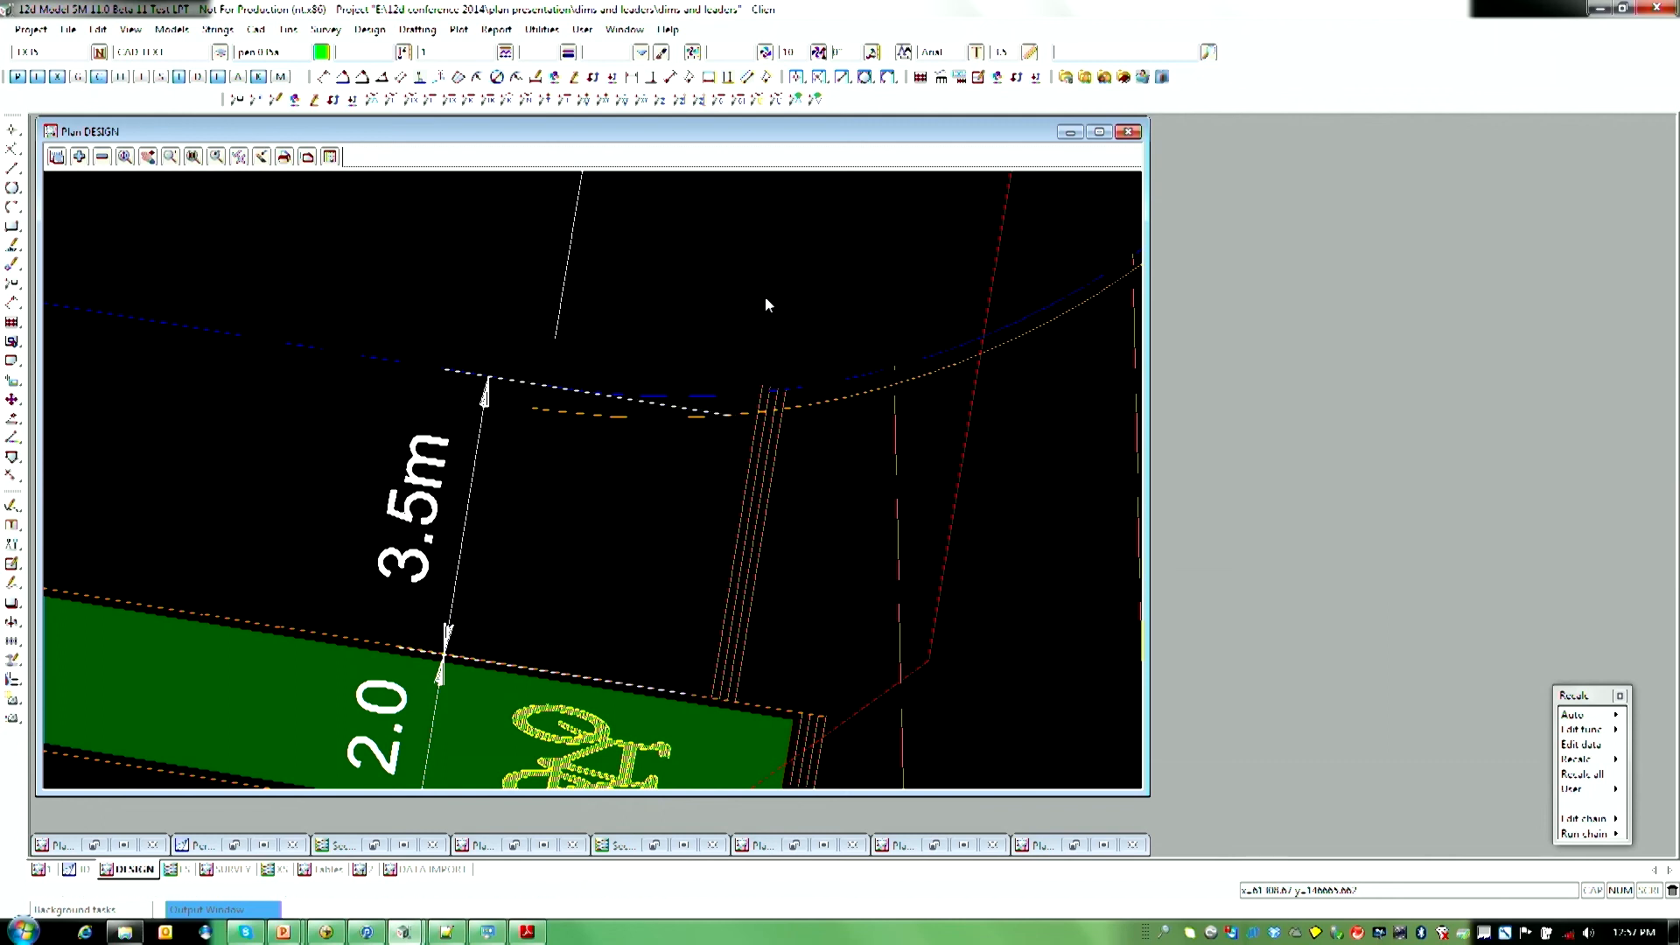
mouse_move(271, 311)
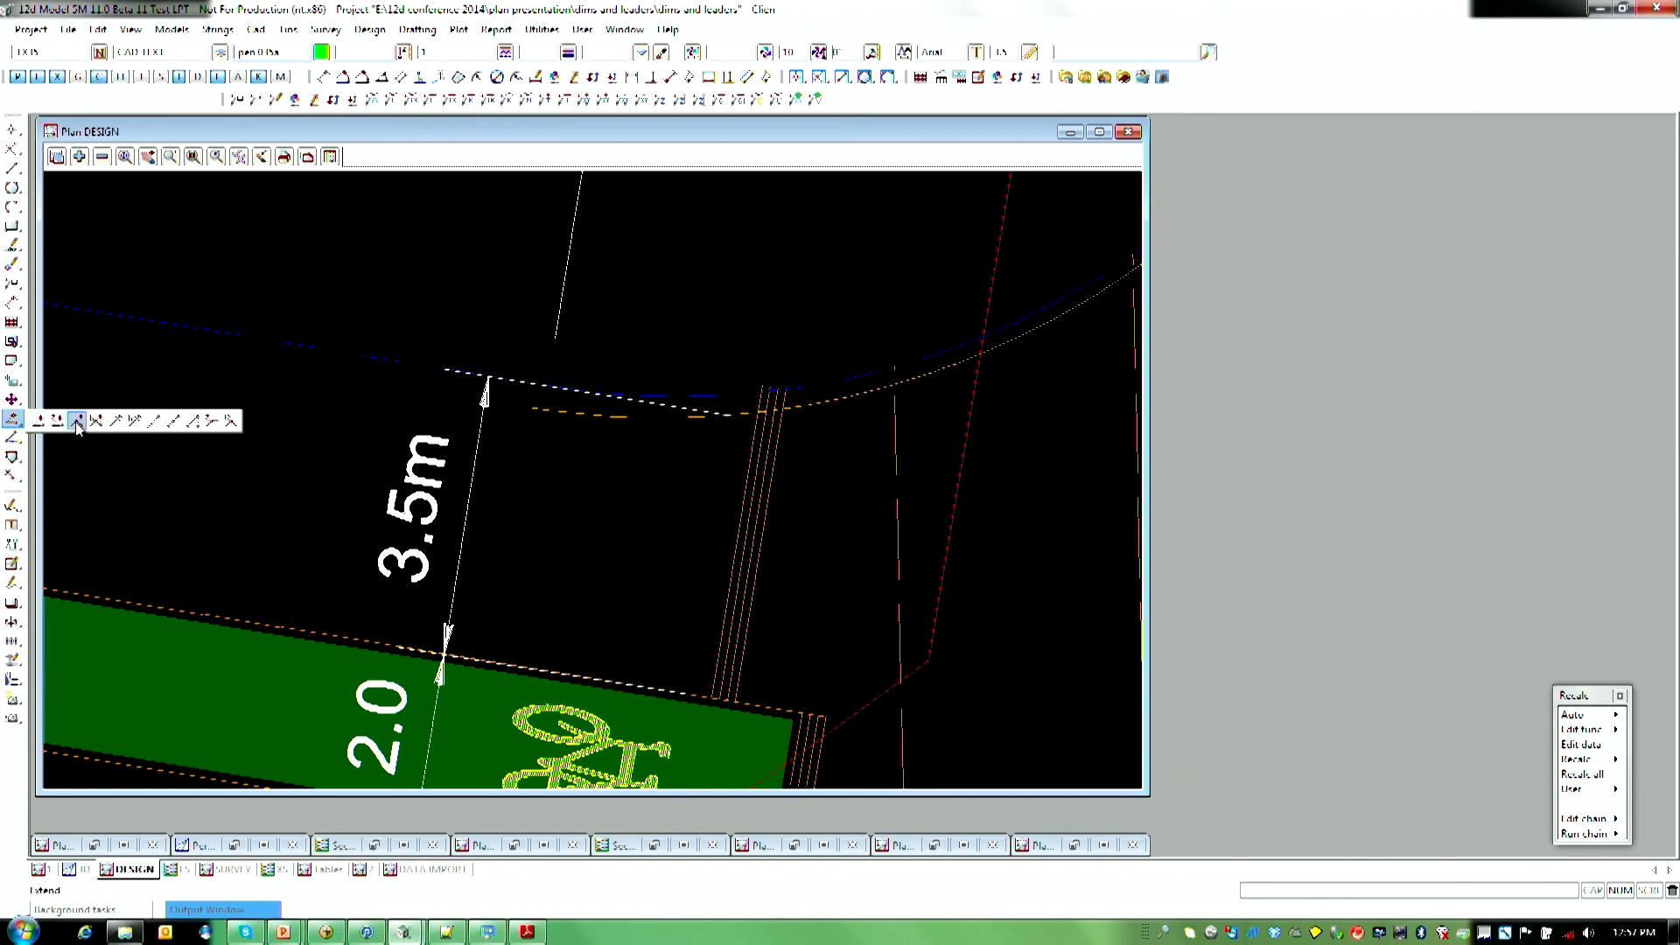
left_click(739, 673)
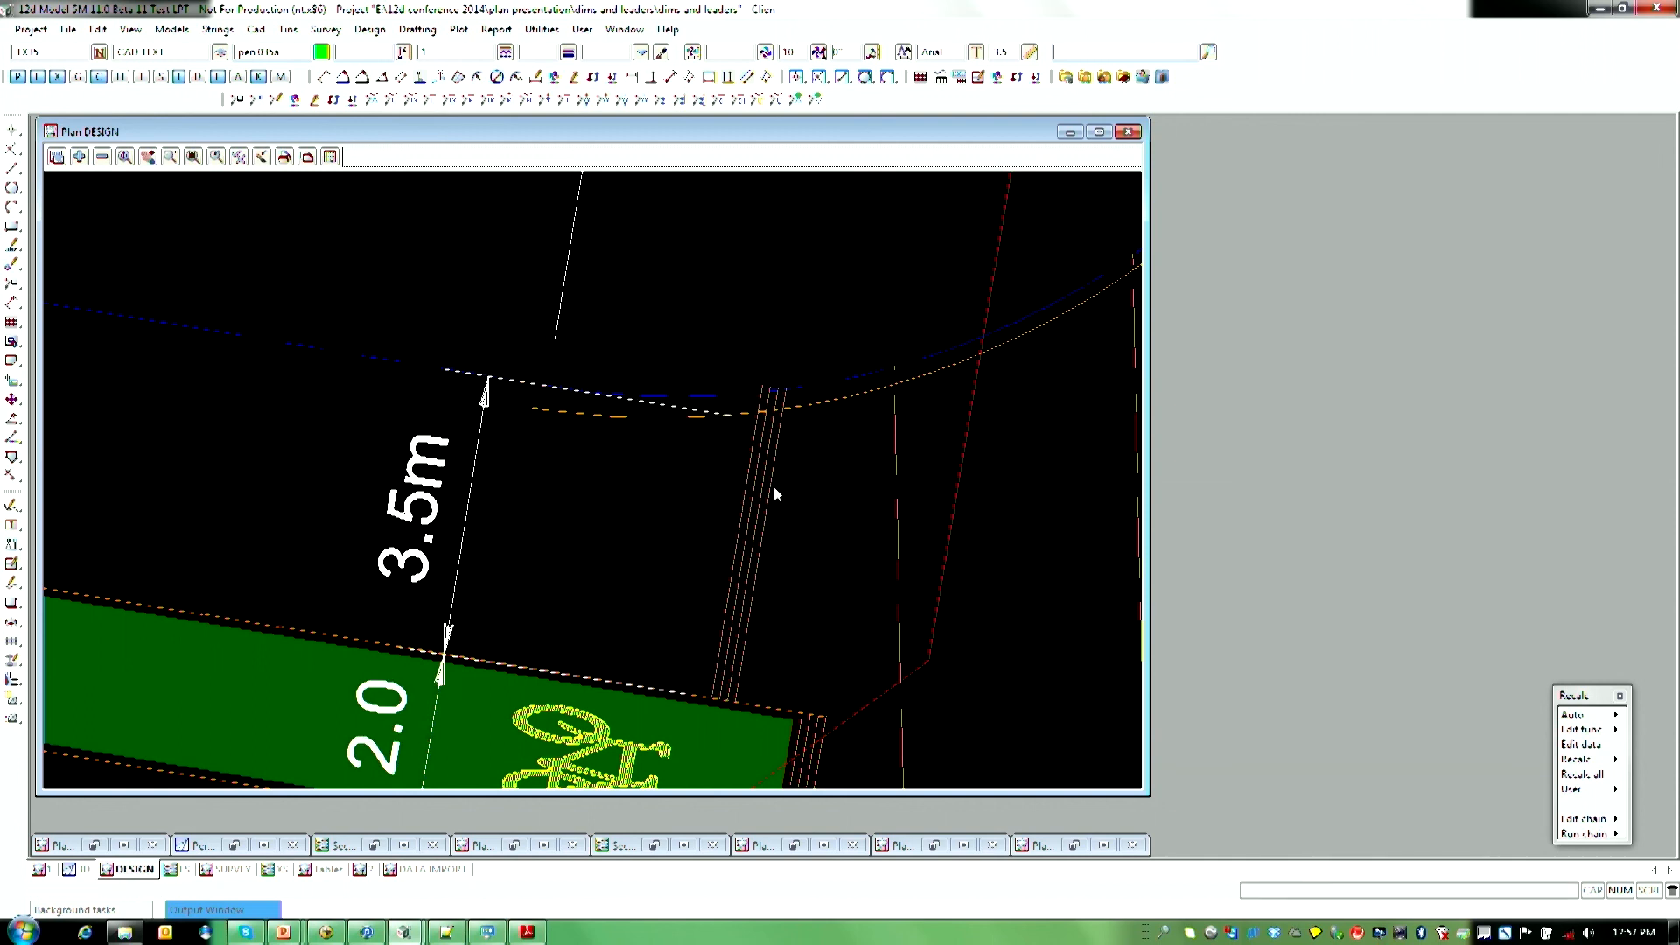
mouse_move(193, 744)
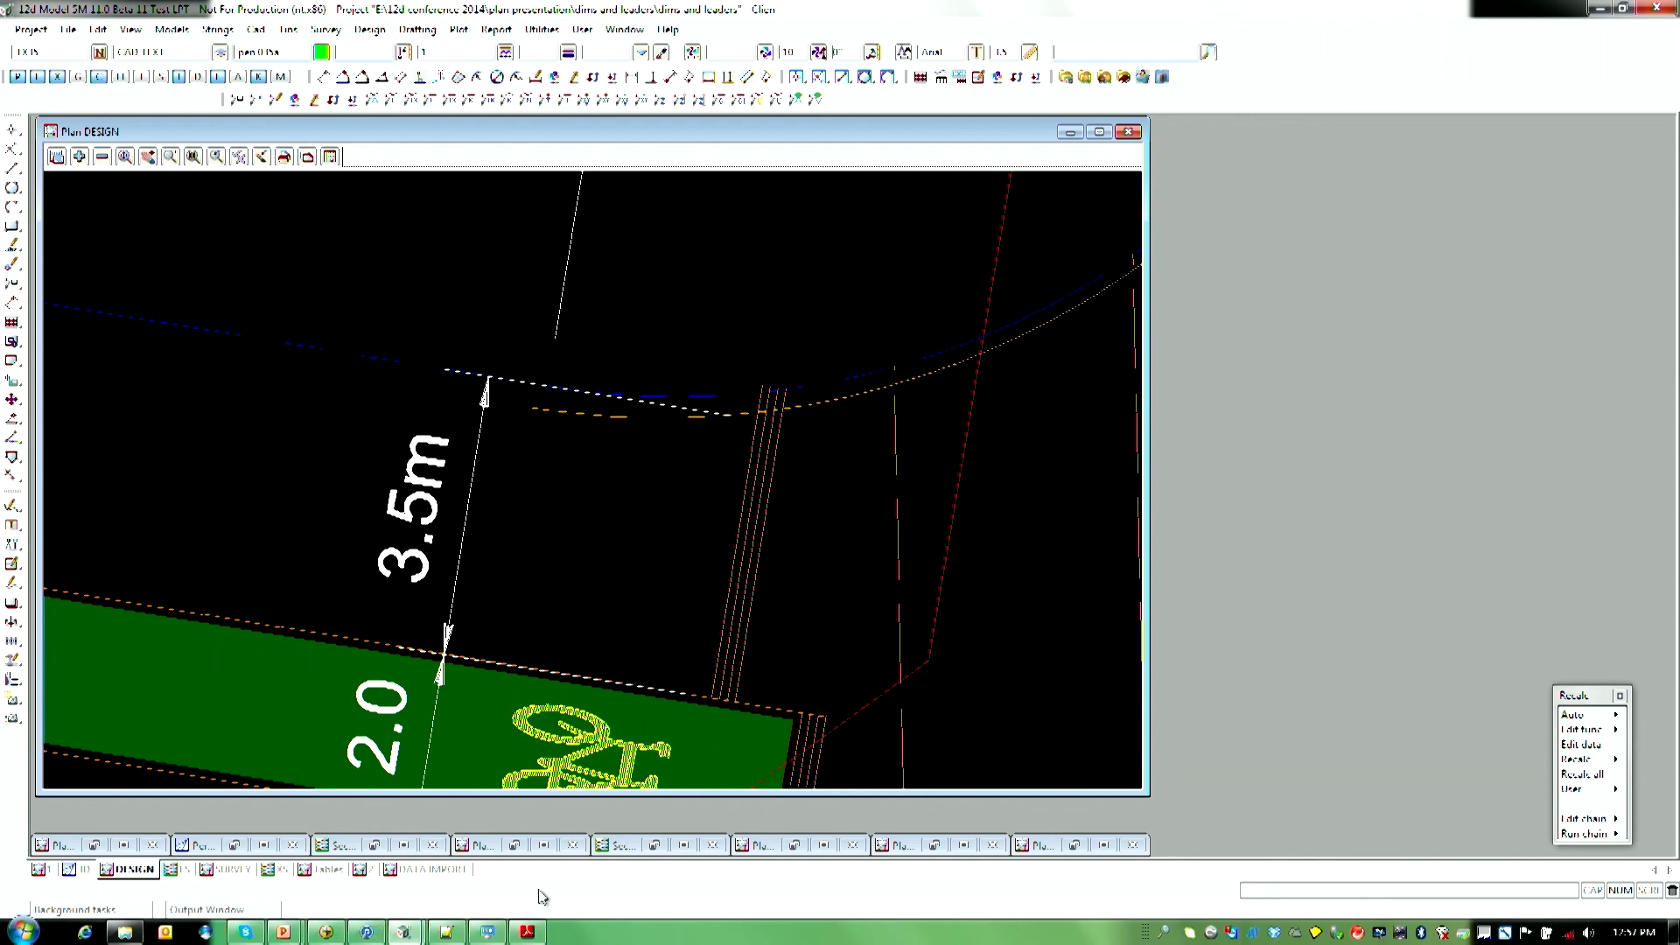
left_click(526, 931)
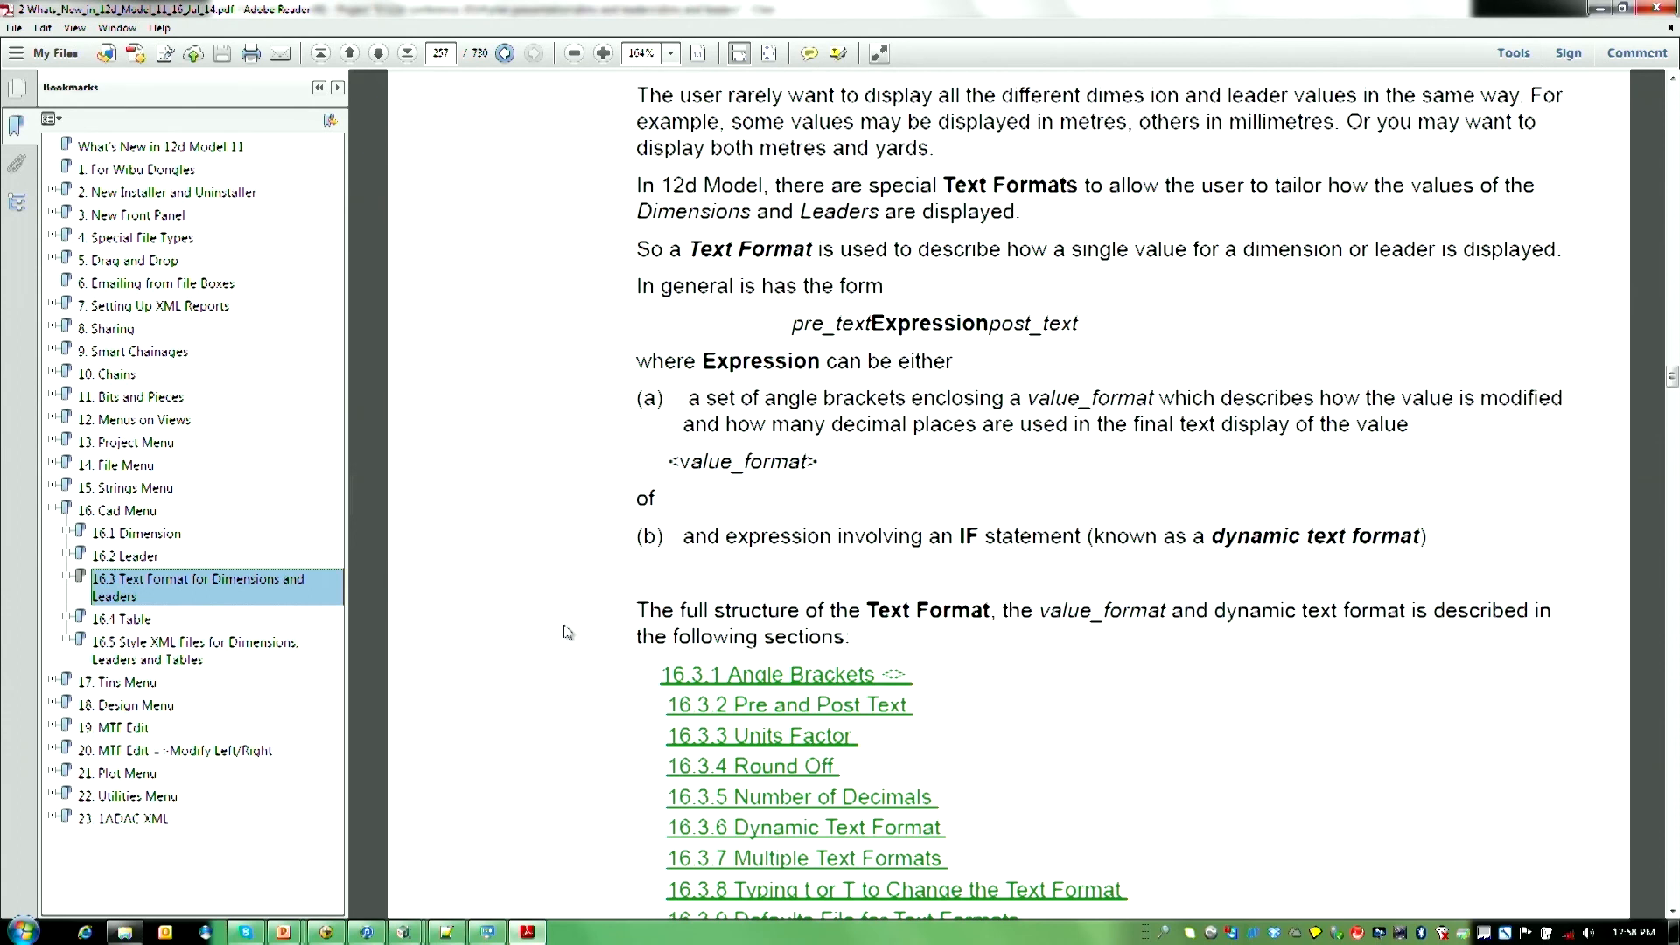
Step: Scroll the manual from Angle Brackets through Pre and Post Text, Round Off and Number of Decimals
scroll("down", 3)
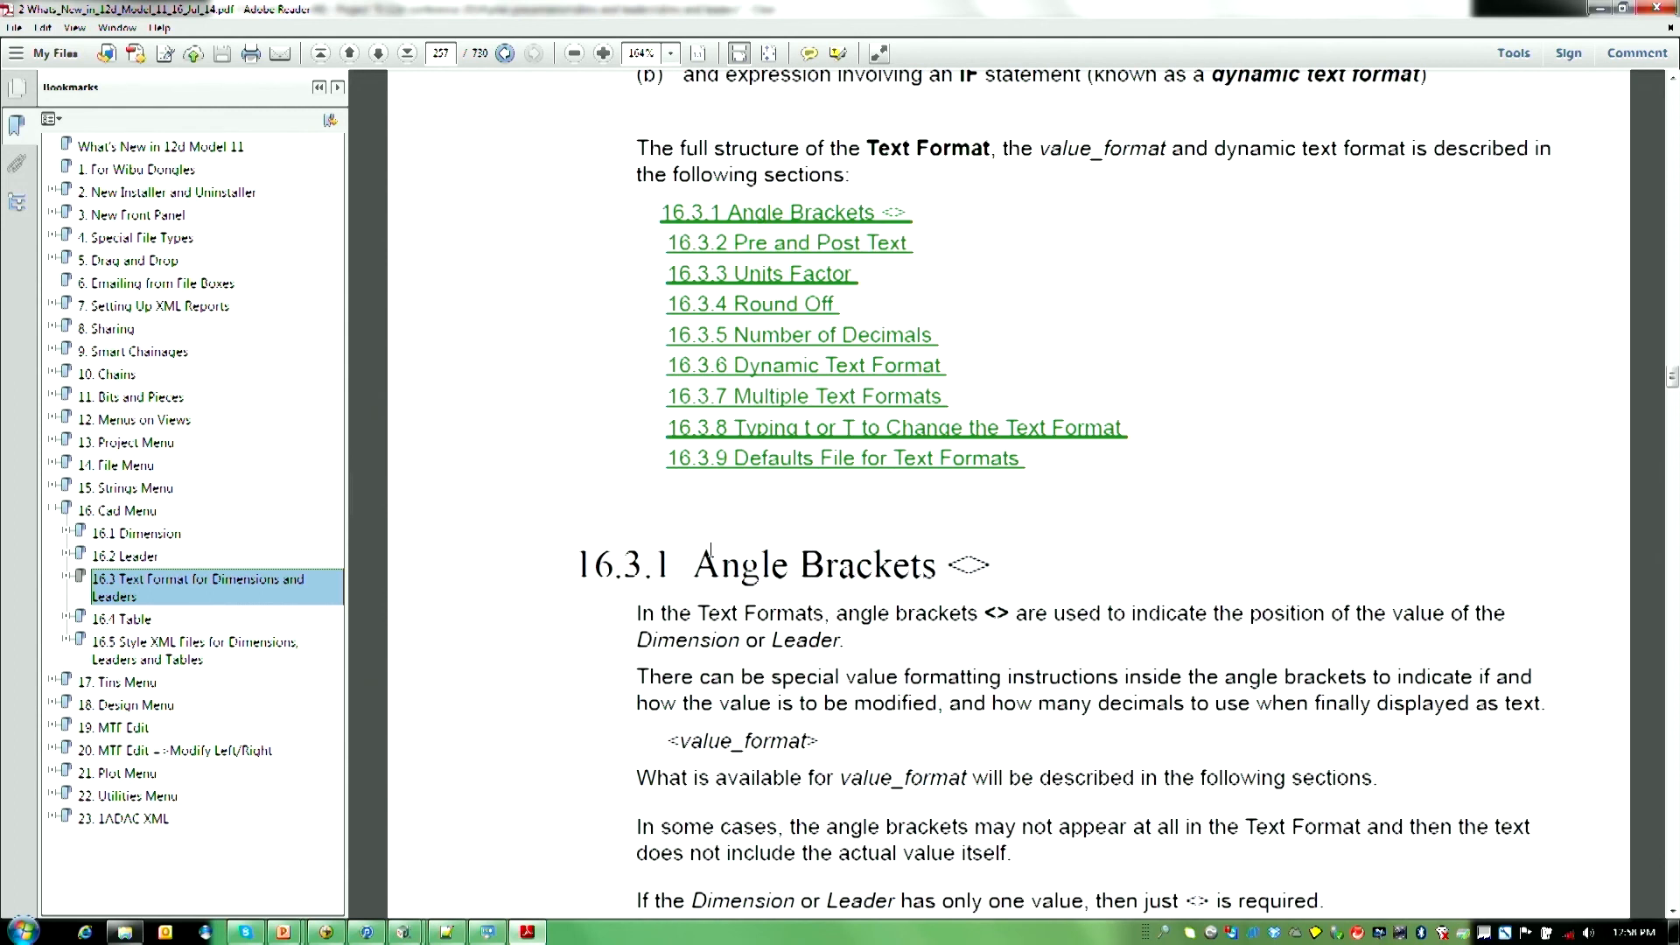
mouse_move(739, 515)
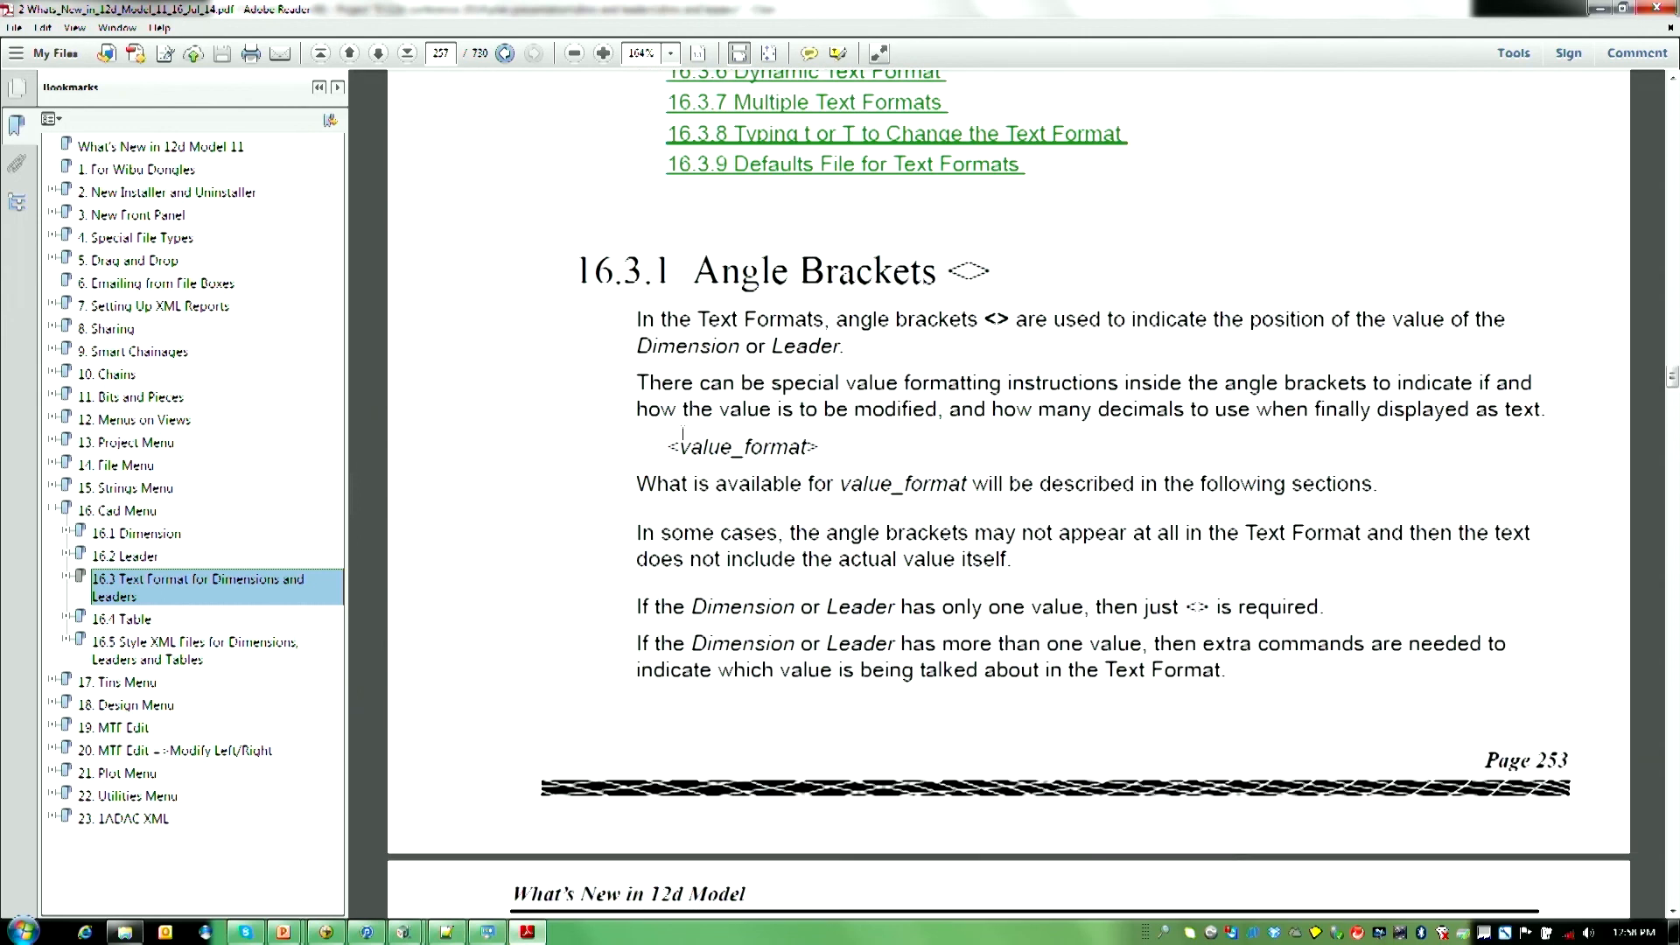
scroll("down", 3)
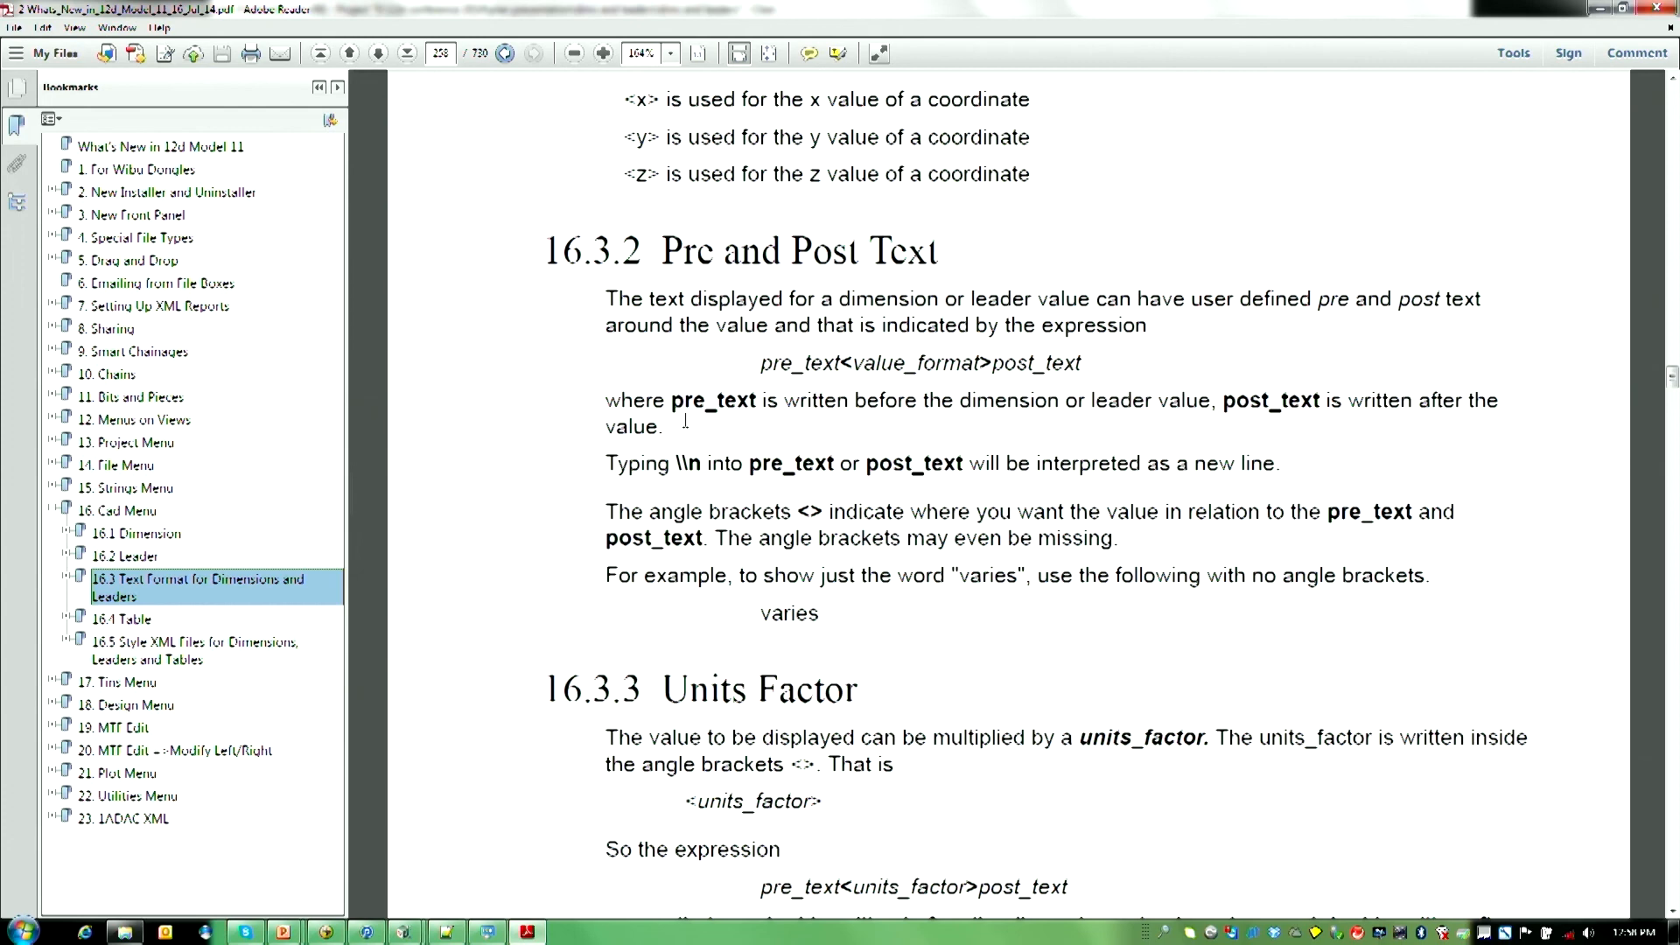
scroll("down", 3)
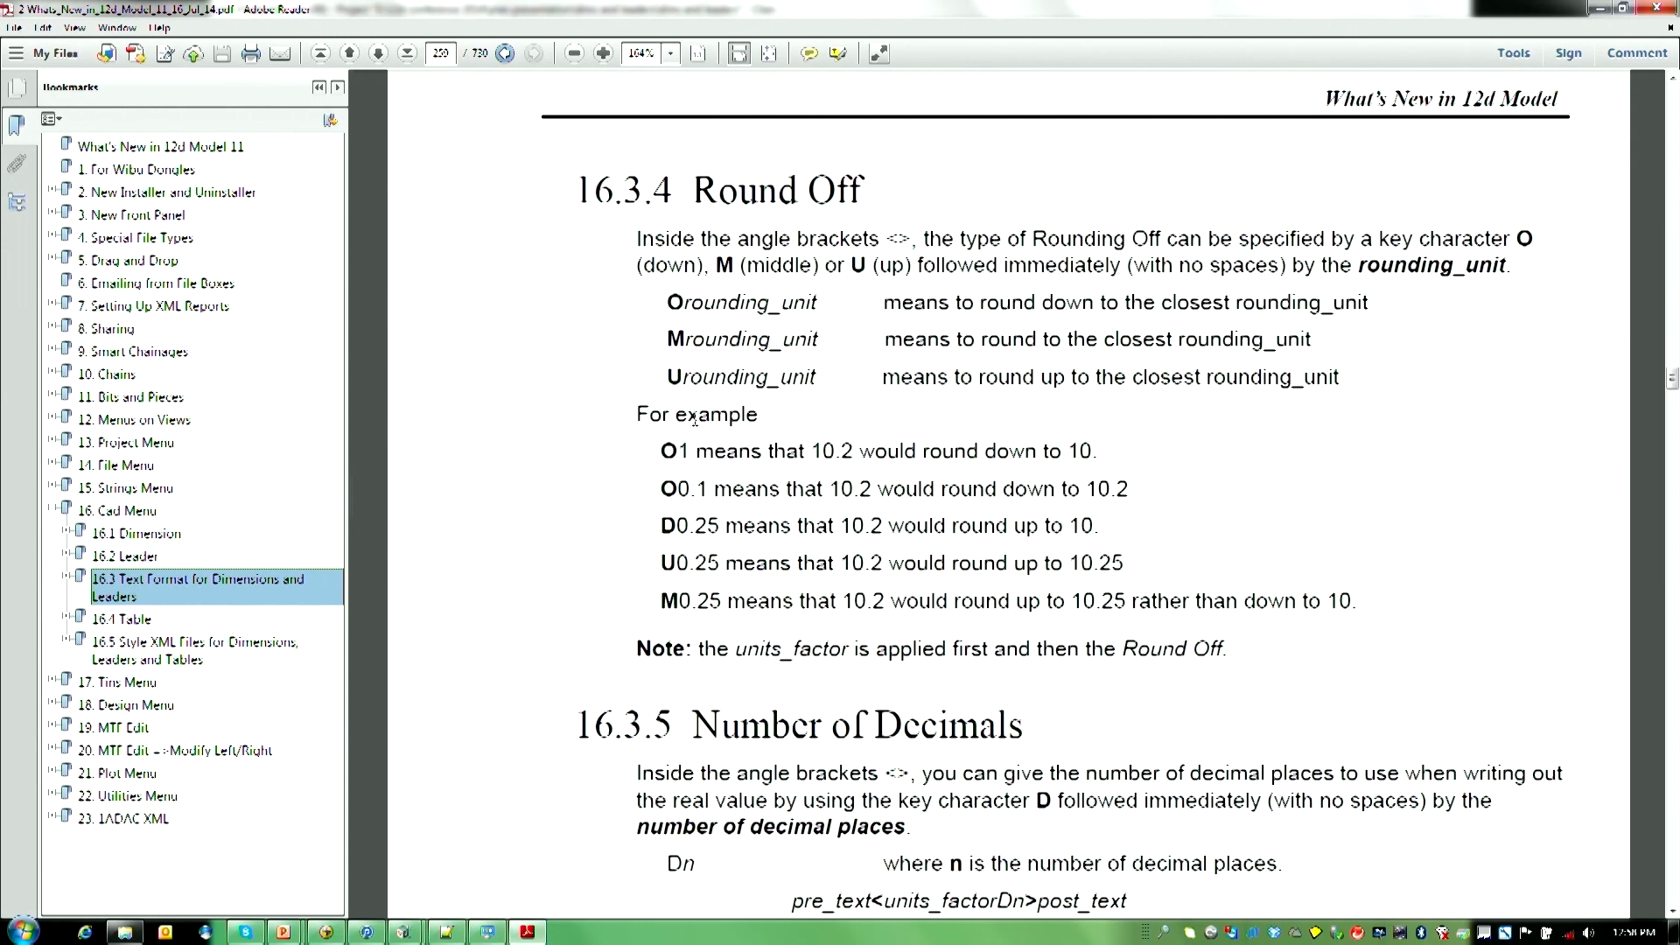
scroll("down", 3)
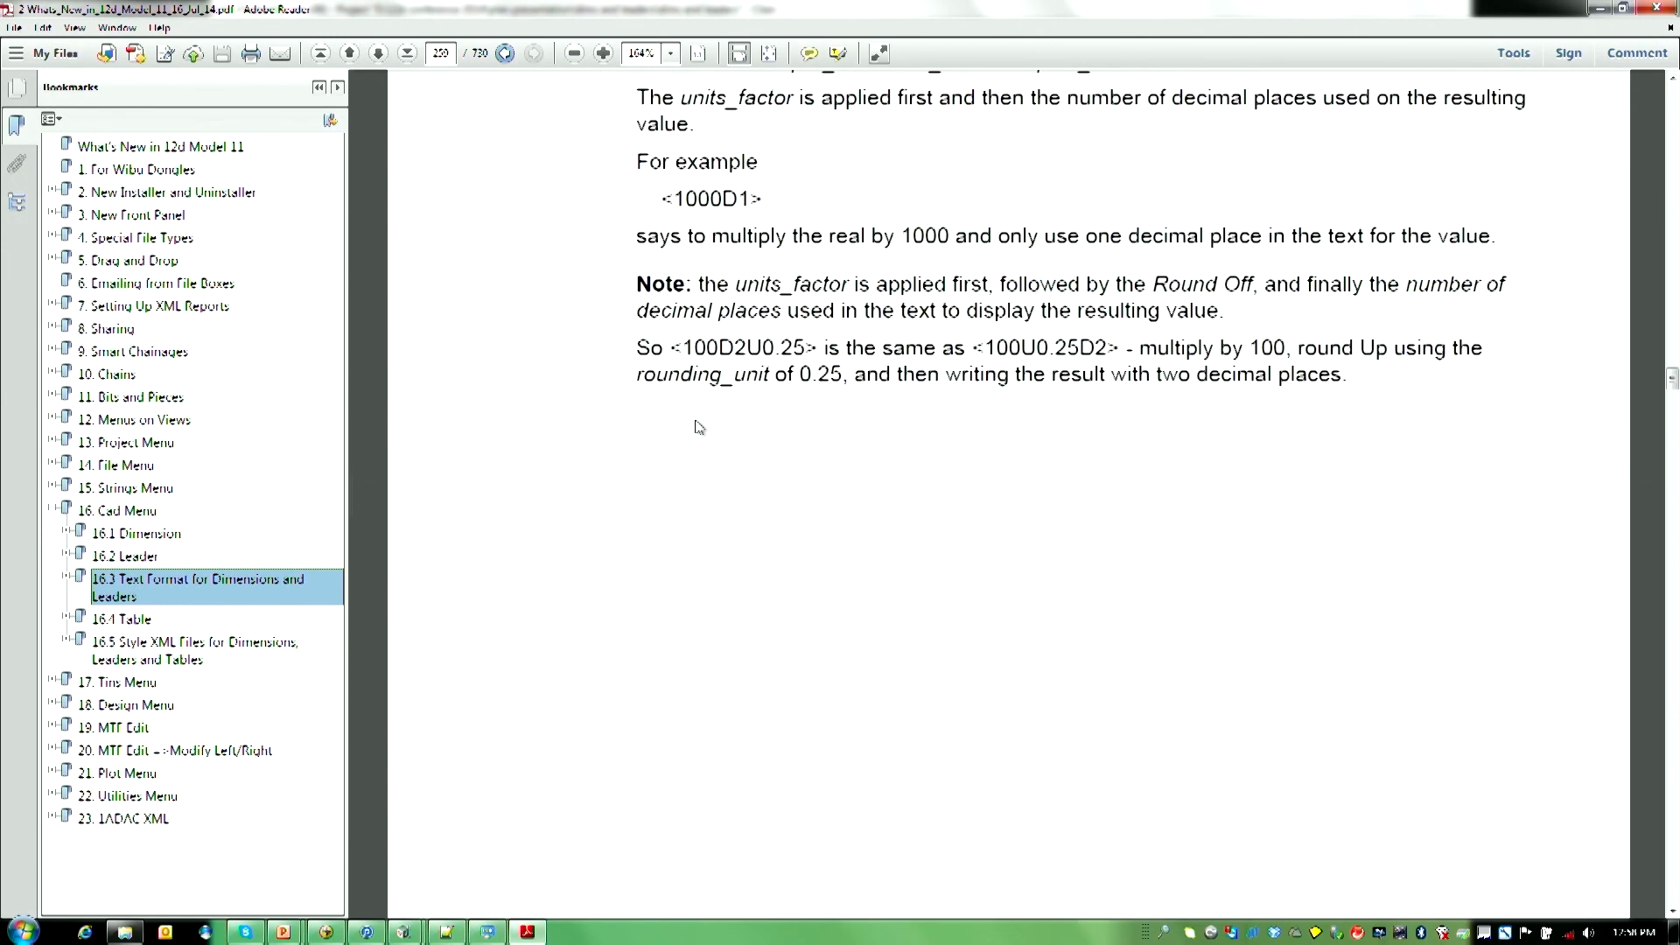